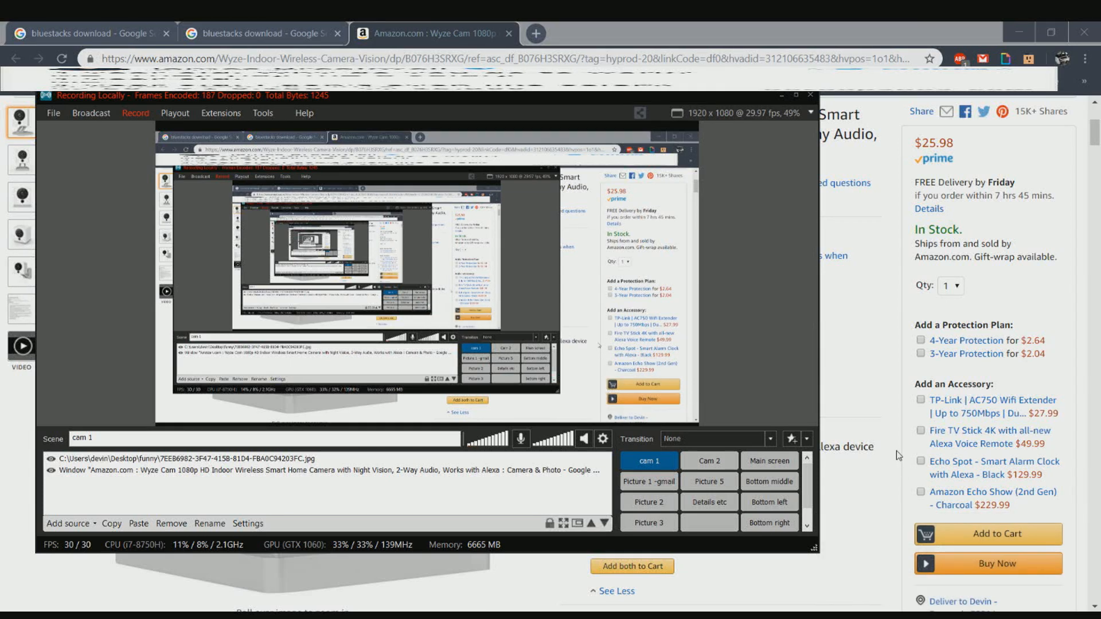
mouse_move(981, 455)
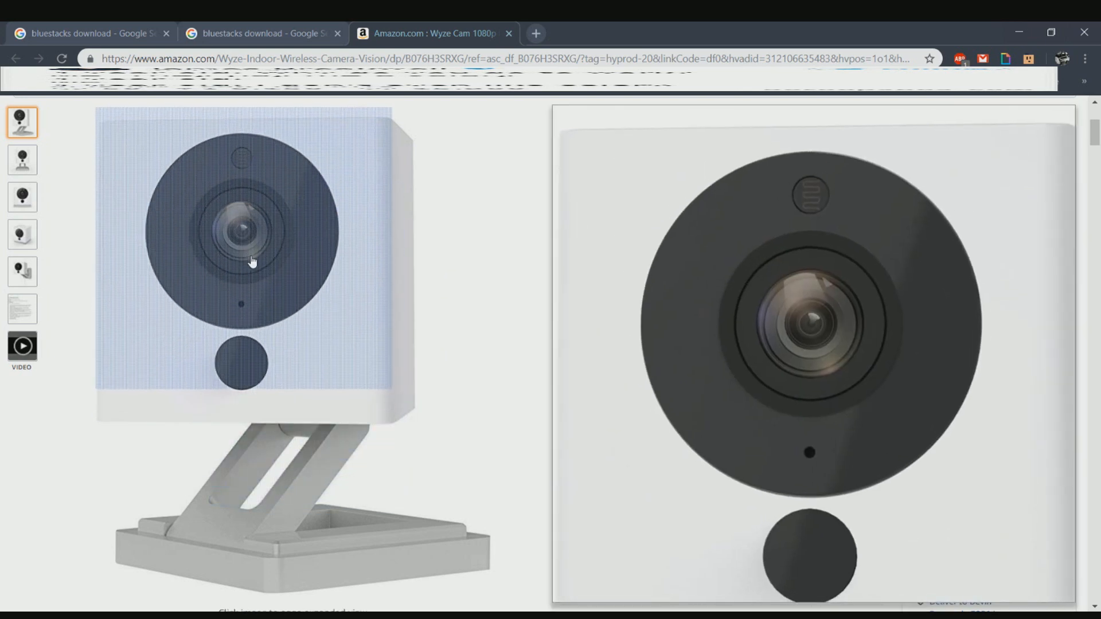
View another product photo of the Wyze Cam 1080p on Amazon.
click(21, 272)
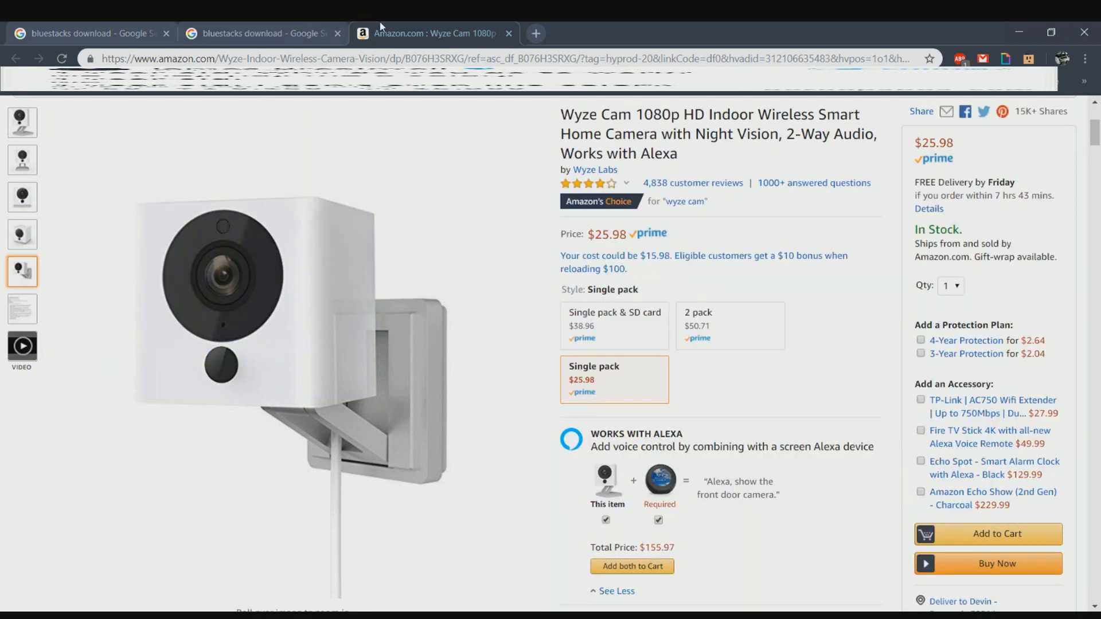
Switch to the 'bluestacks download' Google search results tab.
click(509, 33)
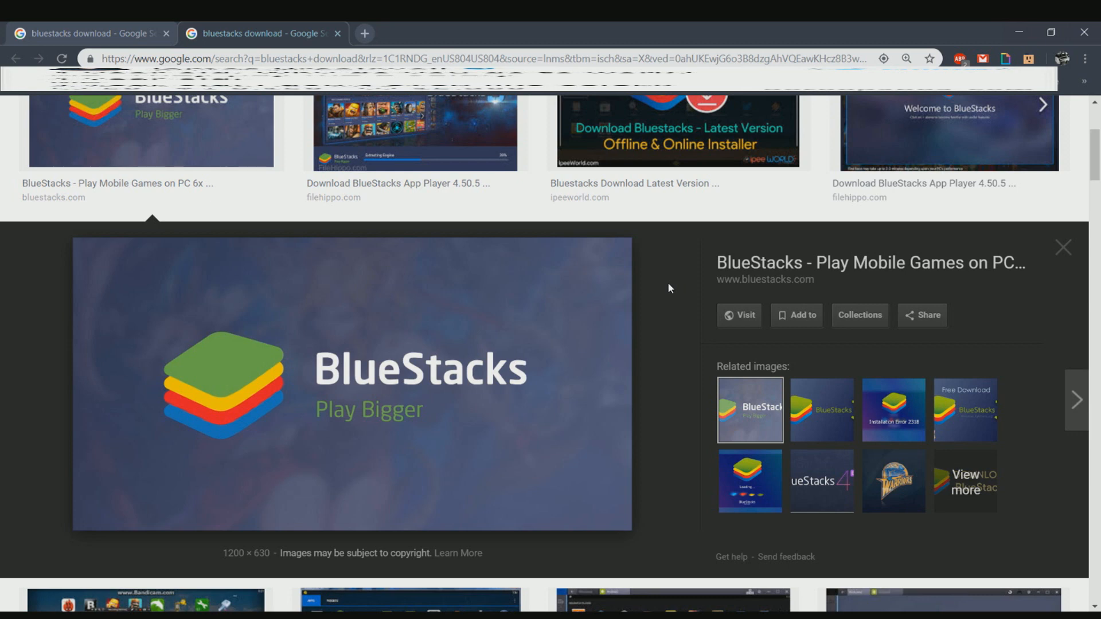
mouse_move(288, 33)
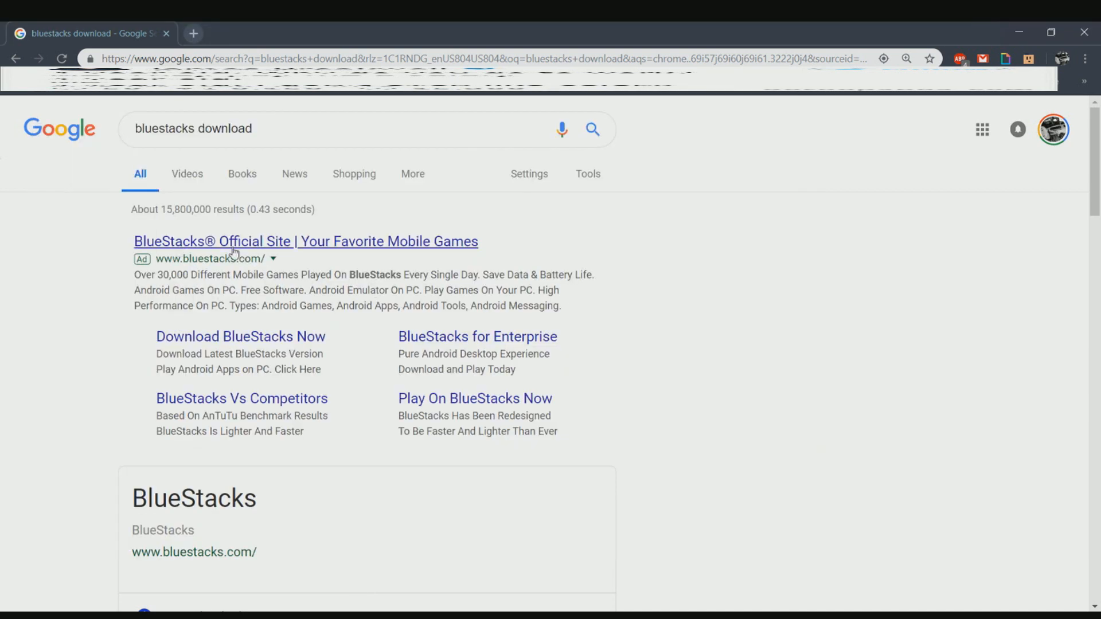
mouse_move(357, 351)
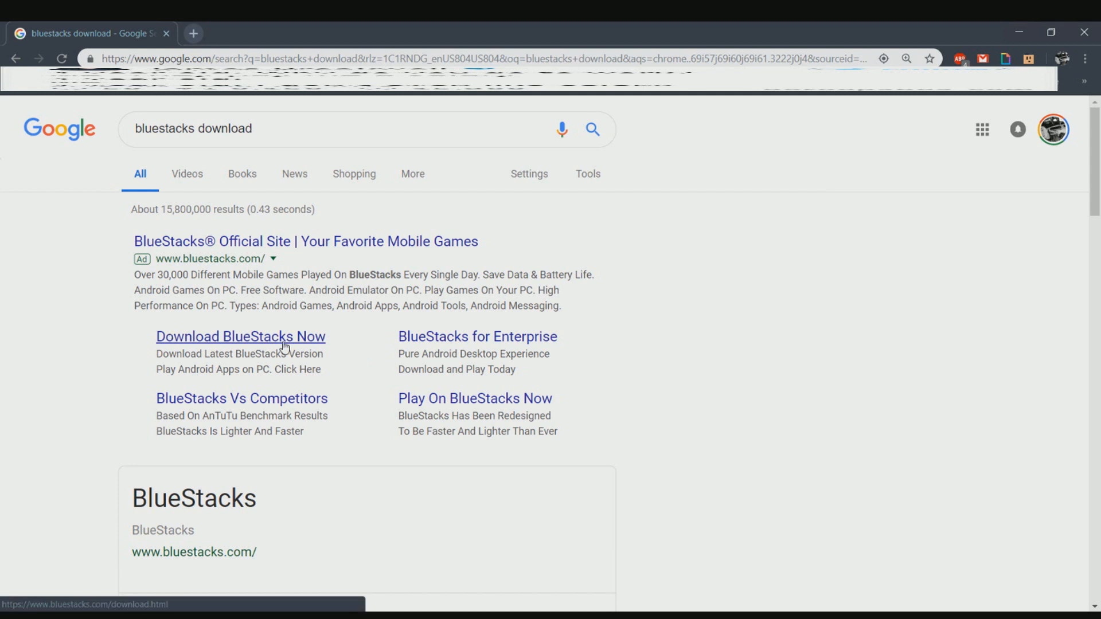
Open the BlueStacks download page and start downloading version 4.50 for Windows.
click(240, 336)
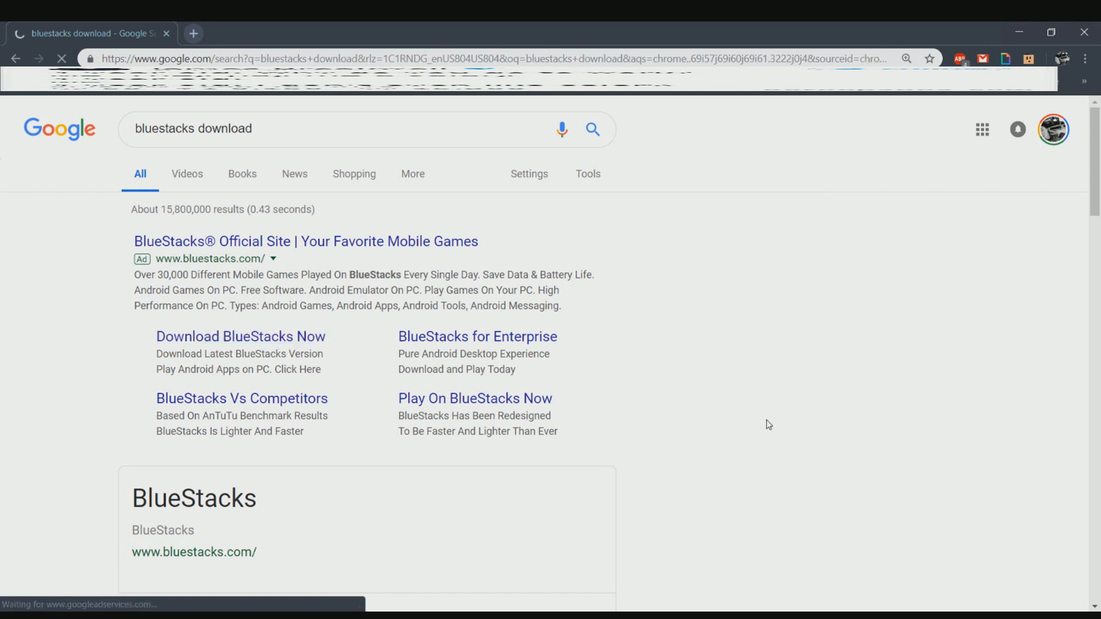
click(241, 336)
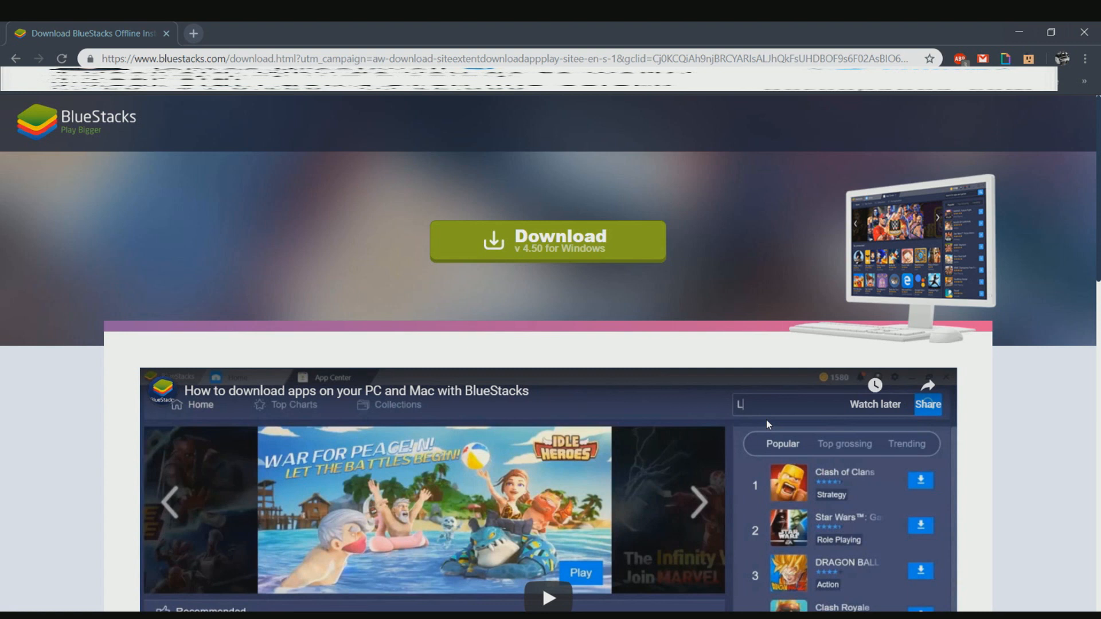
mouse_move(710, 327)
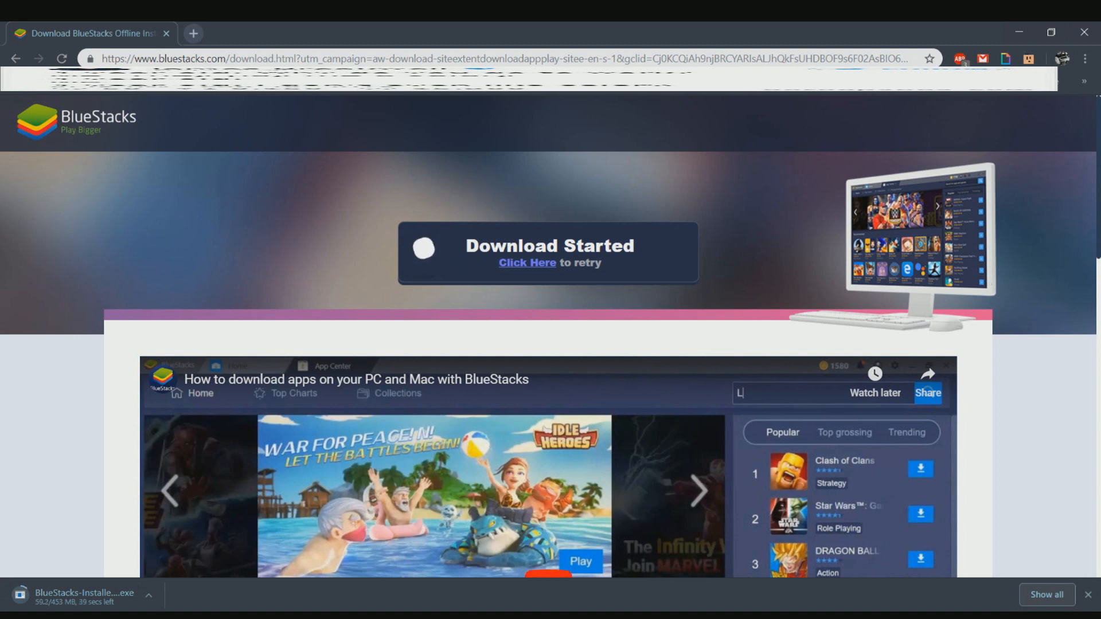
mouse_move(197, 594)
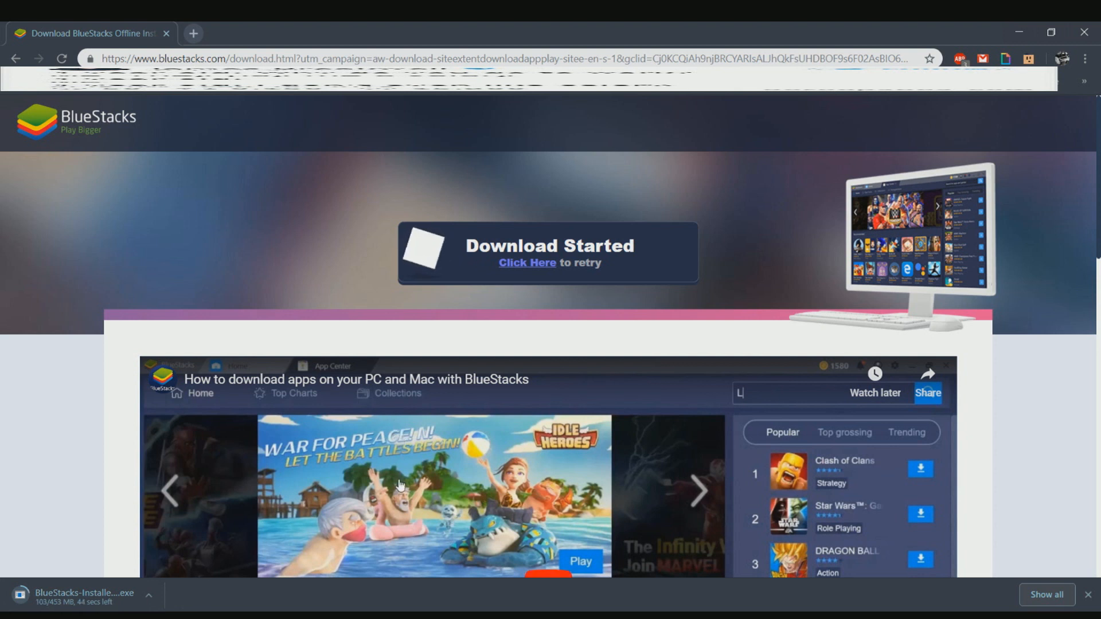
mouse_move(378, 578)
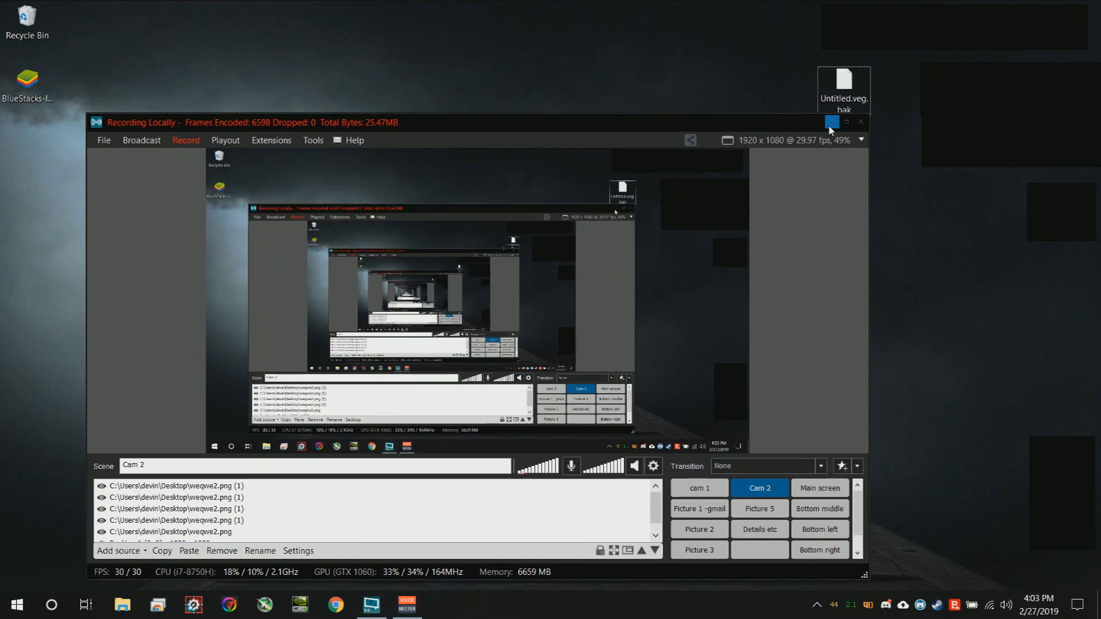
Hide the recording window and launch the BlueStacks-Installer icon on the desktop.
click(832, 121)
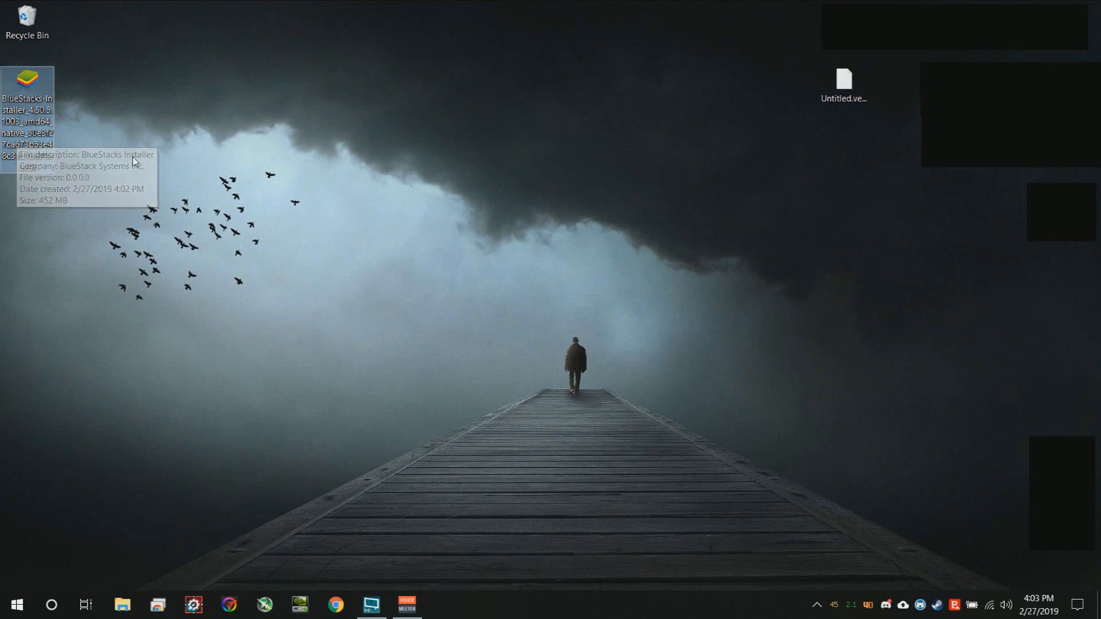
mouse_move(140, 163)
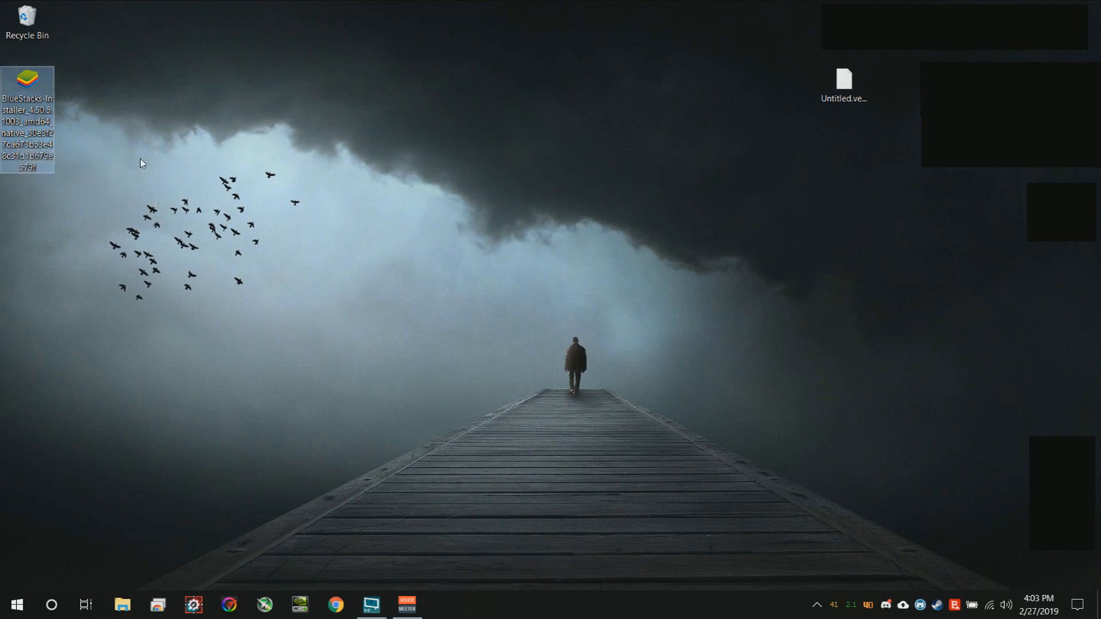
mouse_move(122, 170)
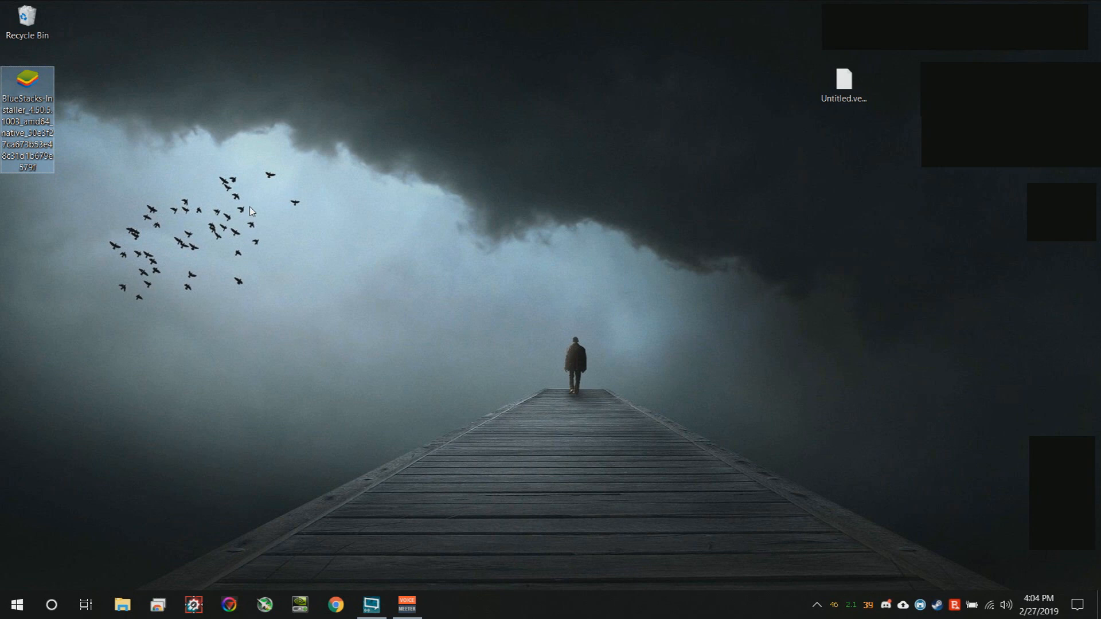
double_click(28, 77)
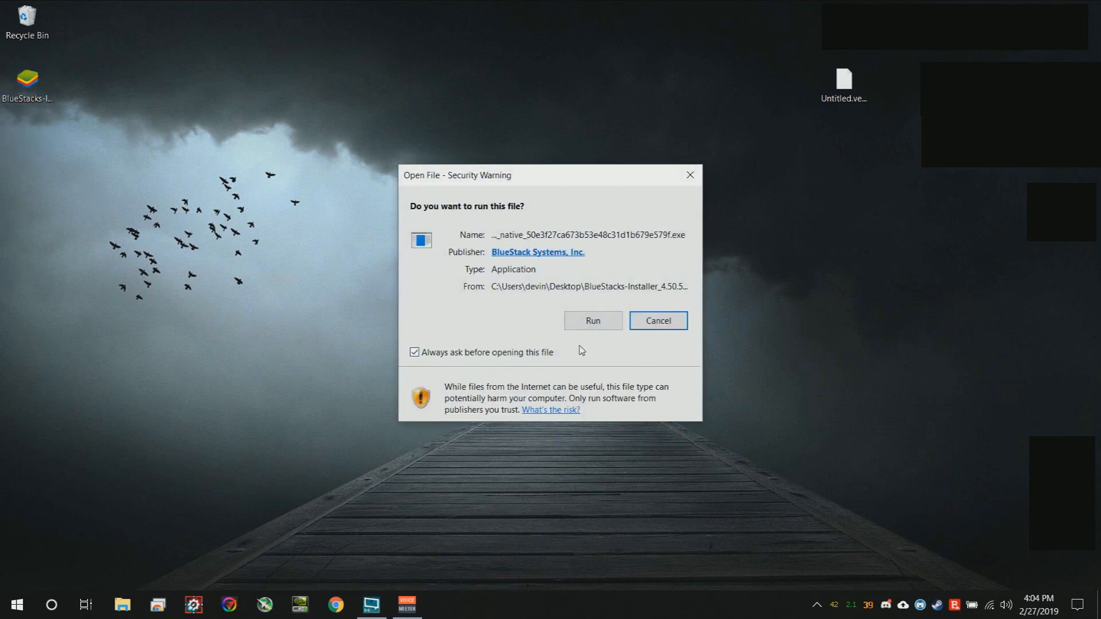
Run the installer and review the default data path C:\ProgramData\BlueStacks before returning.
click(592, 321)
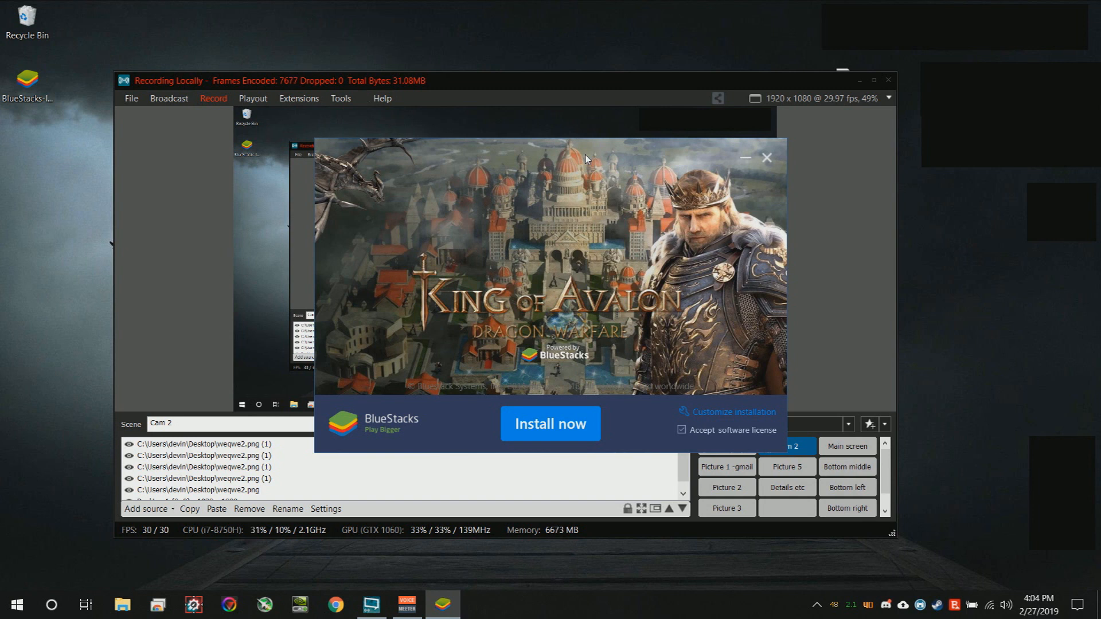
mouse_move(629, 178)
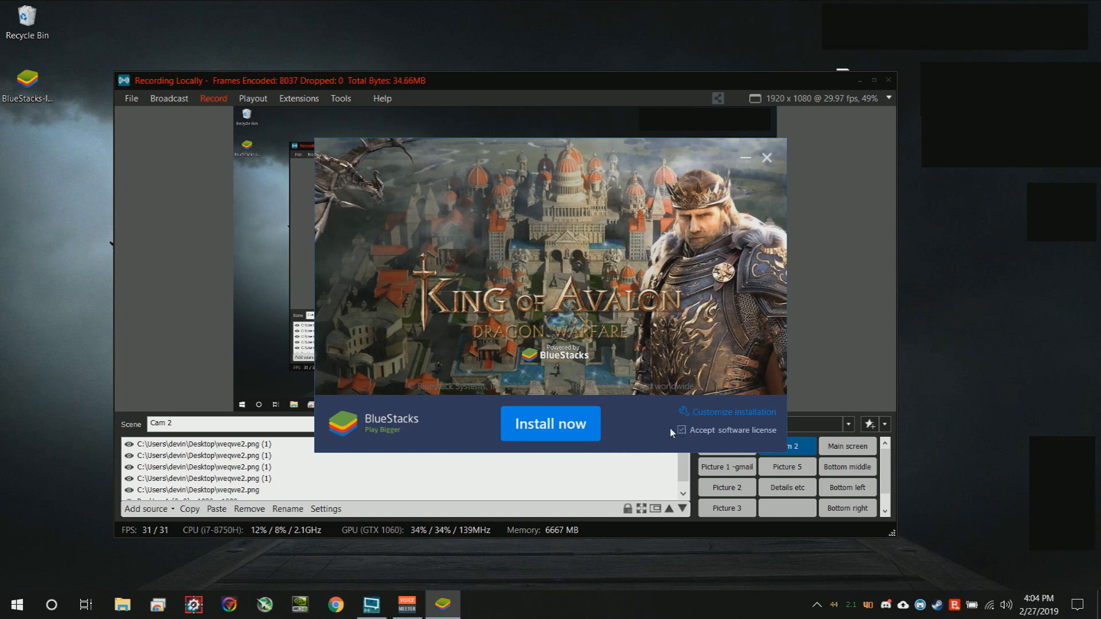
mouse_move(701, 412)
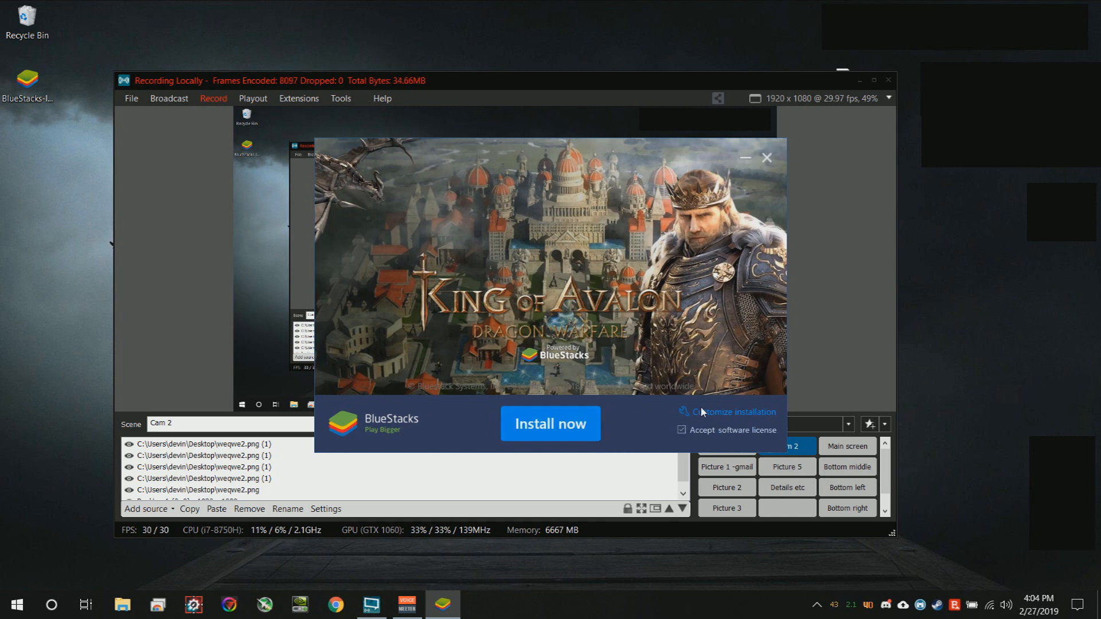
click(735, 411)
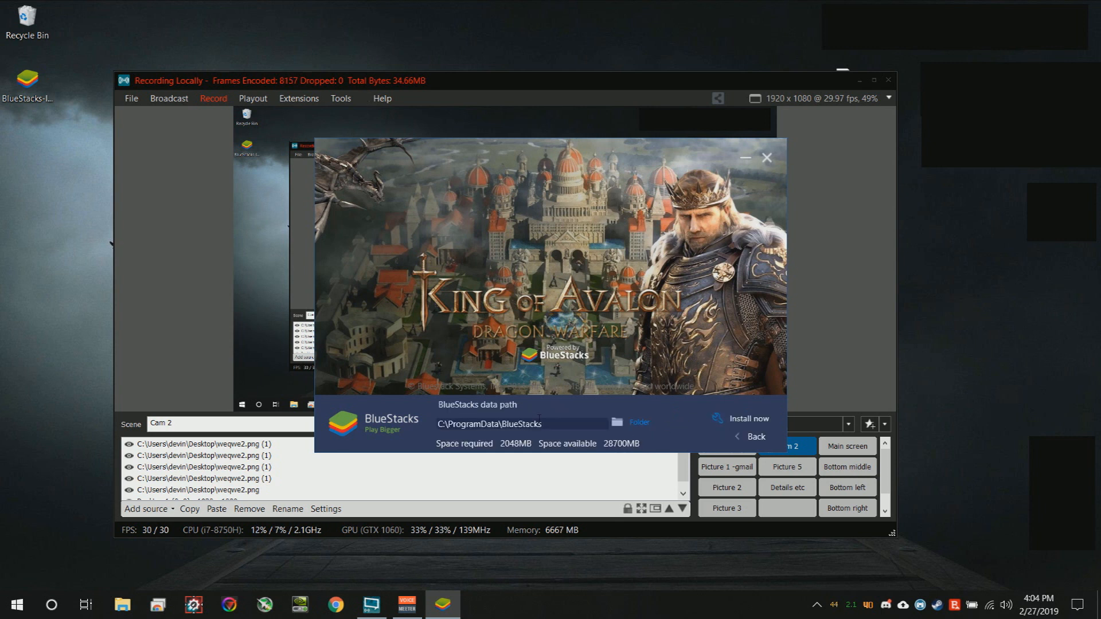
mouse_move(673, 433)
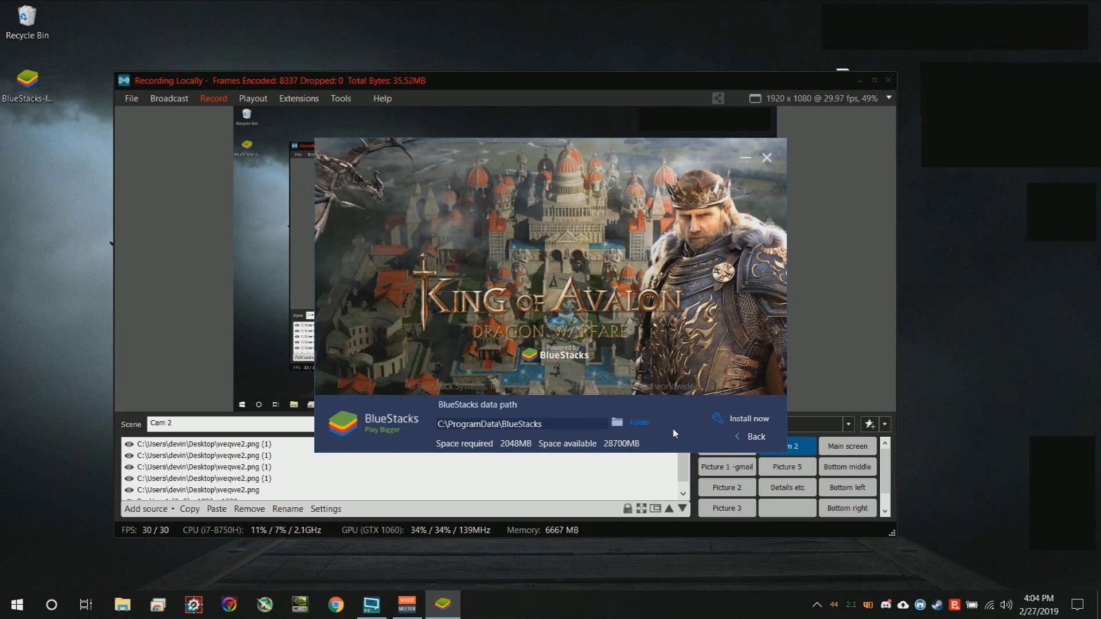
click(749, 435)
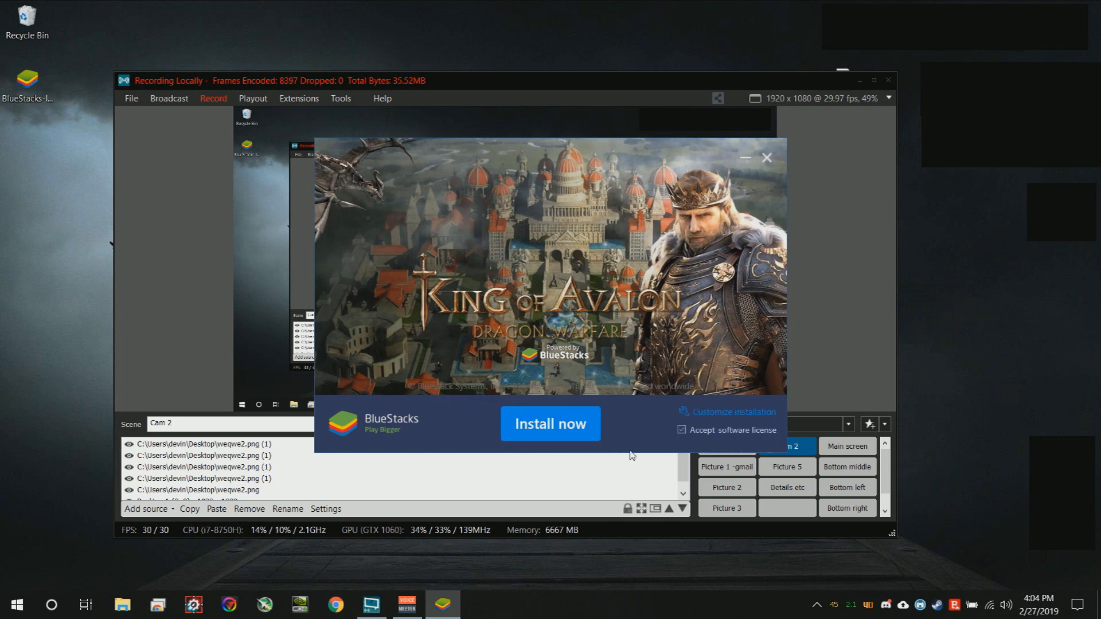
Install BlueStacks, leaving auto-start upon completion enabled.
click(550, 423)
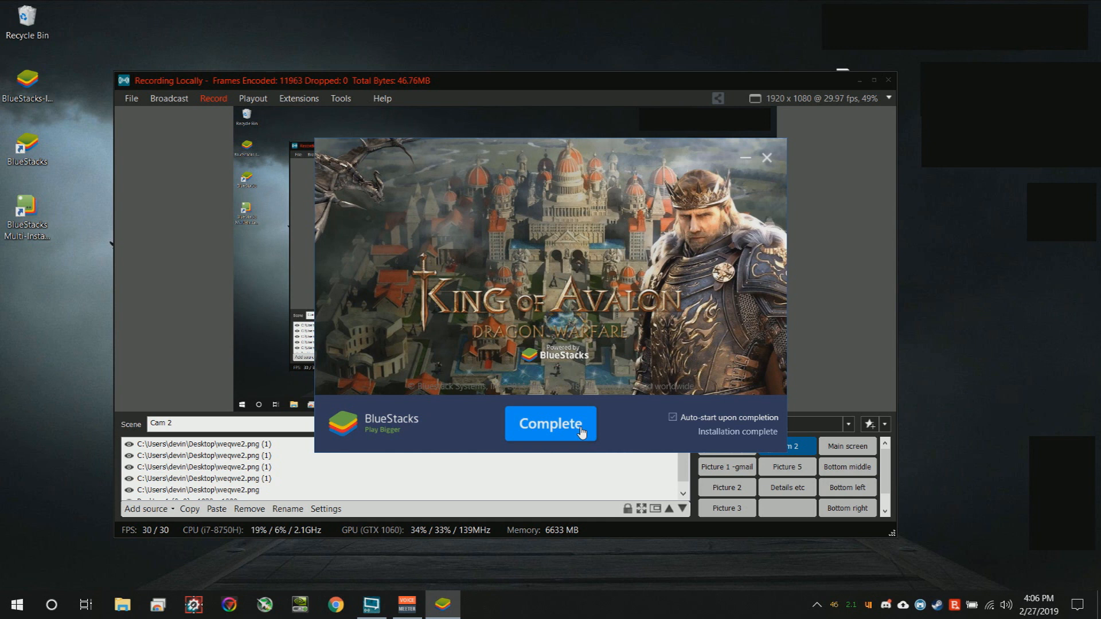
mouse_move(547, 444)
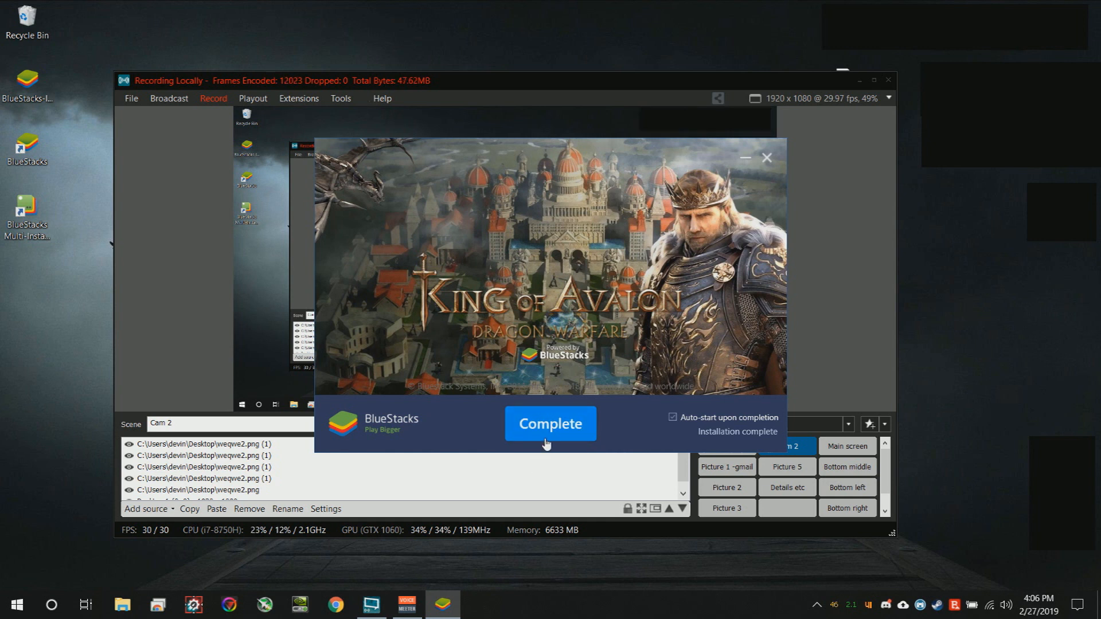
Complete the installer and launch BlueStacks to its English (United States) welcome screen.
click(550, 423)
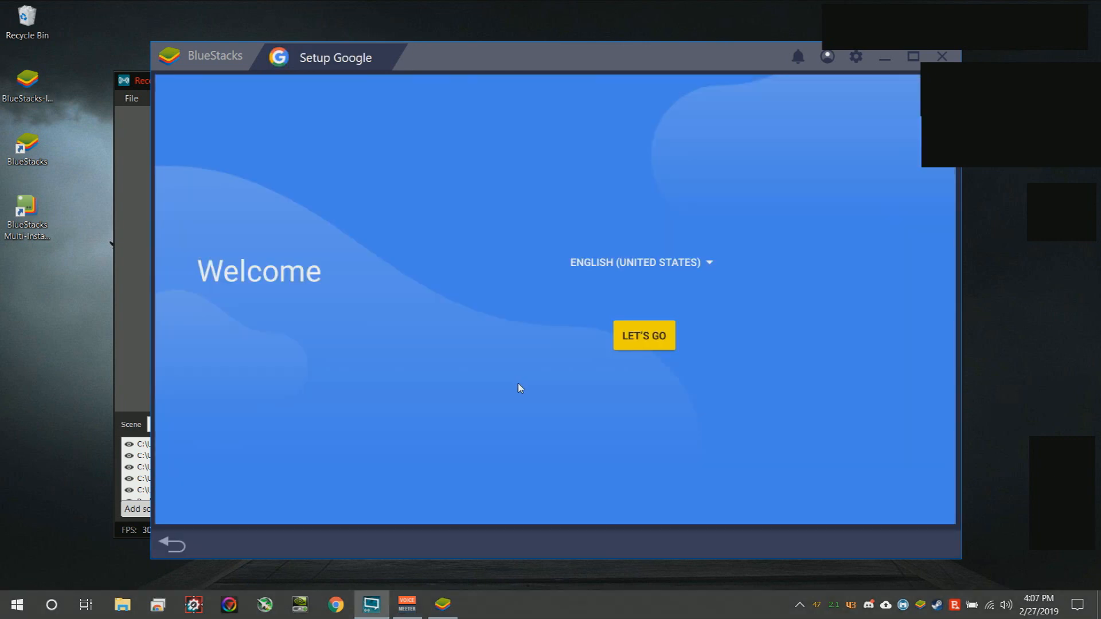
mouse_move(518, 383)
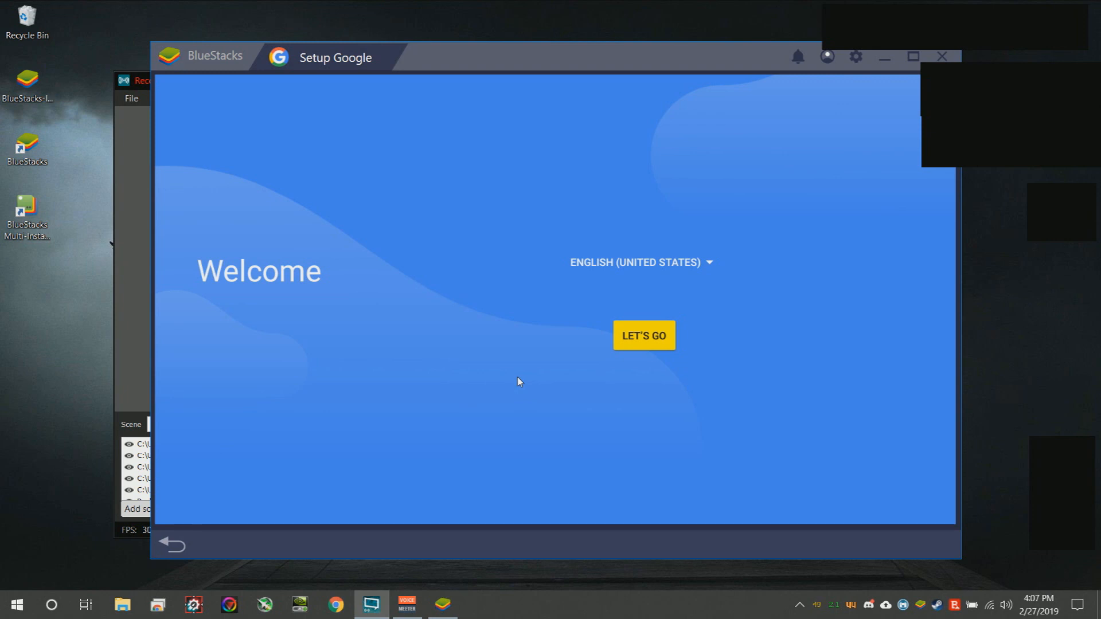
mouse_move(510, 397)
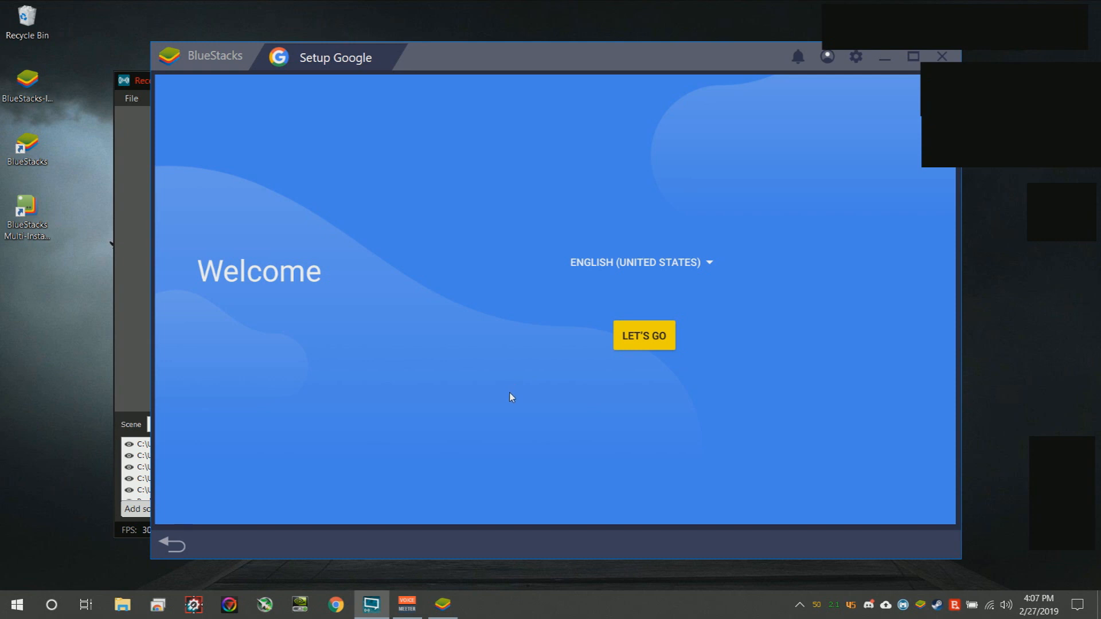
mouse_move(534, 370)
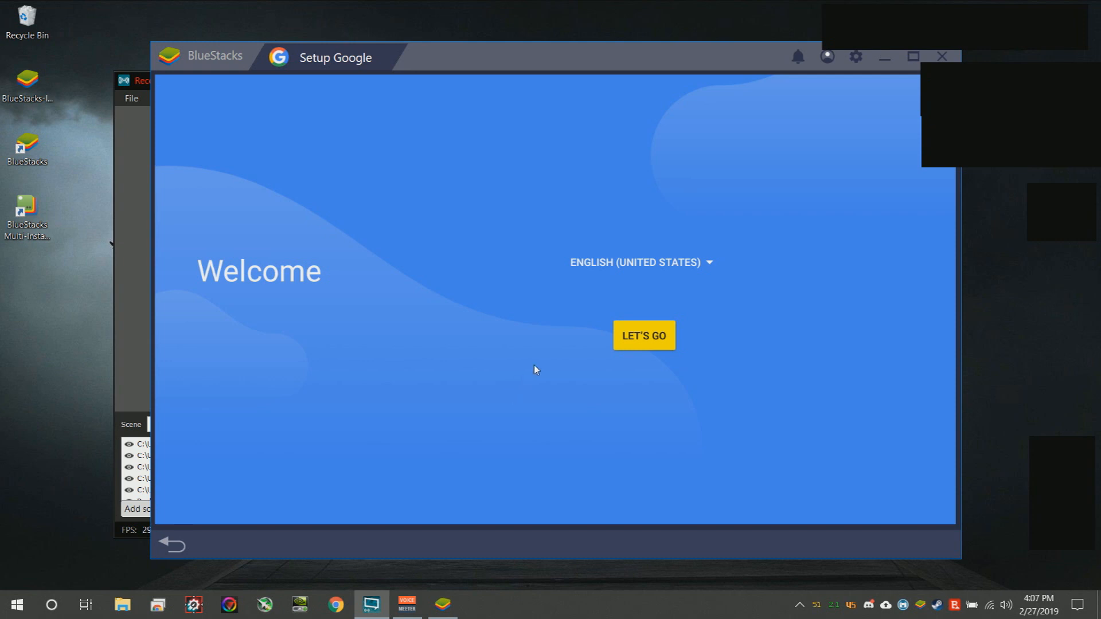
Sign in to the Google account in BlueStacks with its email and password.
click(642, 334)
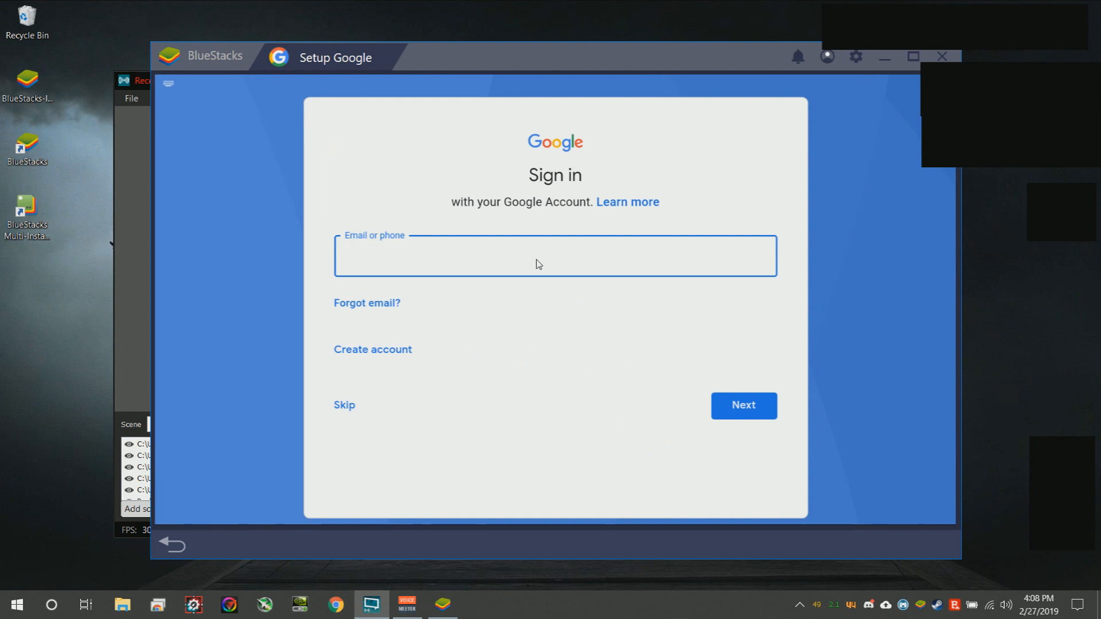
mouse_move(763, 399)
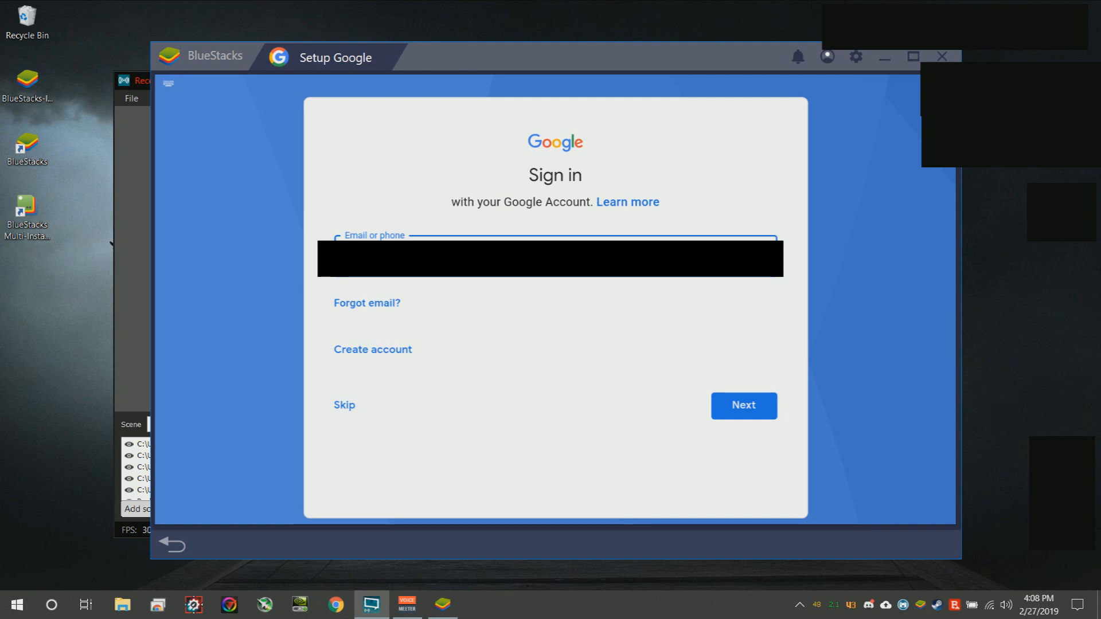
click(743, 405)
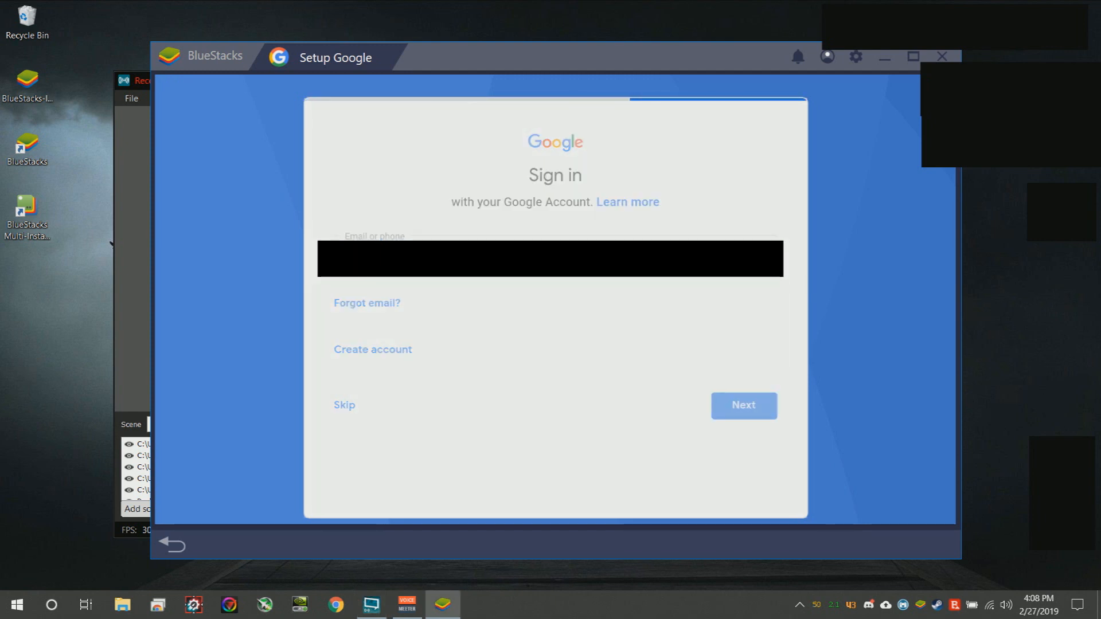
click(743, 406)
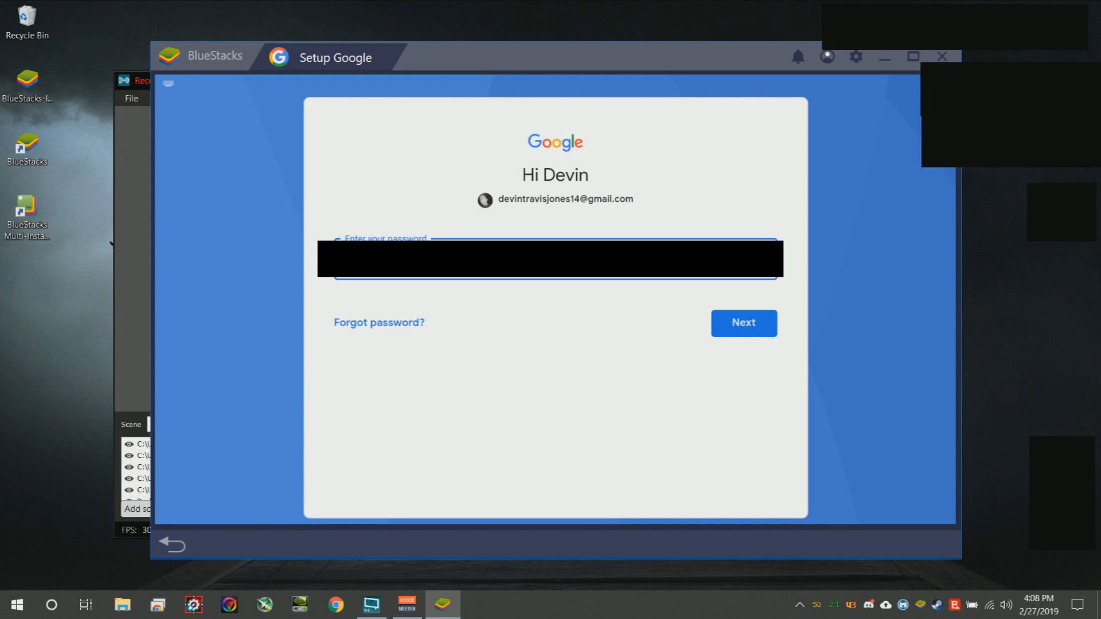
click(742, 323)
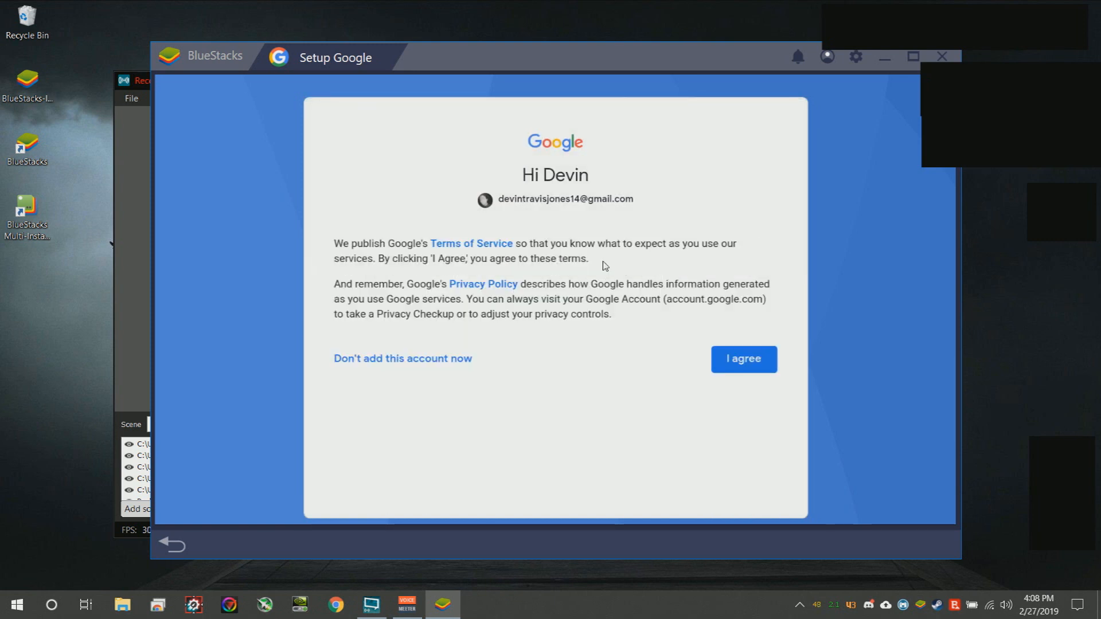
Agree to Google's Terms of Service and wait for the login confirmation.
click(743, 358)
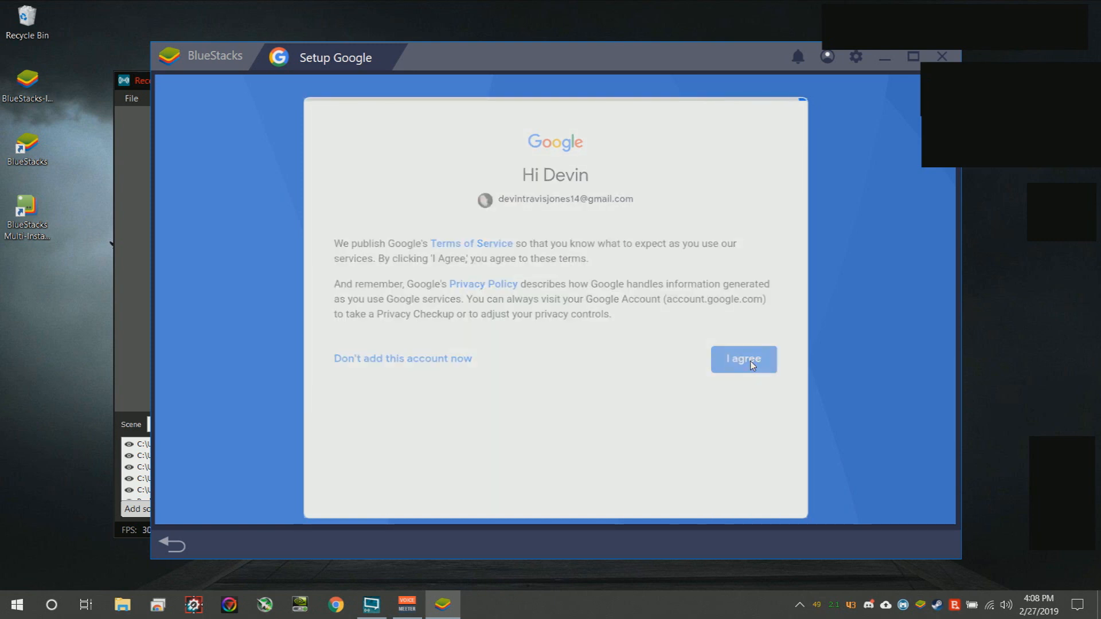
click(743, 359)
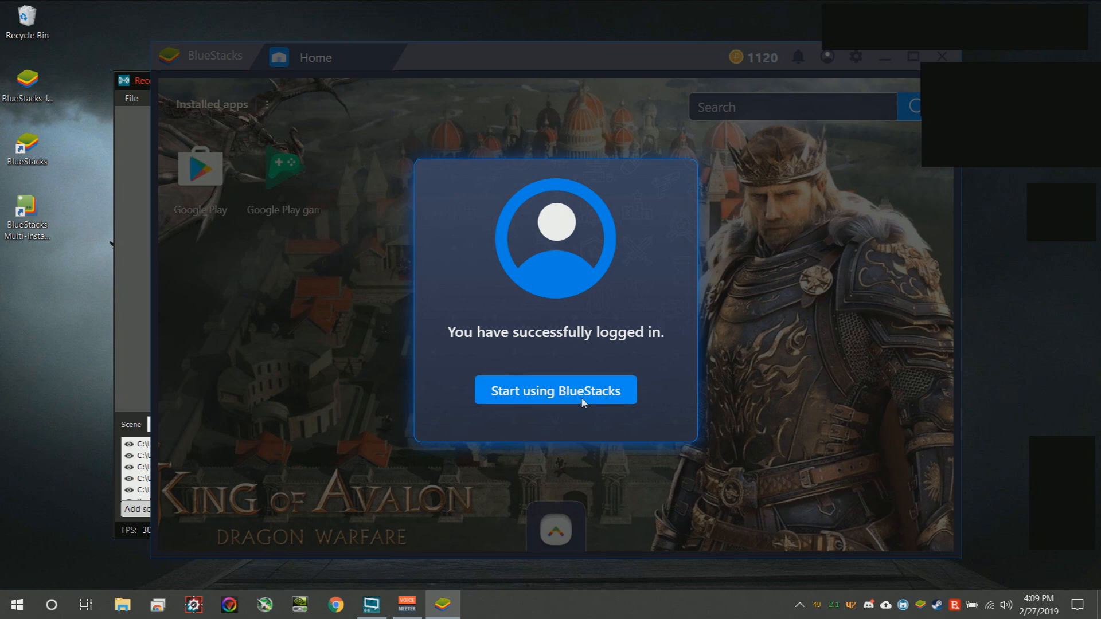
Dismiss the startup popups, search 'Tinycam', and open the tinyCam Monitor FREE listing.
click(554, 390)
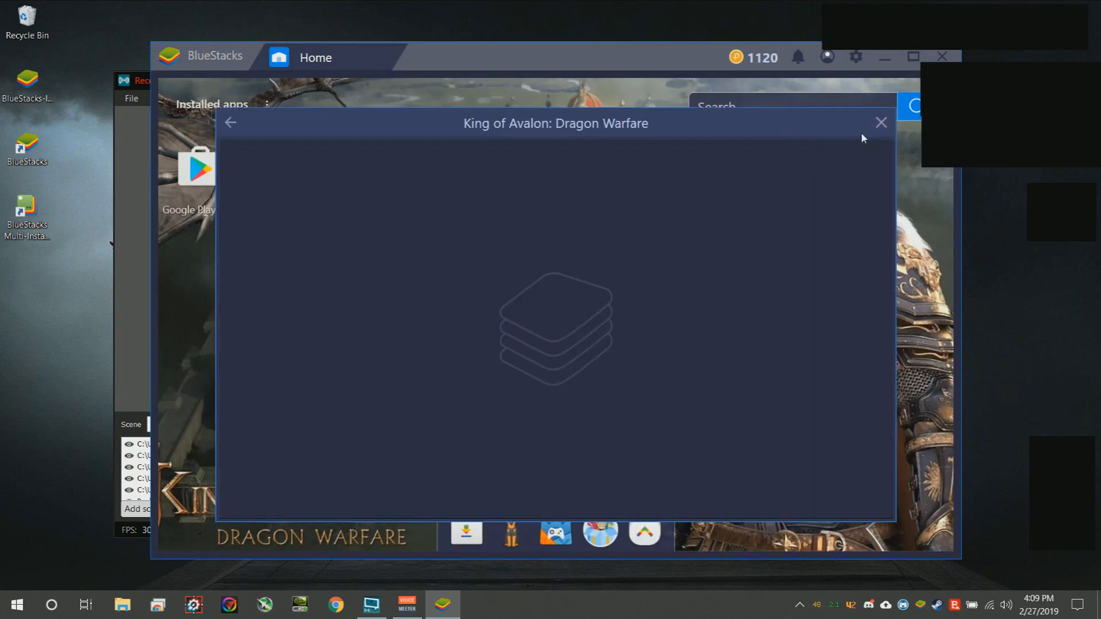
click(881, 122)
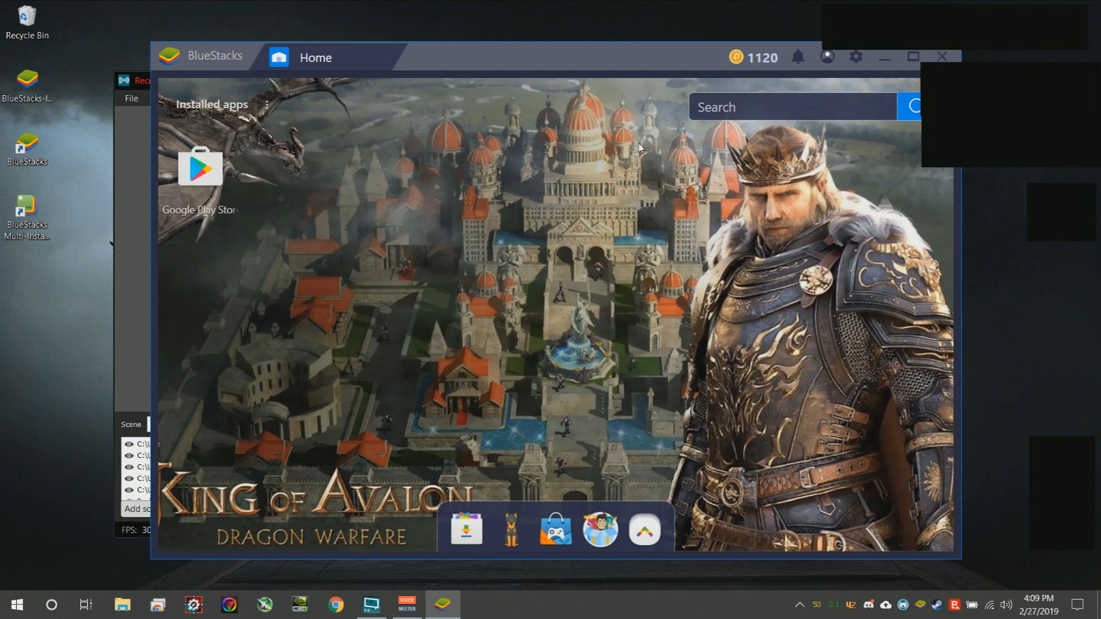
click(790, 107)
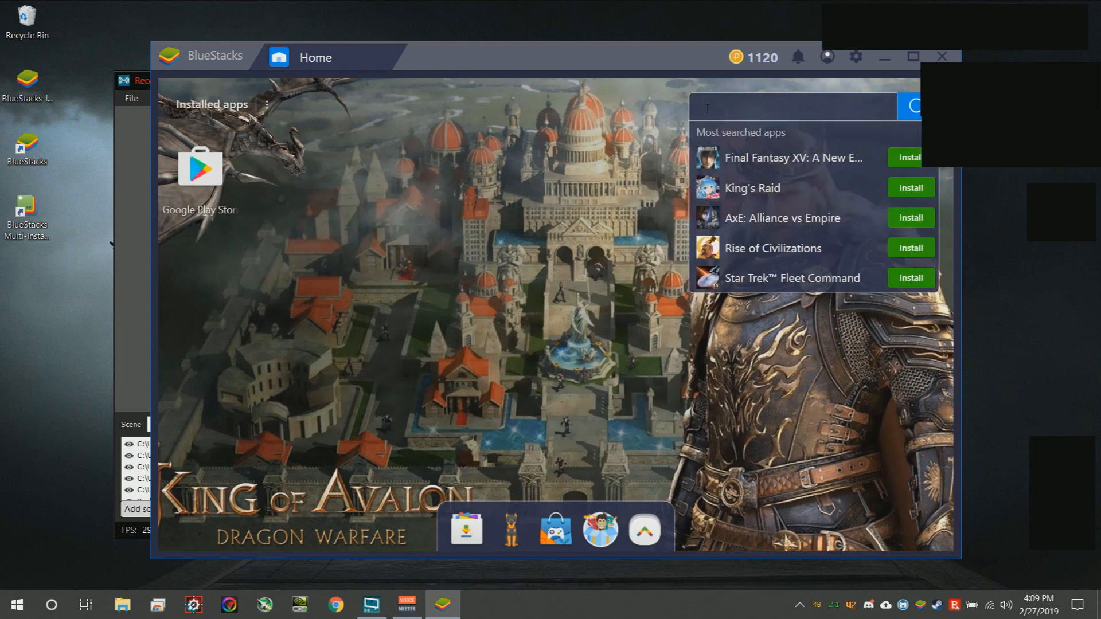
text(Tu)
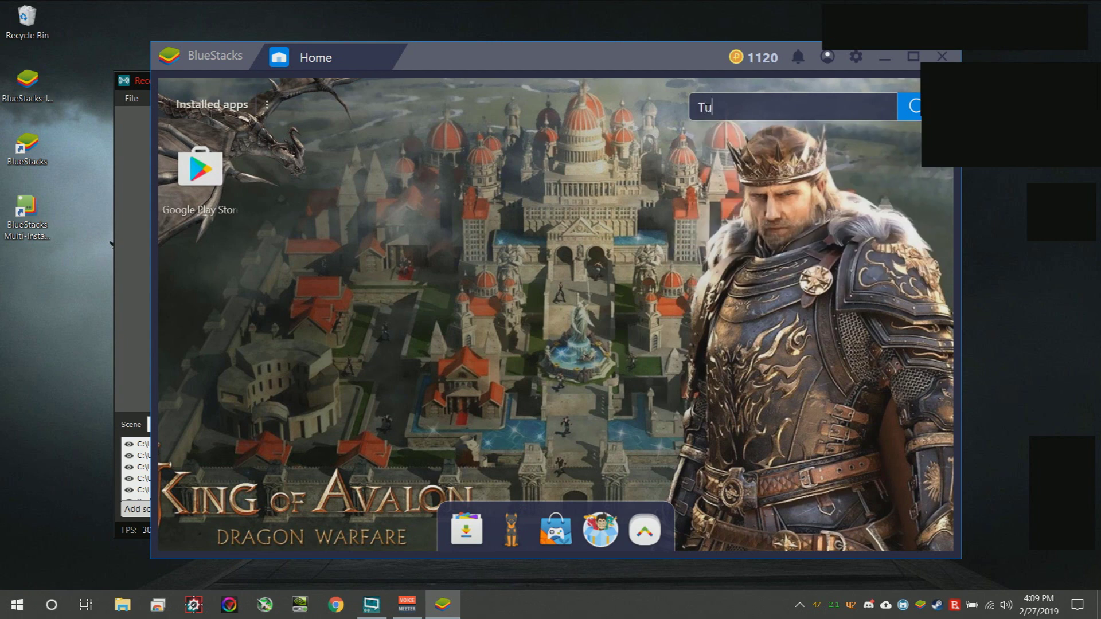
text(Tinycam p)
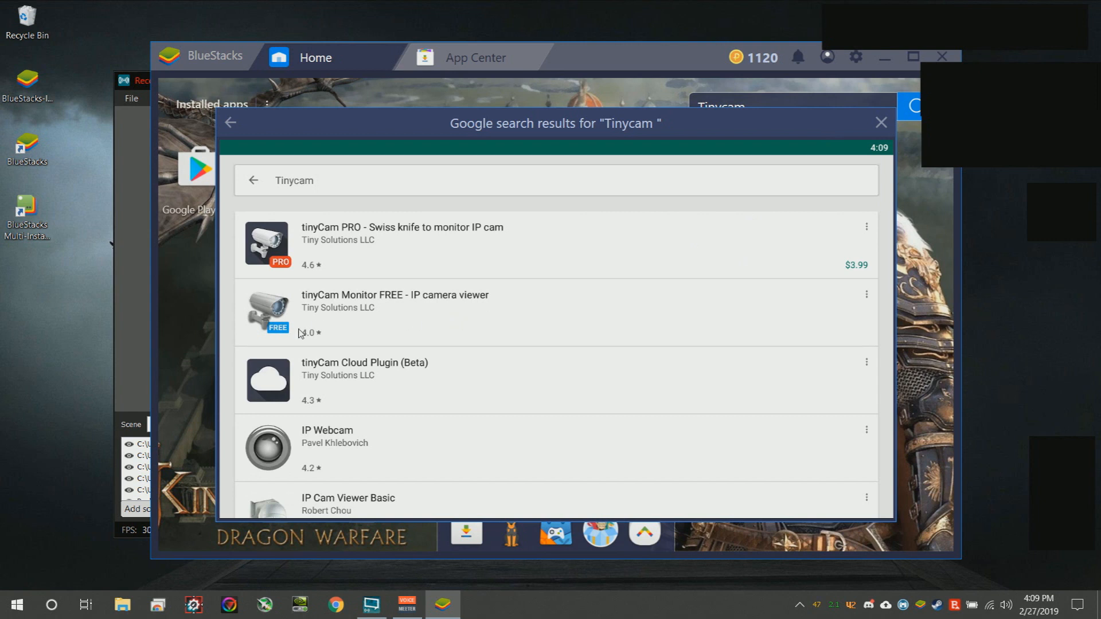
mouse_move(273, 316)
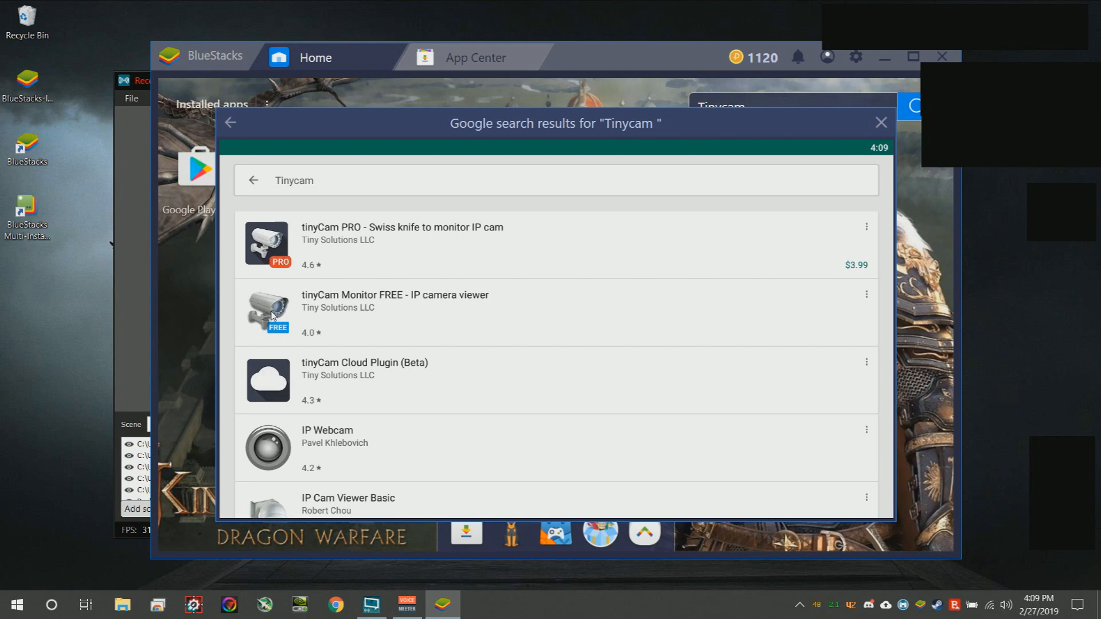
click(395, 313)
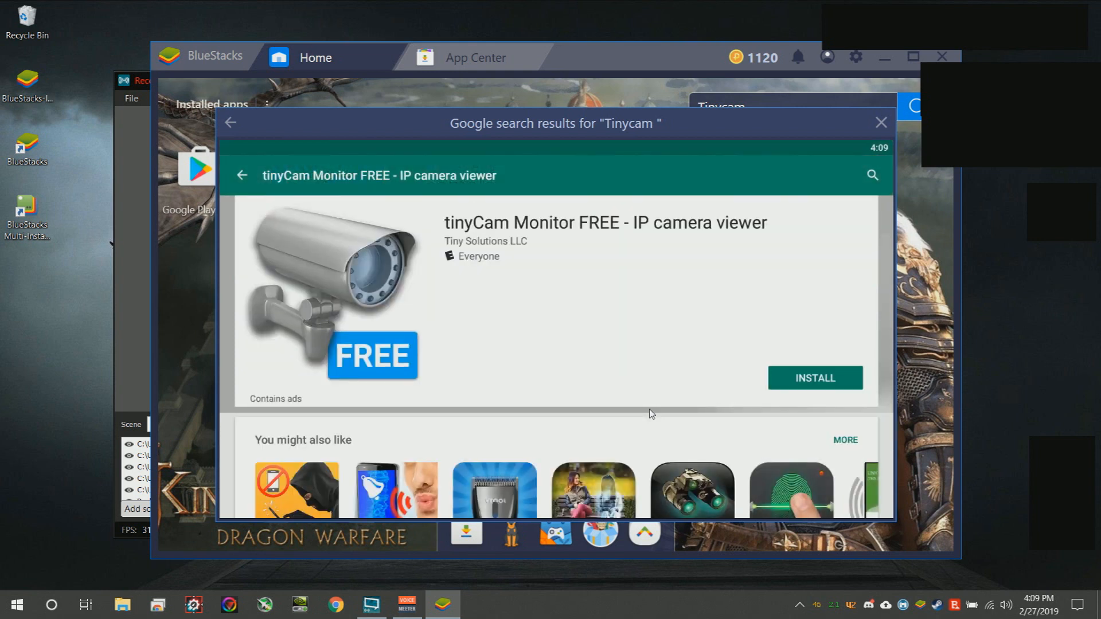
mouse_move(688, 424)
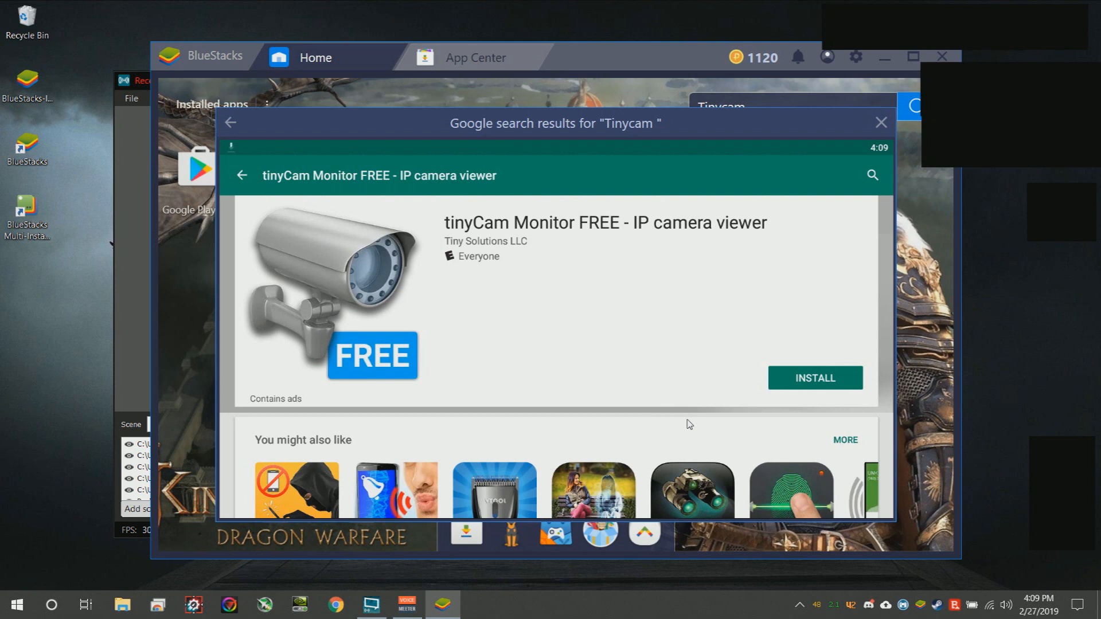
Start installing tinyCam Monitor FREE from its Play Store listing.
click(814, 378)
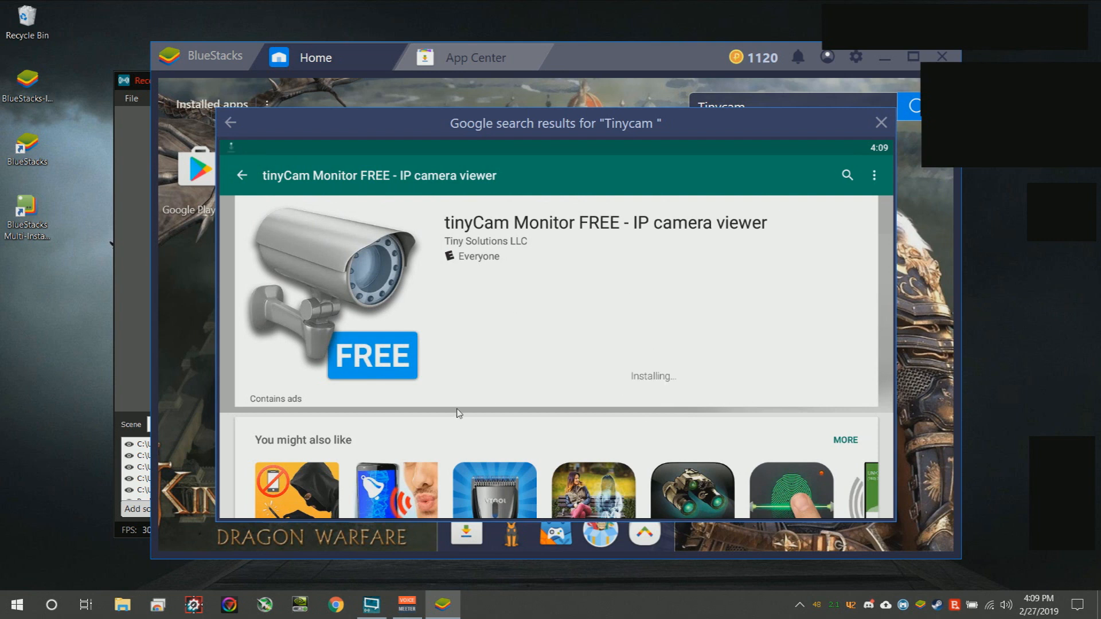
mouse_move(451, 266)
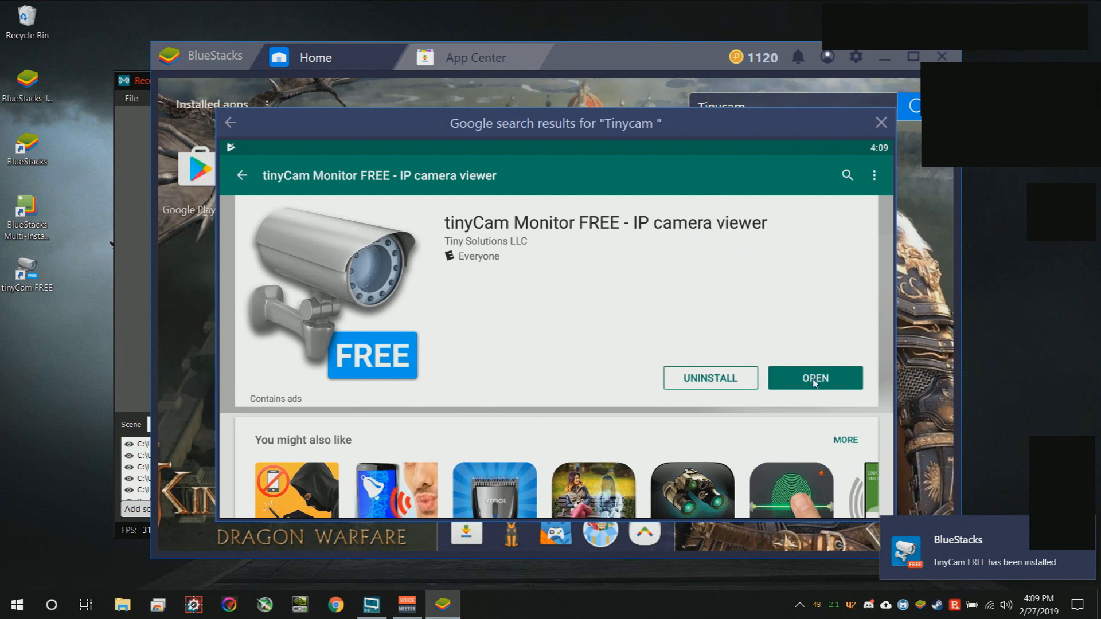
mouse_move(762, 373)
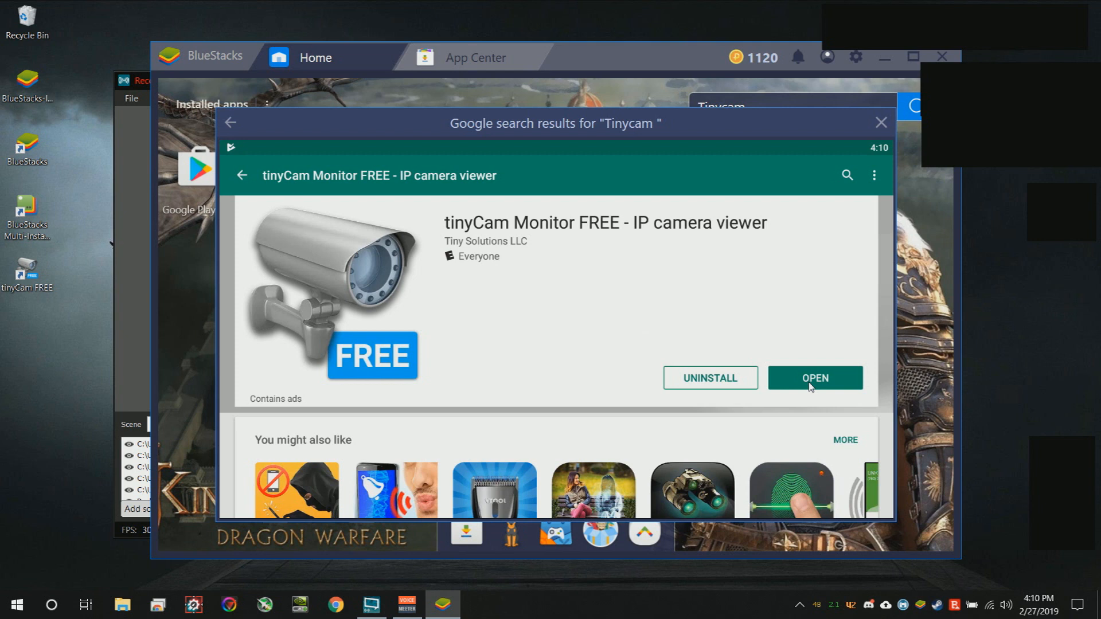
mouse_move(813, 390)
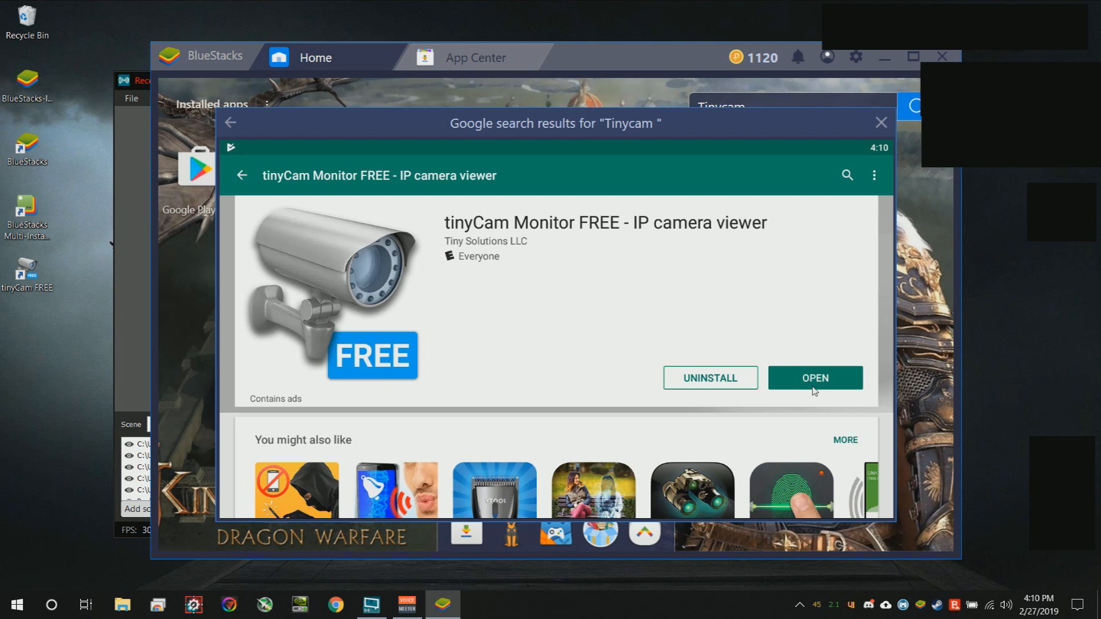
Launch tinyCam, go through the intro slides and turn off 'Assign random cameras'.
click(813, 377)
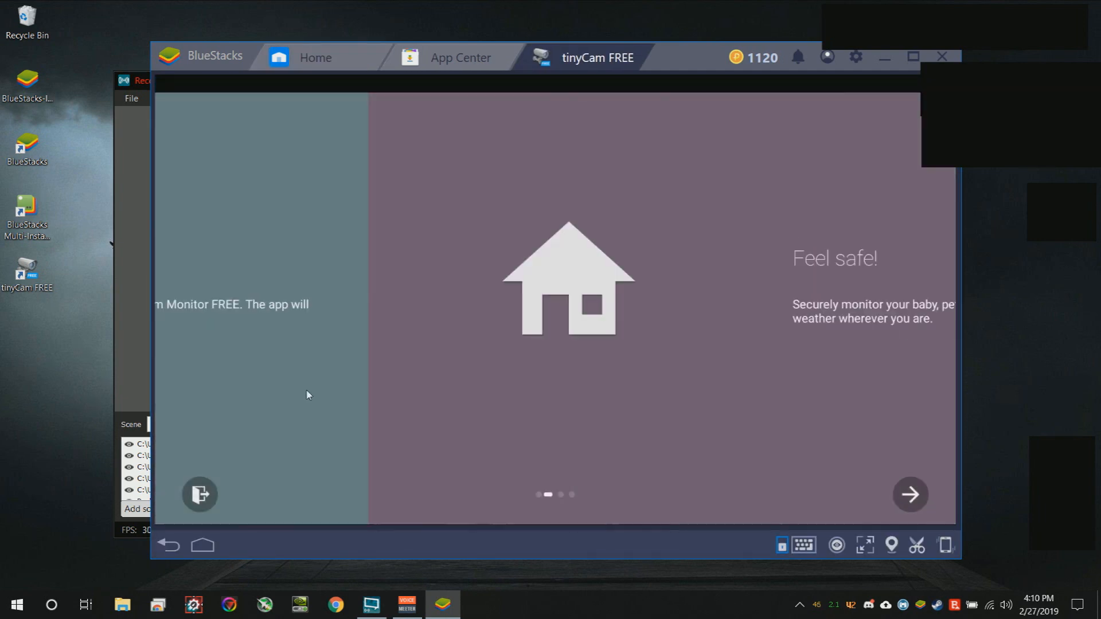
click(909, 494)
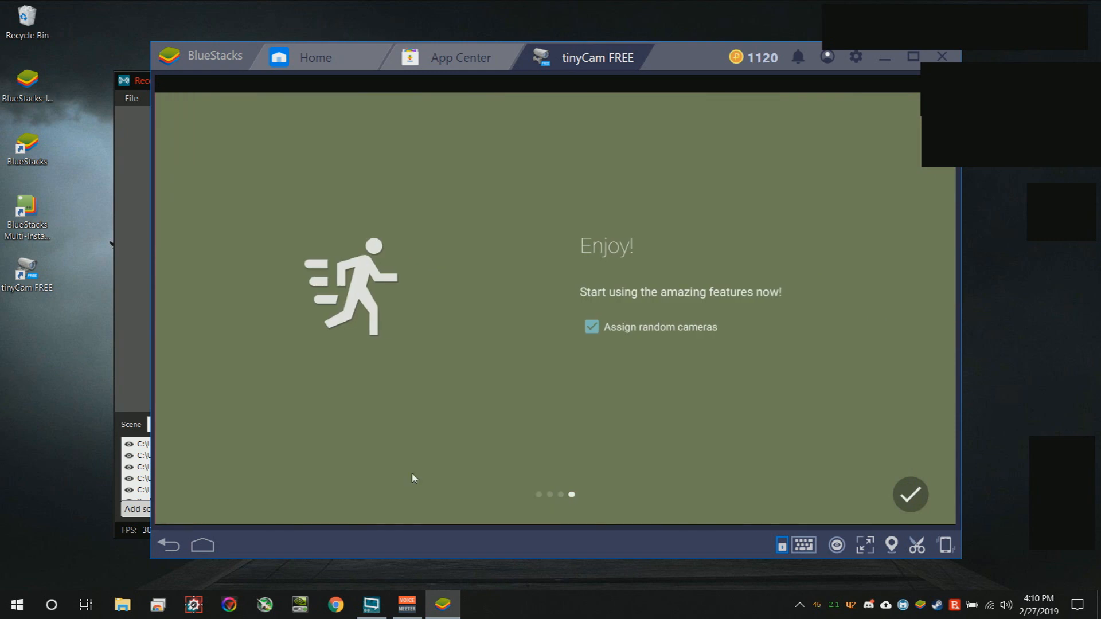
mouse_move(632, 344)
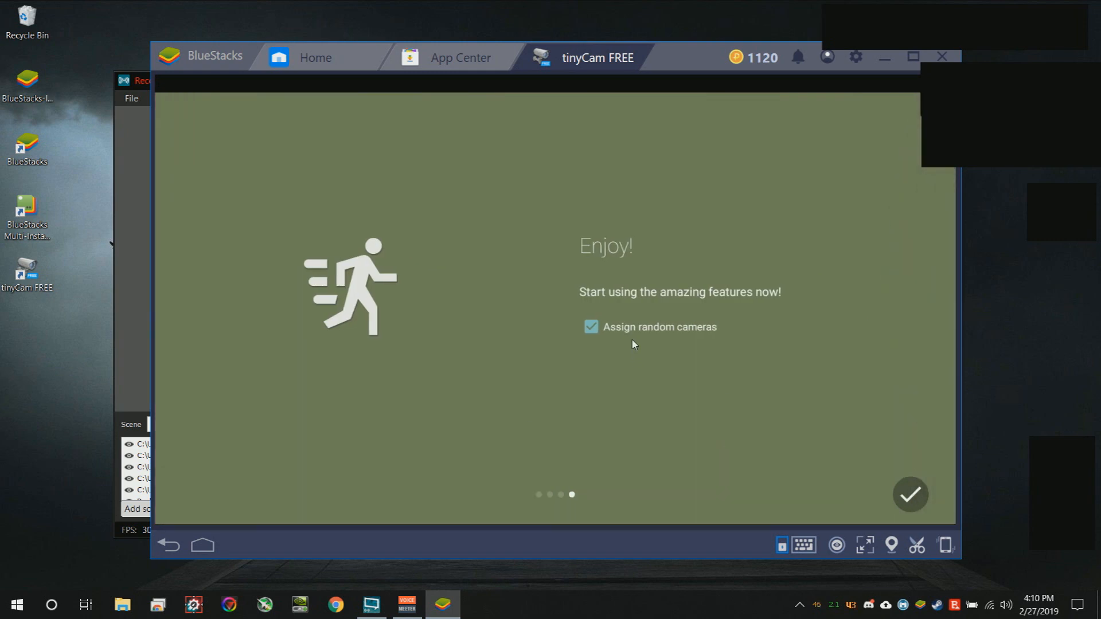
click(590, 326)
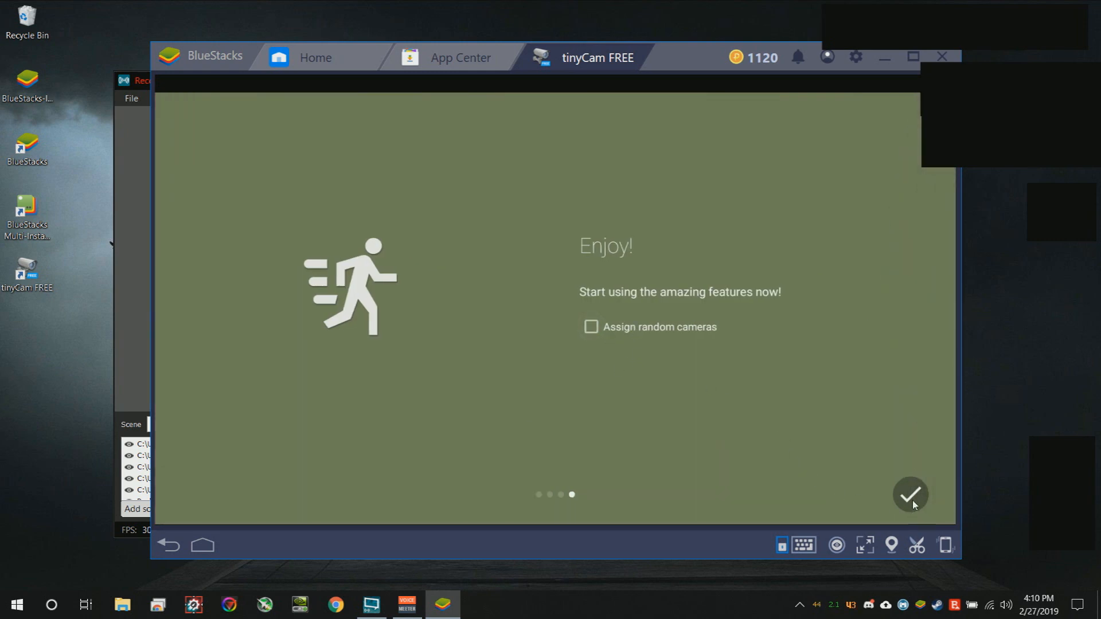
mouse_move(892, 485)
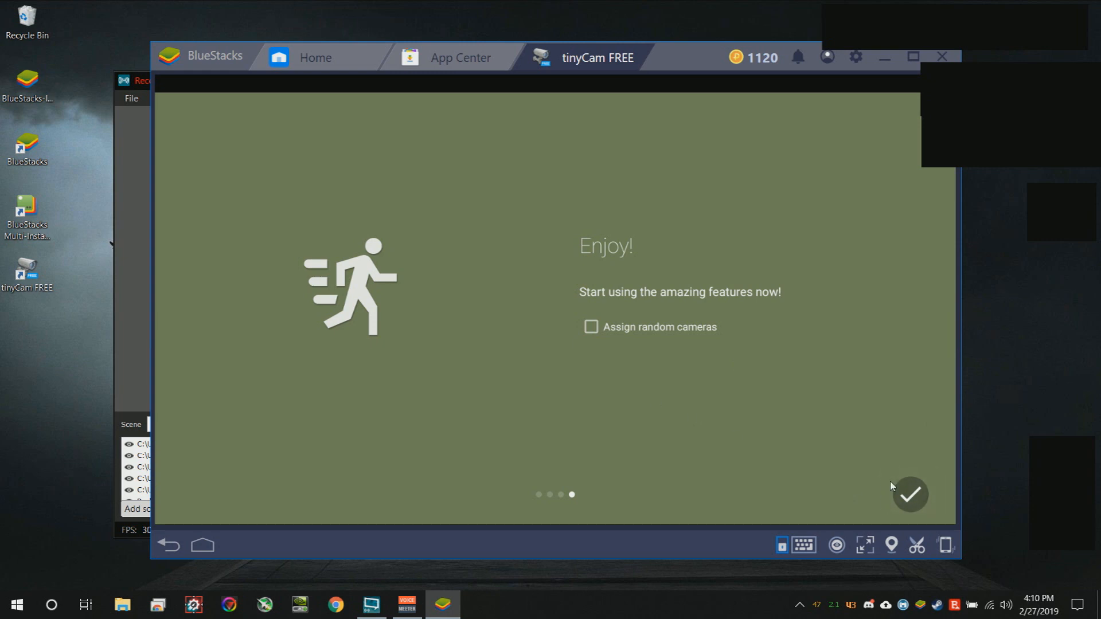
click(910, 493)
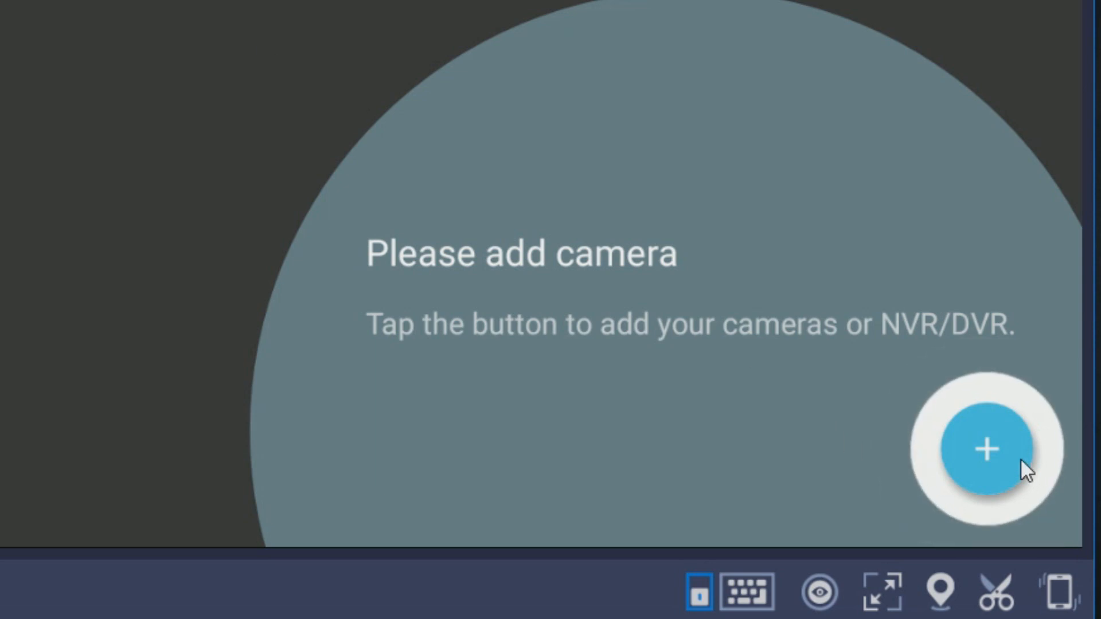
mouse_move(1028, 470)
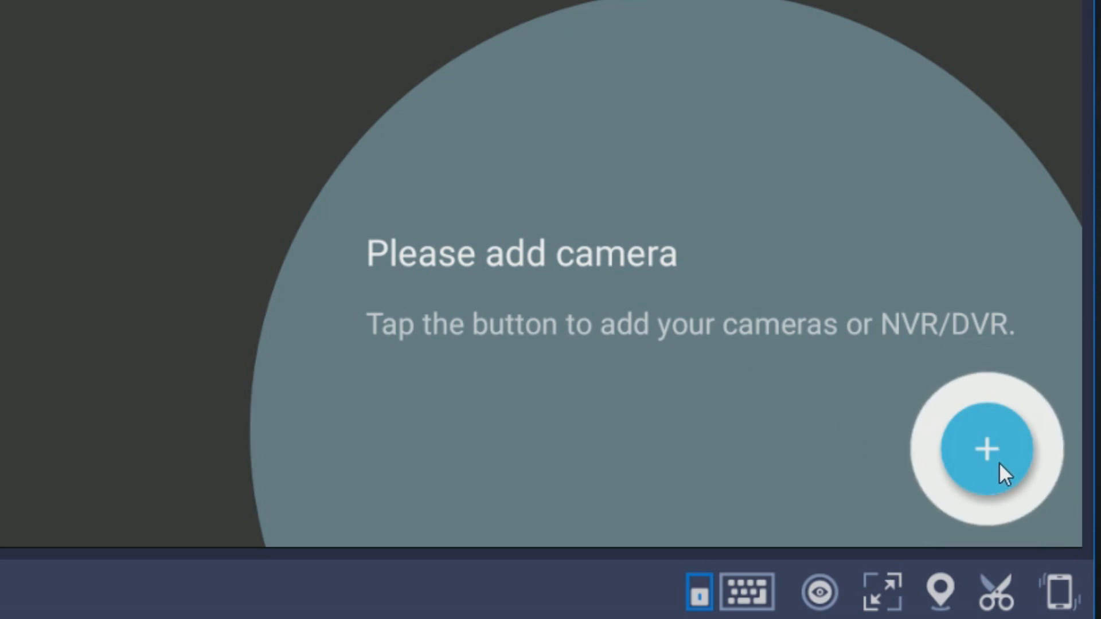
Expand the add-camera menu to show the IP camera, Android camera and network scan options.
click(986, 449)
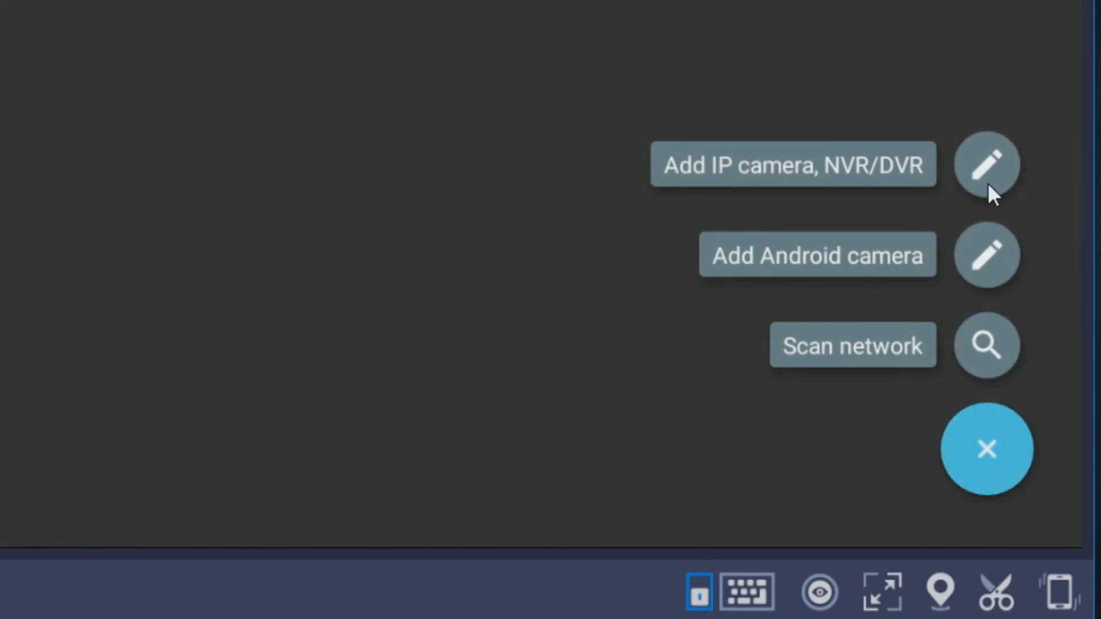
mouse_move(997, 203)
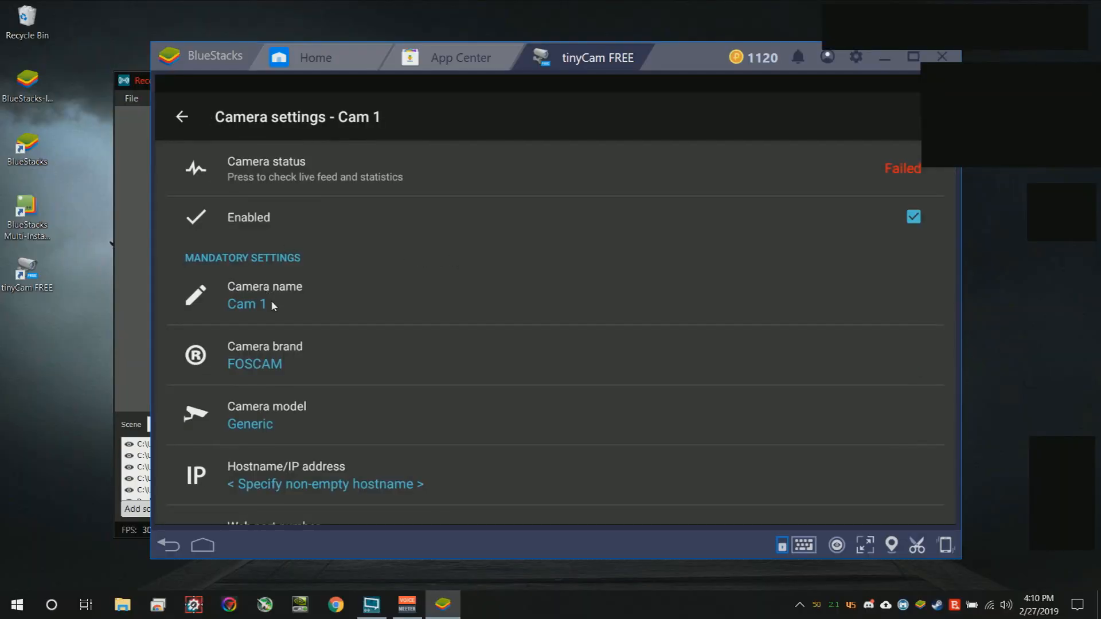
Set Cam 1's brand to Wyze Labs, model Wyze Cam, using the Cloud protocol.
scroll(down, 3)
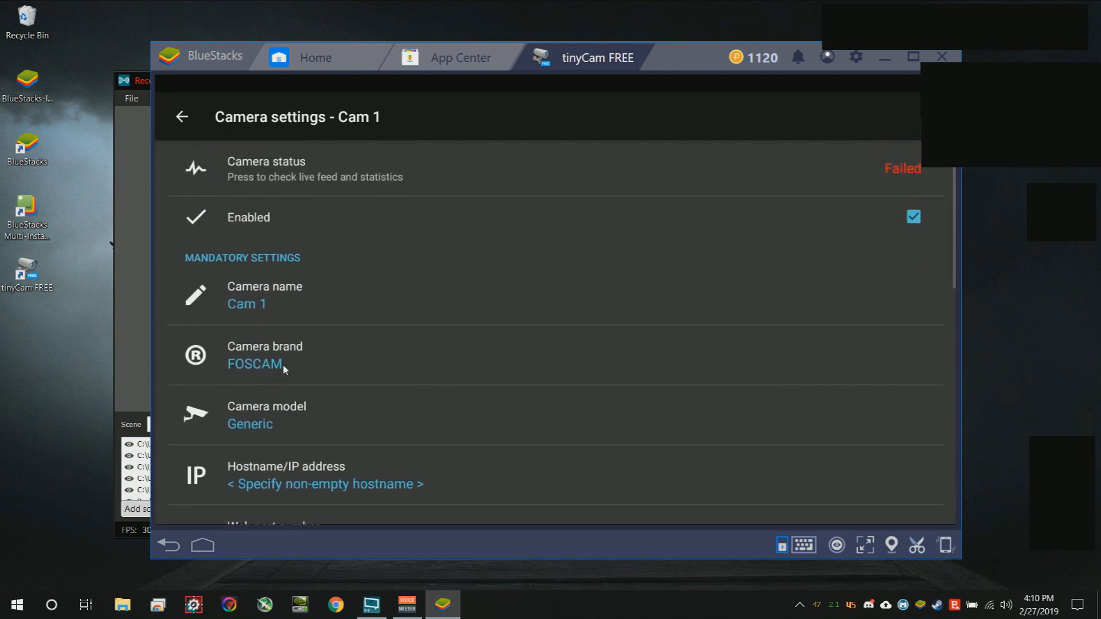
click(265, 354)
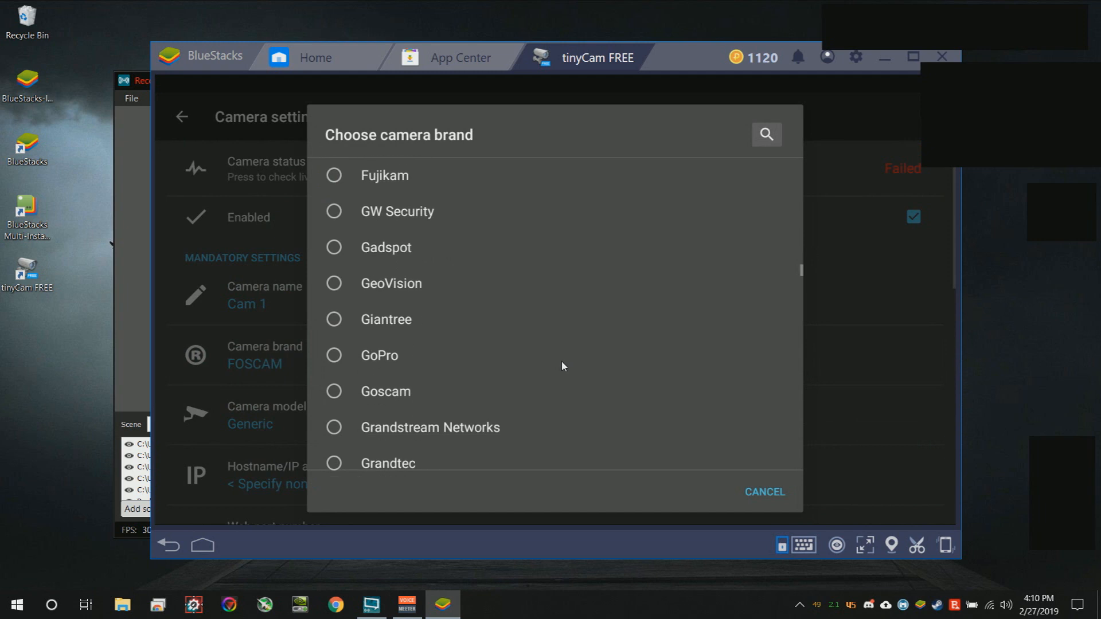
scroll(down, 3)
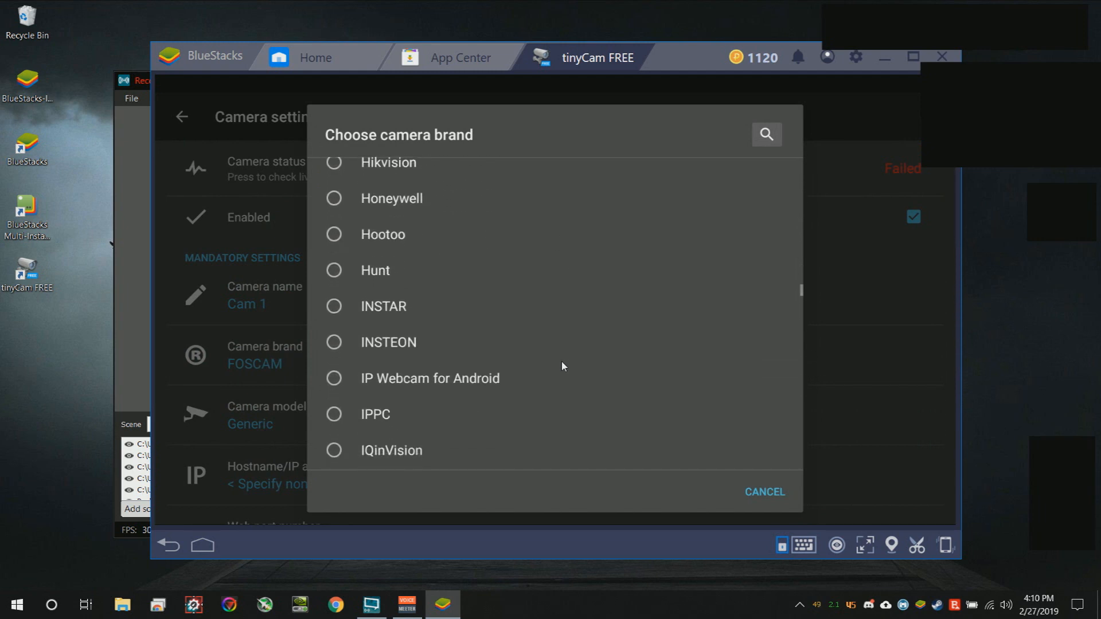
scroll(down, 3)
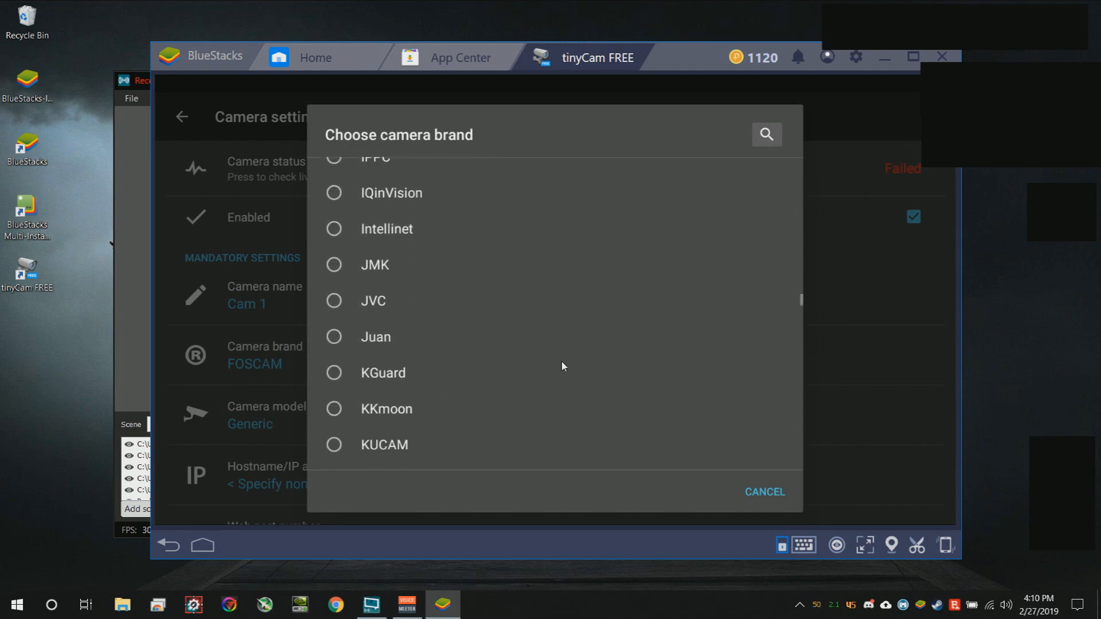
scroll(down, 3)
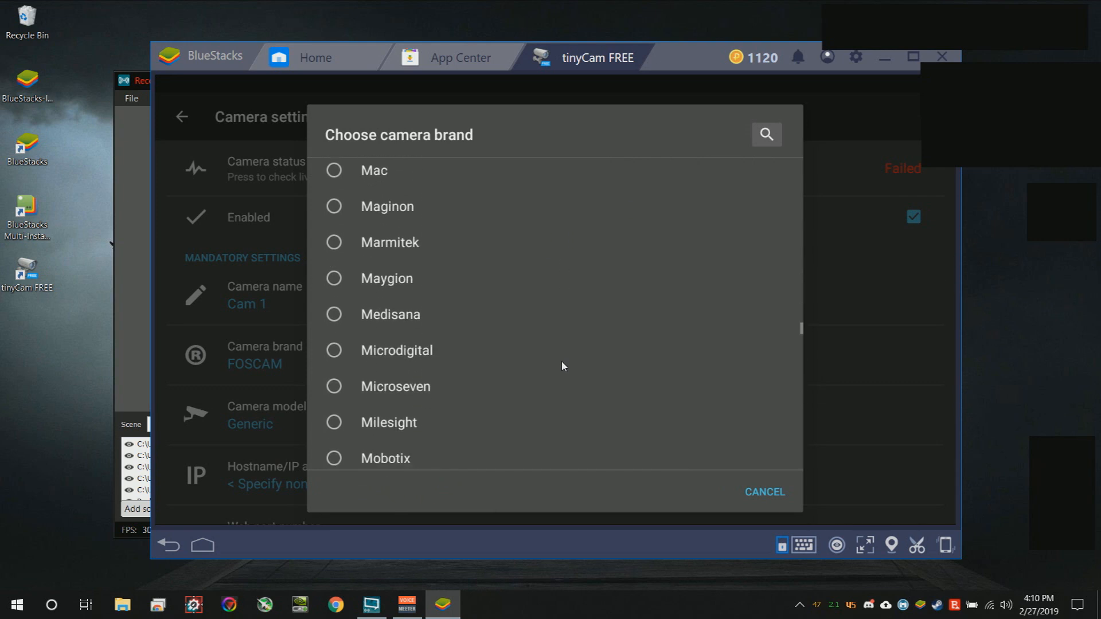
scroll(down, 3)
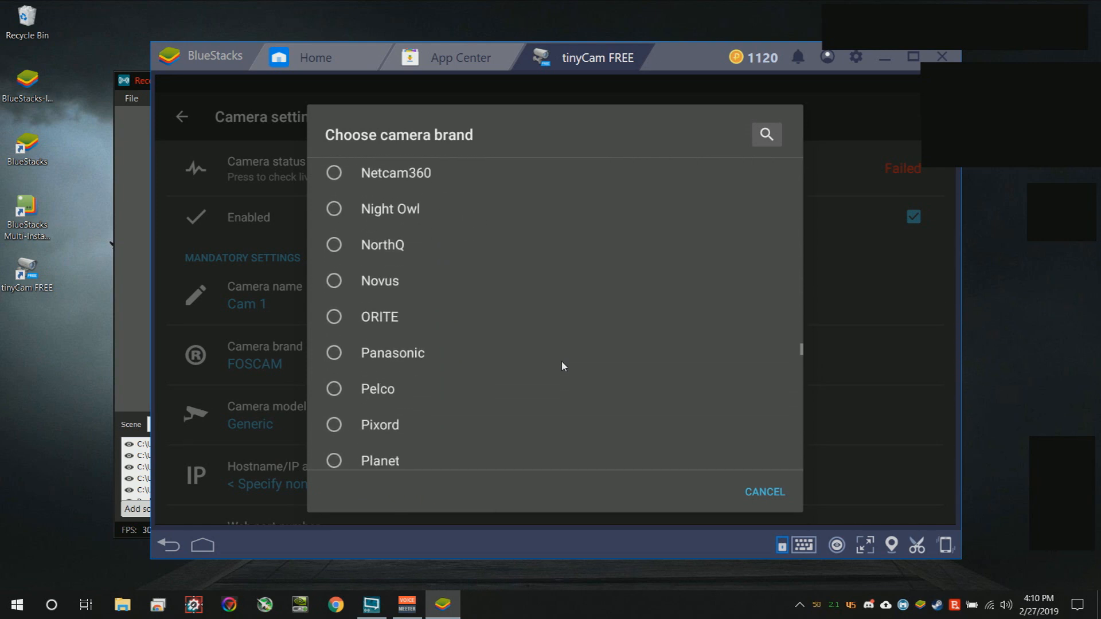
scroll(down, 3)
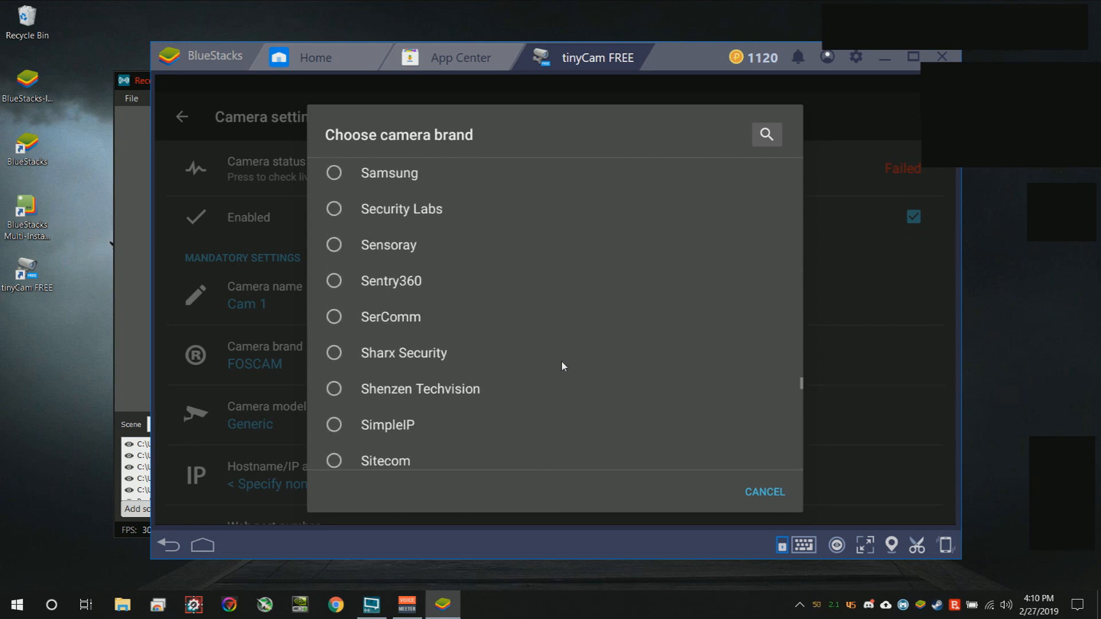
scroll(down, 3)
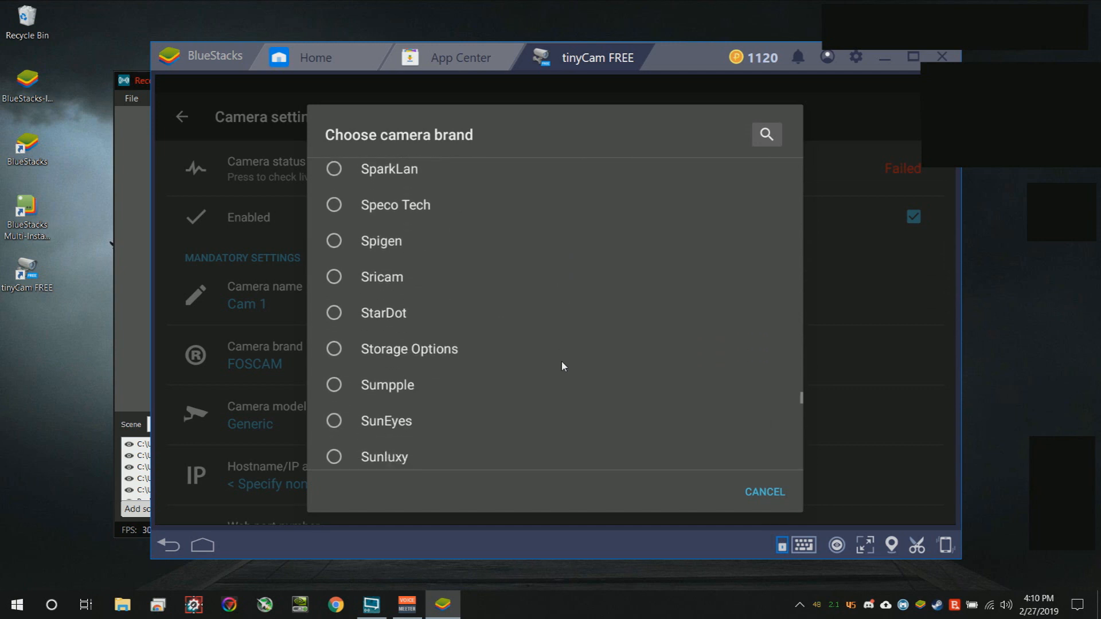
scroll(down, 3)
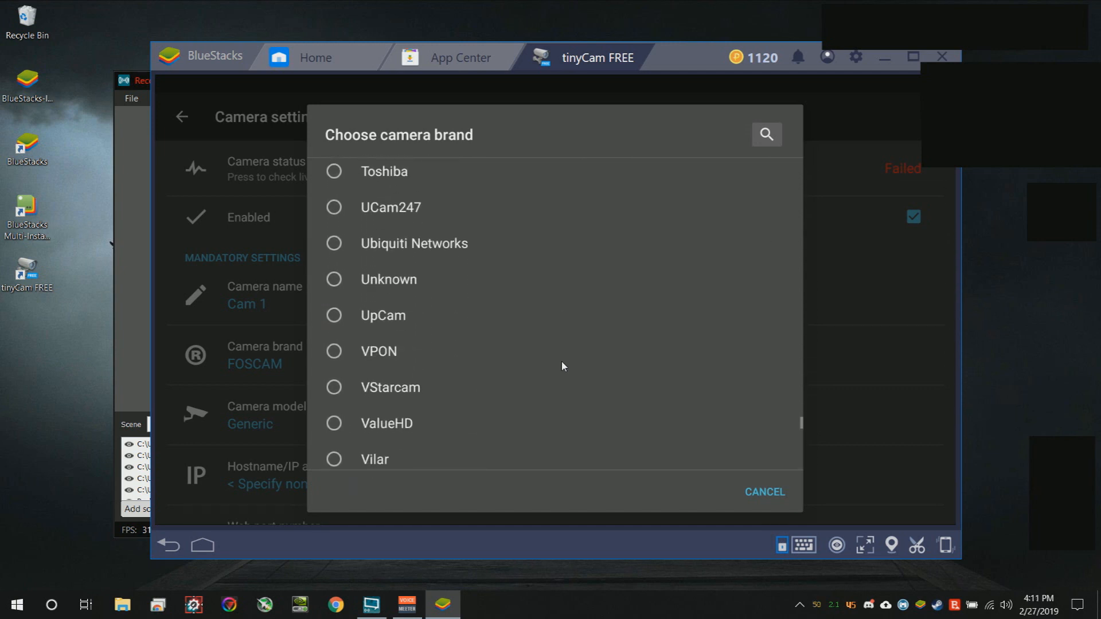
scroll(down, 3)
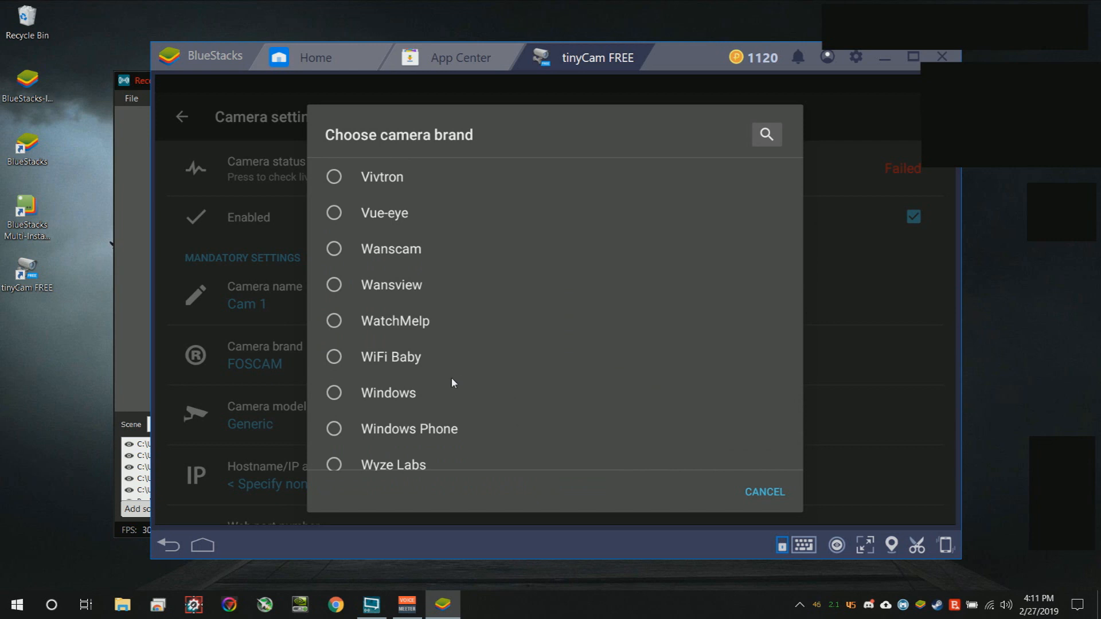
scroll(down, 3)
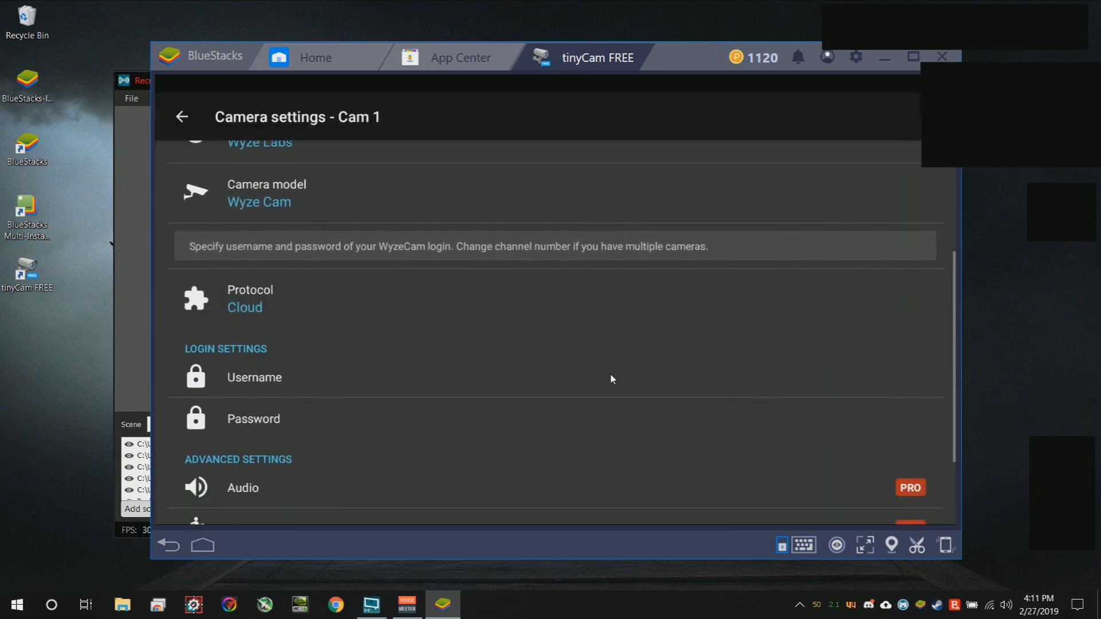
scroll(down, 3)
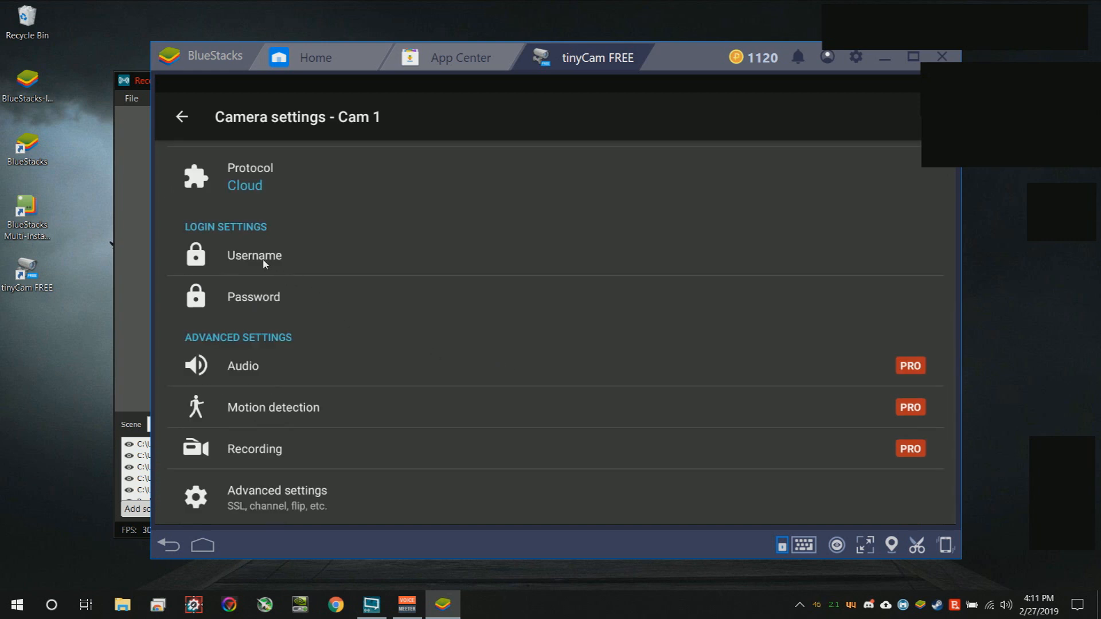
click(254, 254)
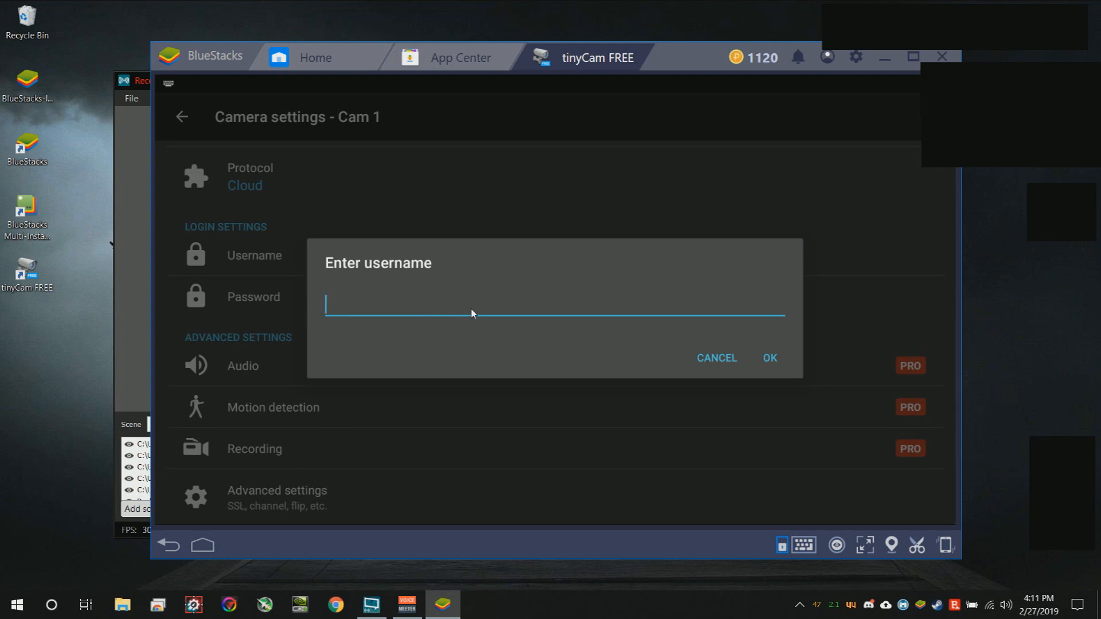
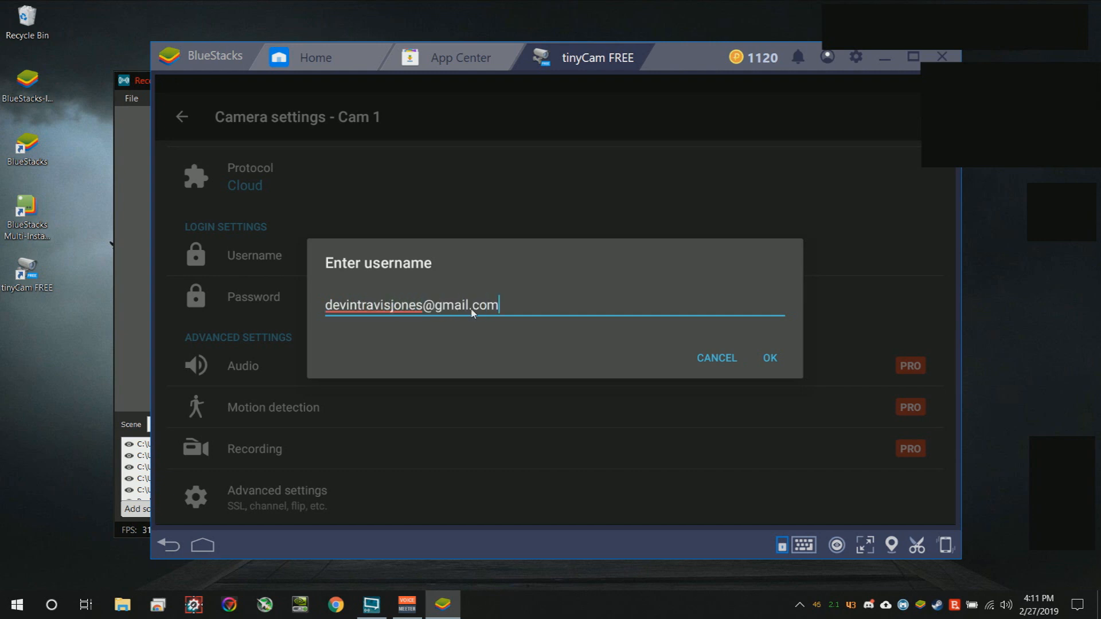
mouse_move(695, 356)
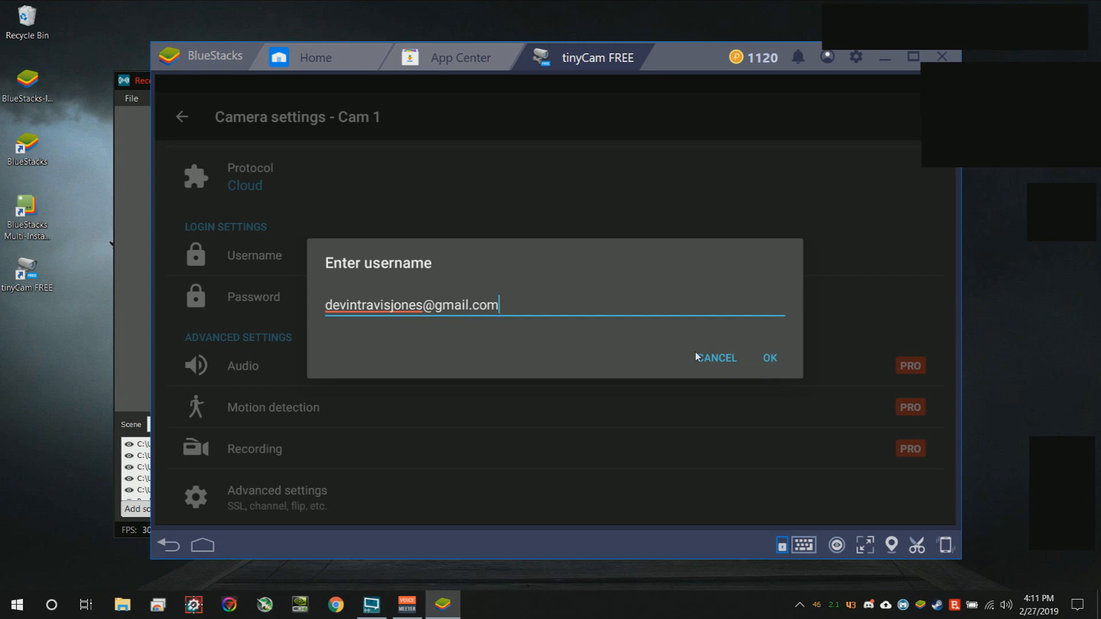
click(768, 358)
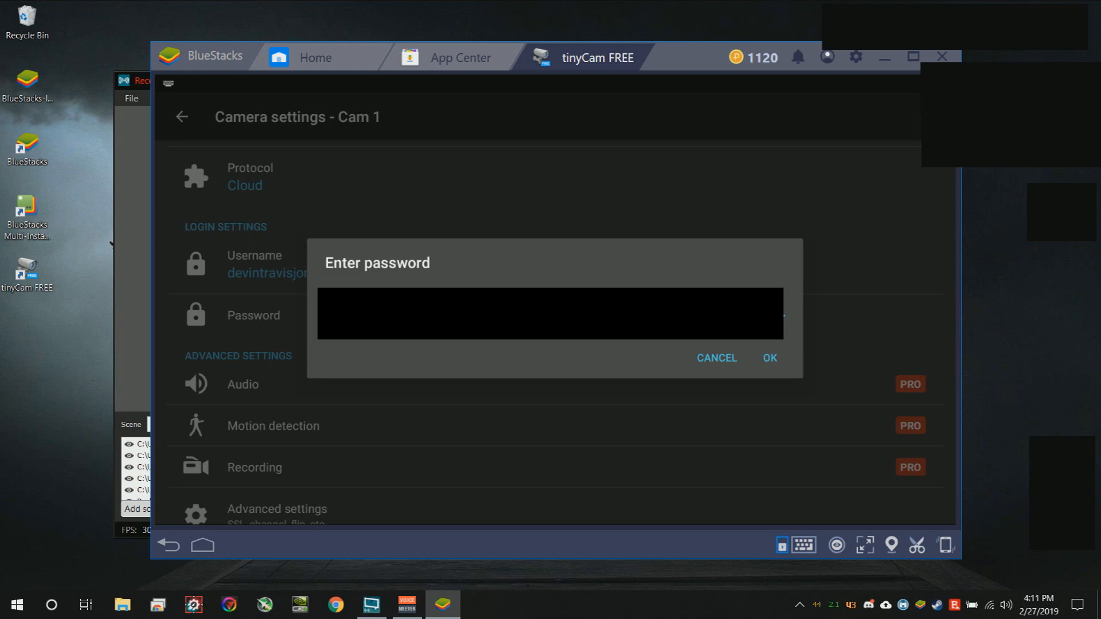
mouse_move(280, 319)
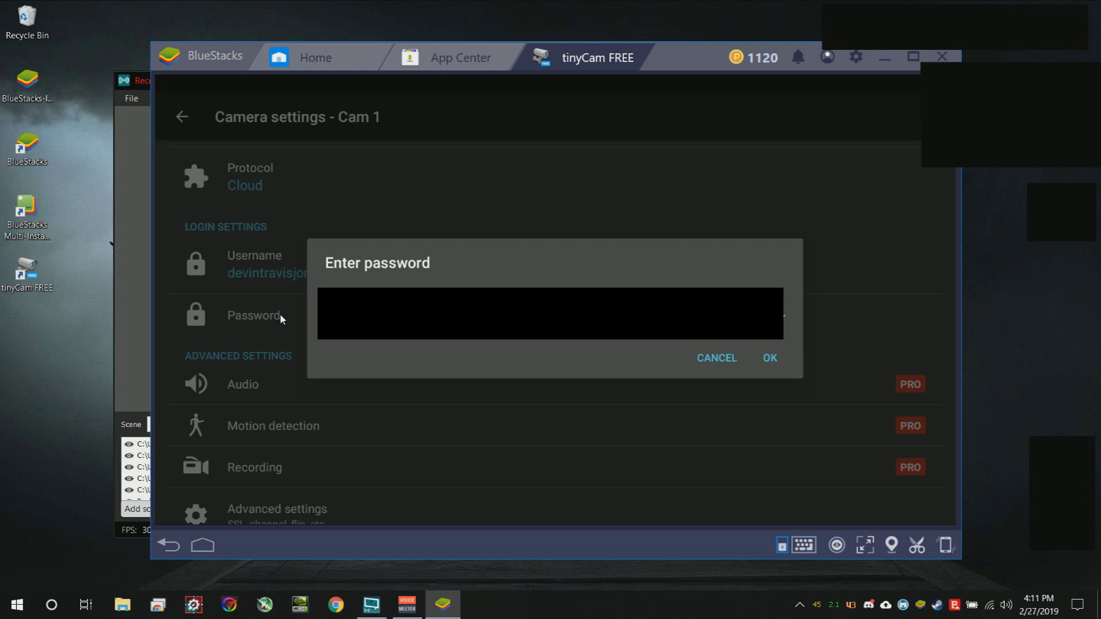
mouse_move(767, 363)
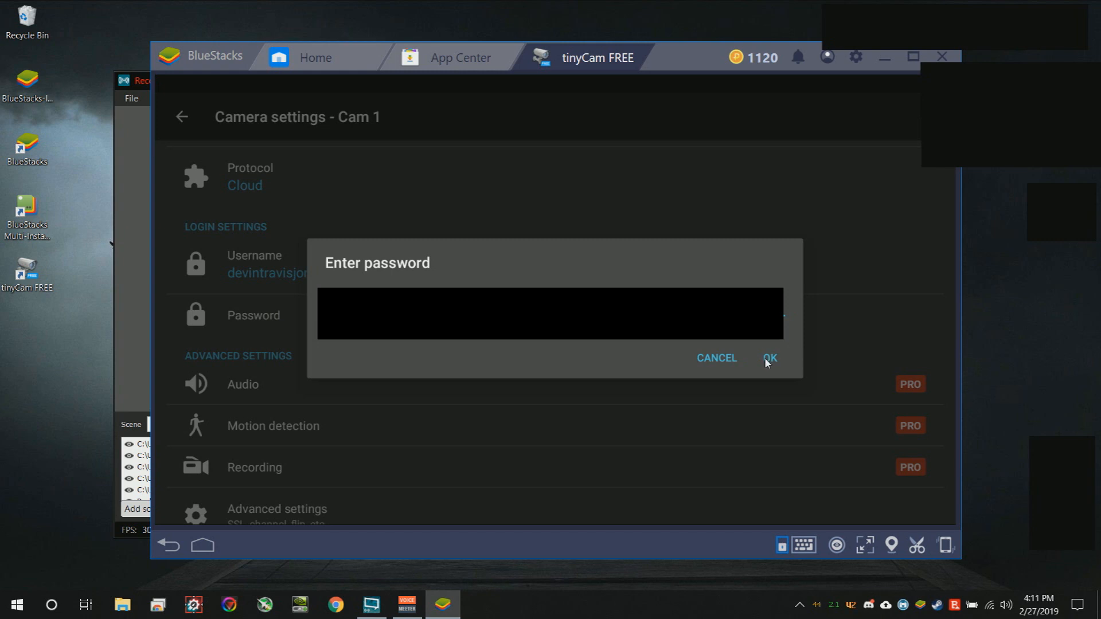
Confirm the Wyze account password so Cam 1's login shows it masked.
click(768, 359)
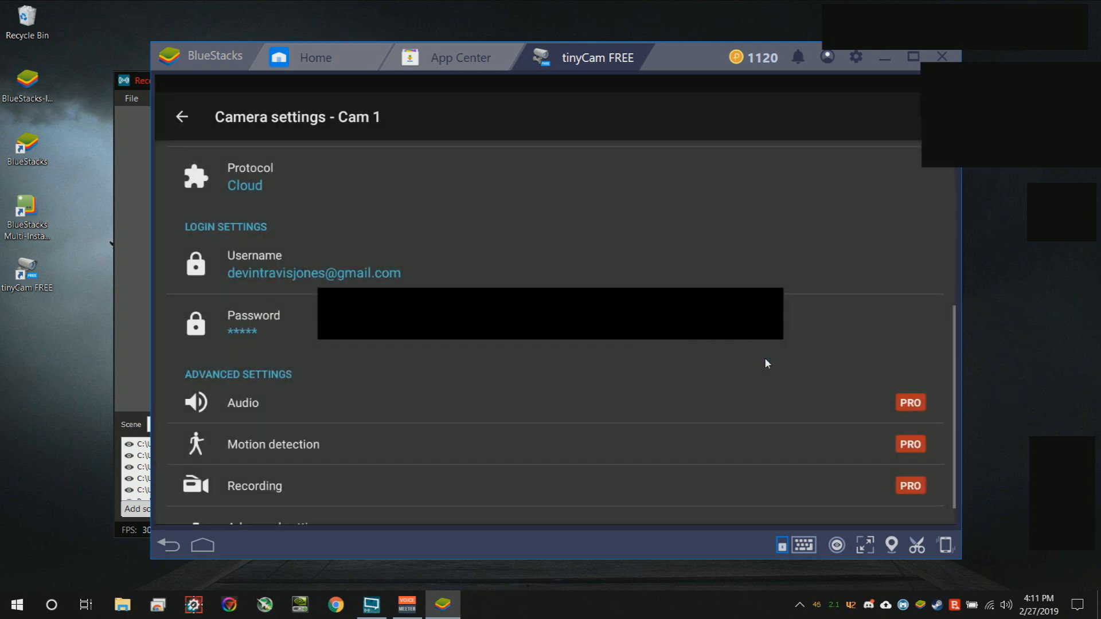
scroll(down, 3)
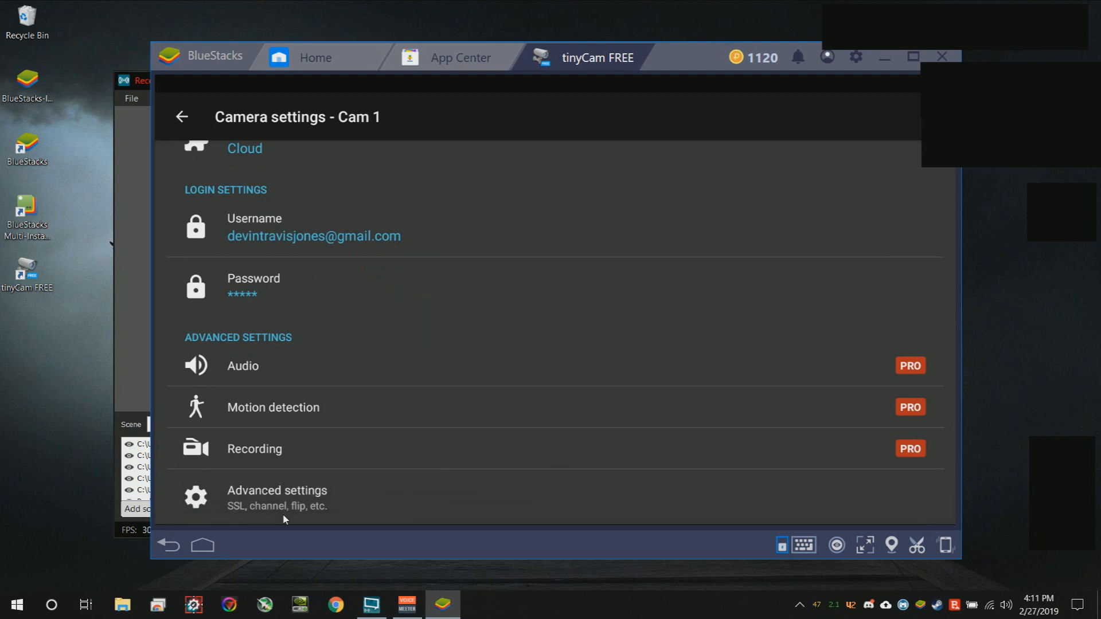
Open Cam 1's advanced settings, then back out to Manage Cameras with Cam 1 saved.
click(276, 497)
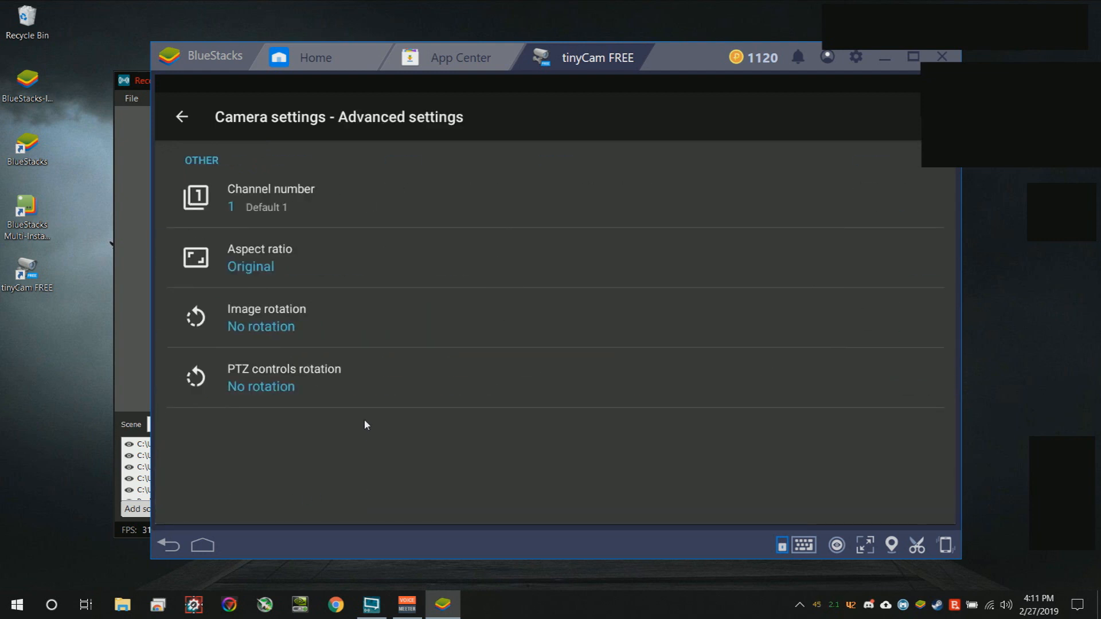
mouse_move(254, 323)
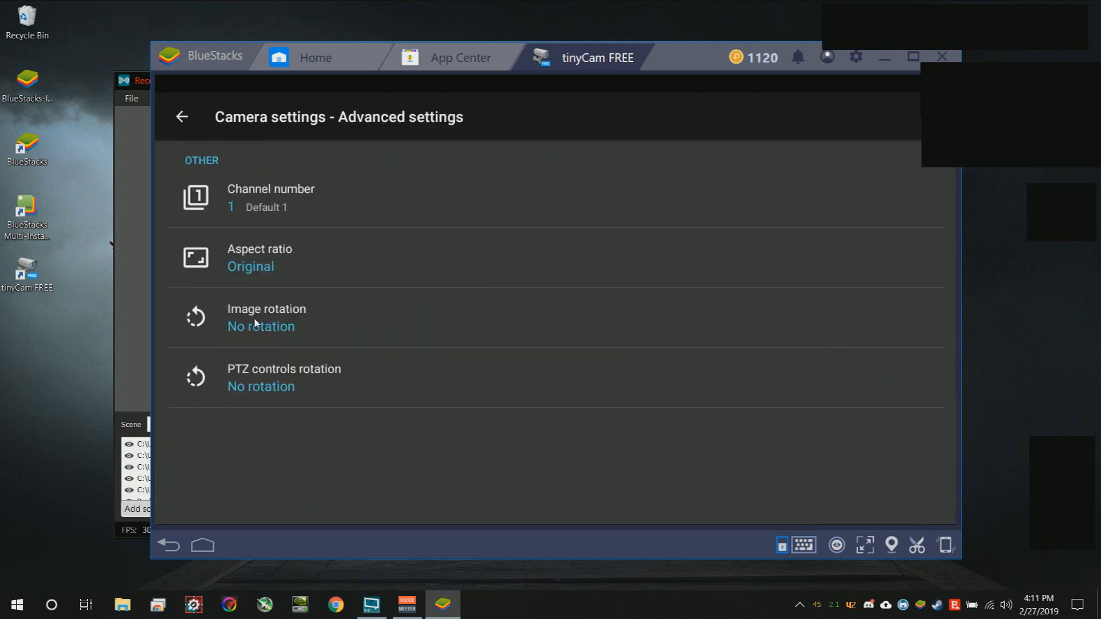
mouse_move(206, 143)
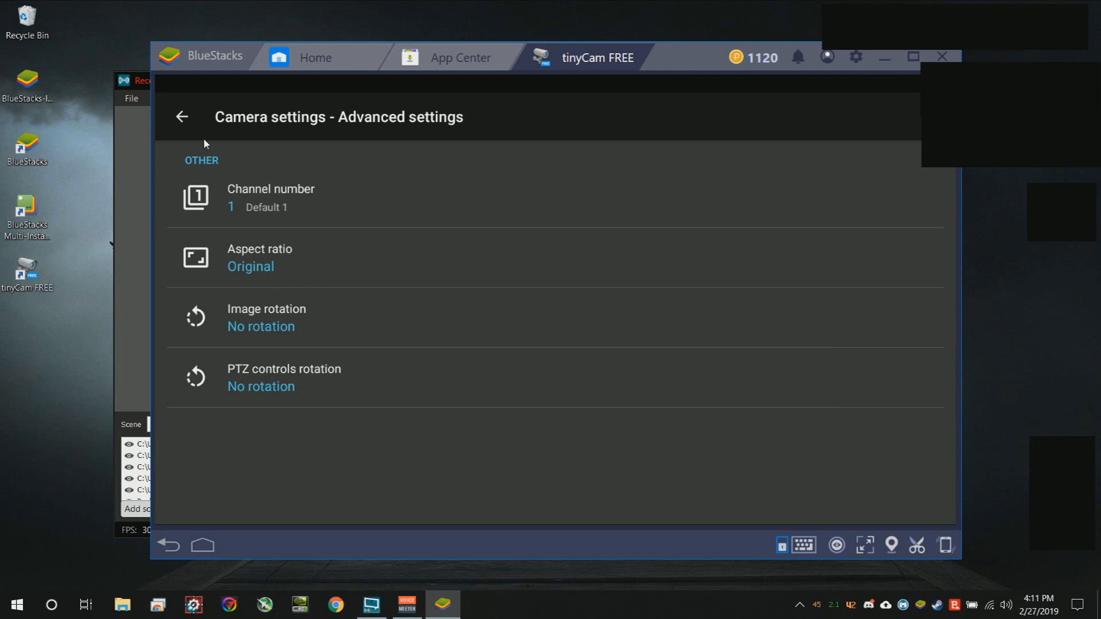
click(182, 116)
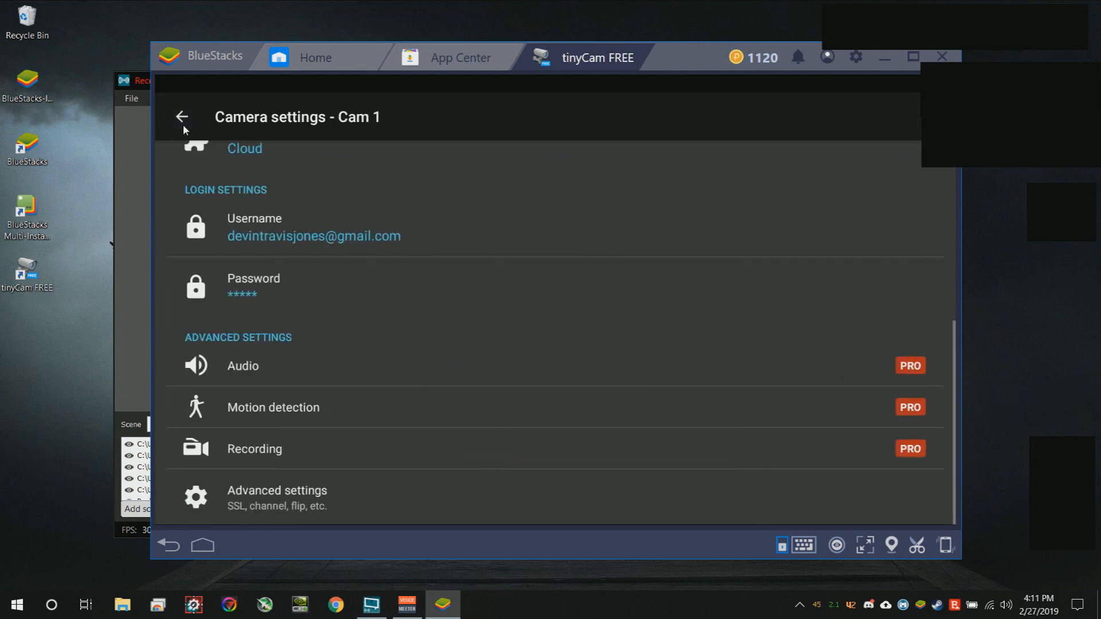
scroll(up, 3)
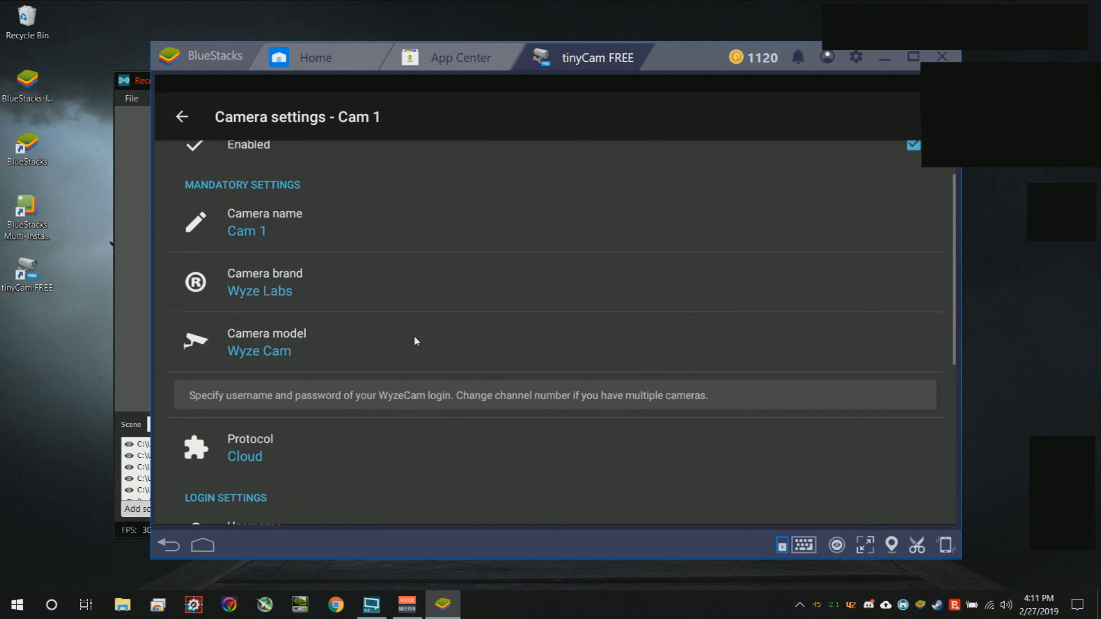
scroll(up, 3)
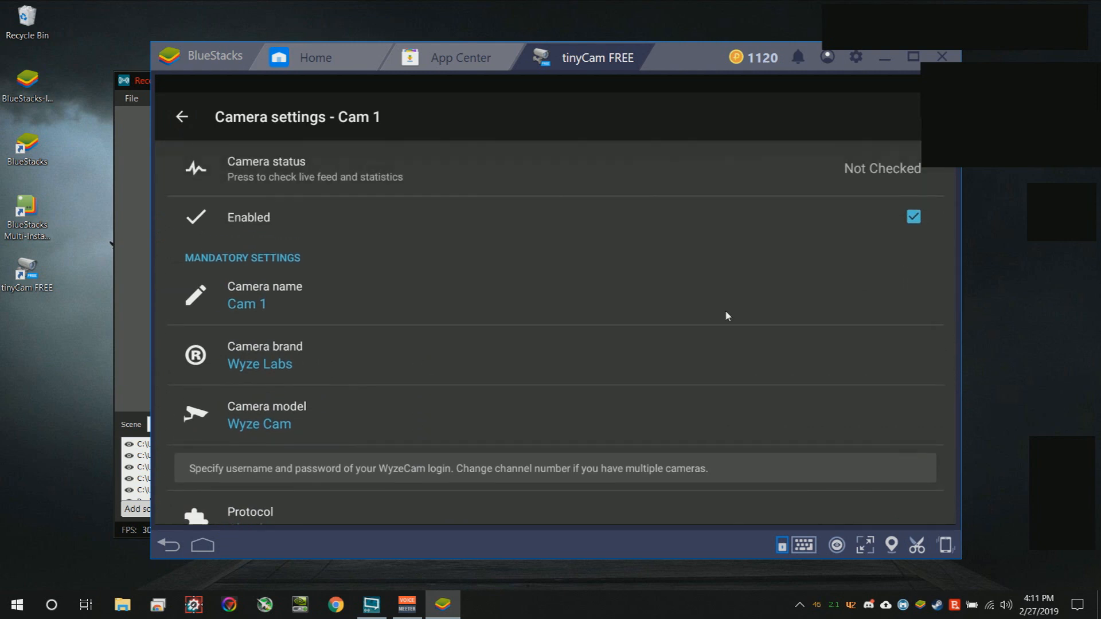
click(181, 116)
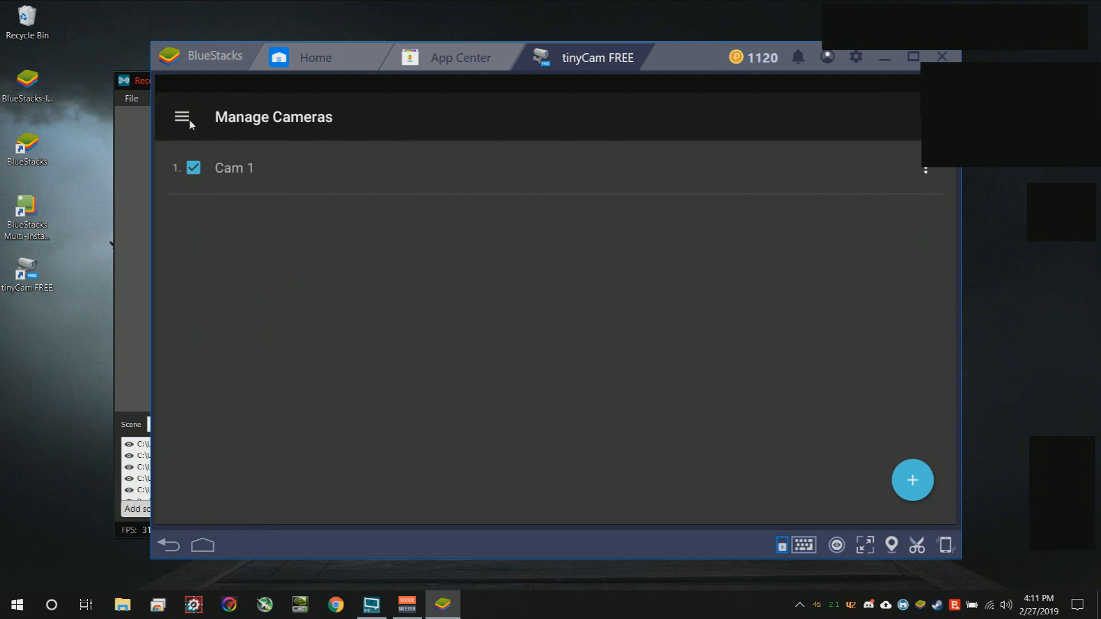
View Cam 1's live feed from the navigation menu, then leave it and trigger an ad.
click(183, 117)
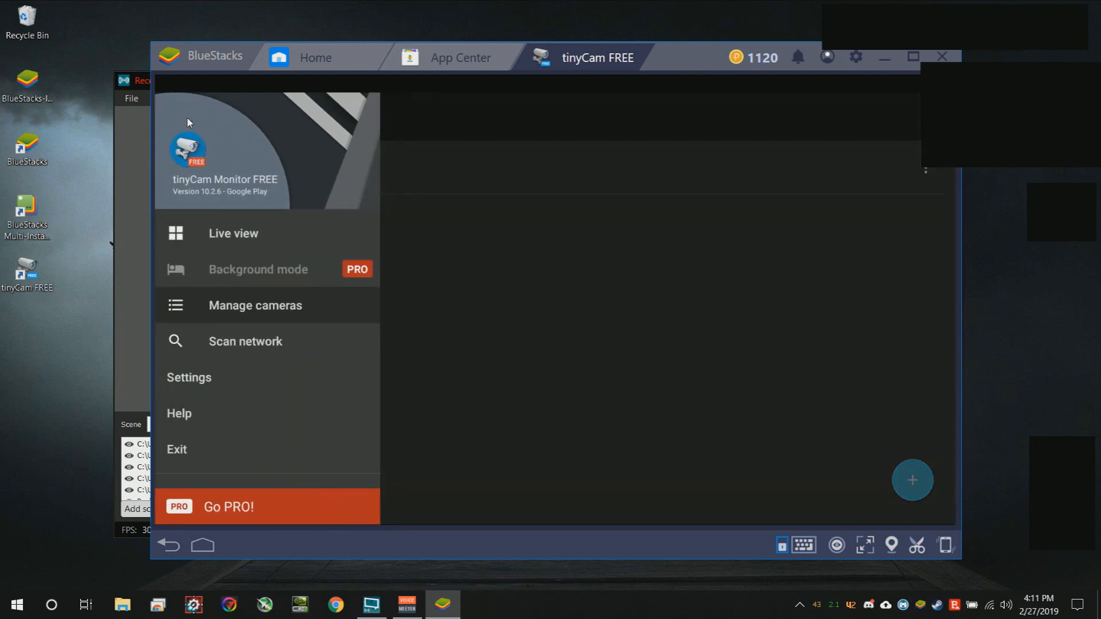
mouse_move(235, 237)
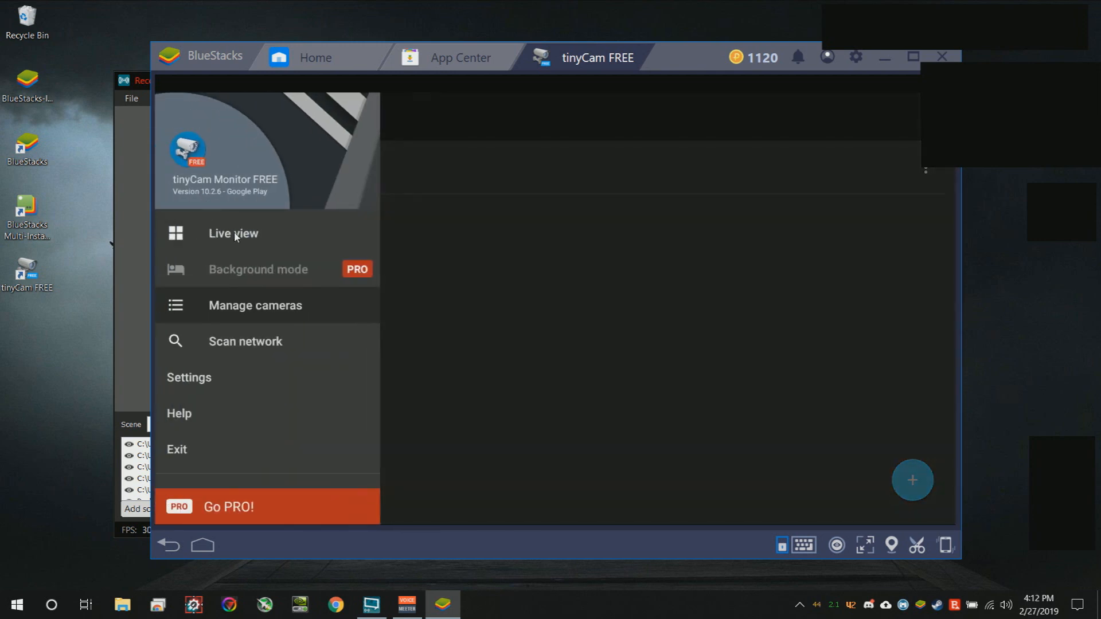
click(233, 233)
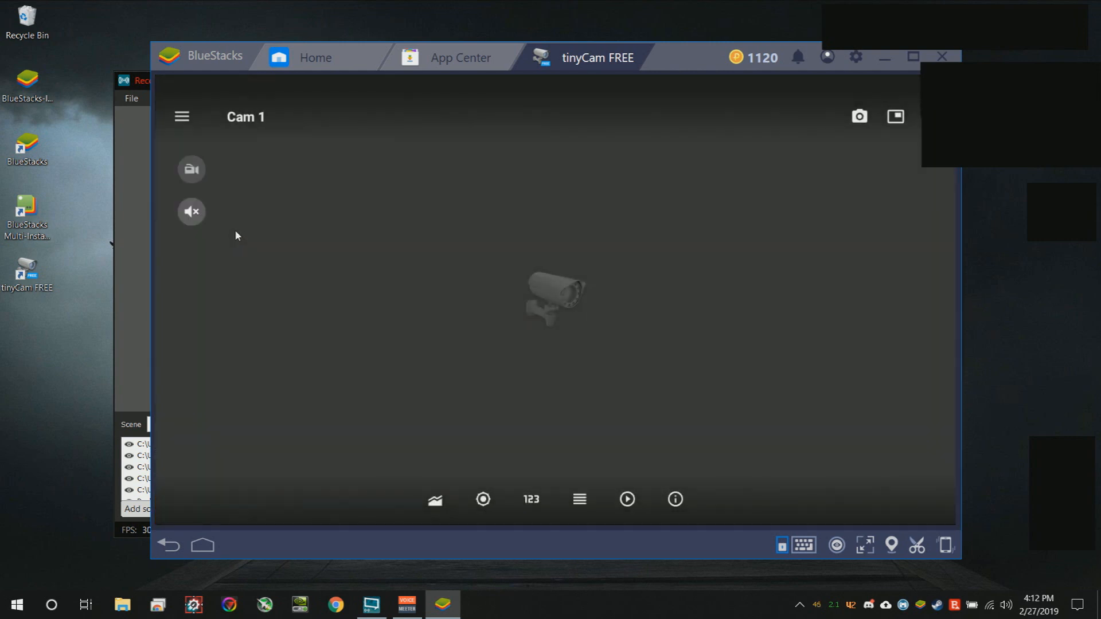
mouse_move(618, 281)
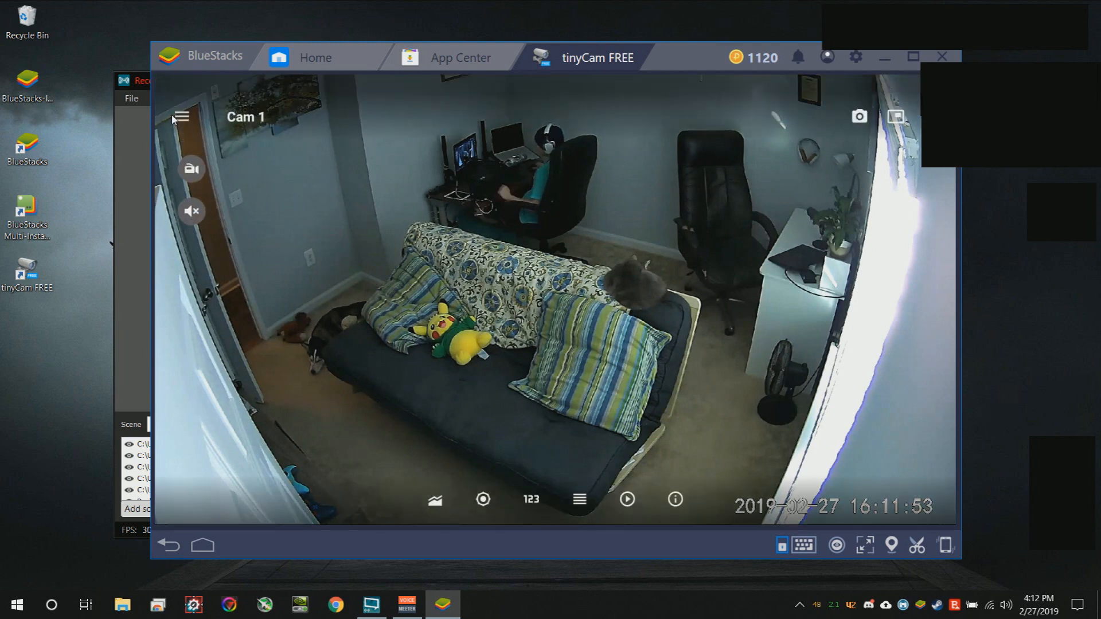
click(180, 116)
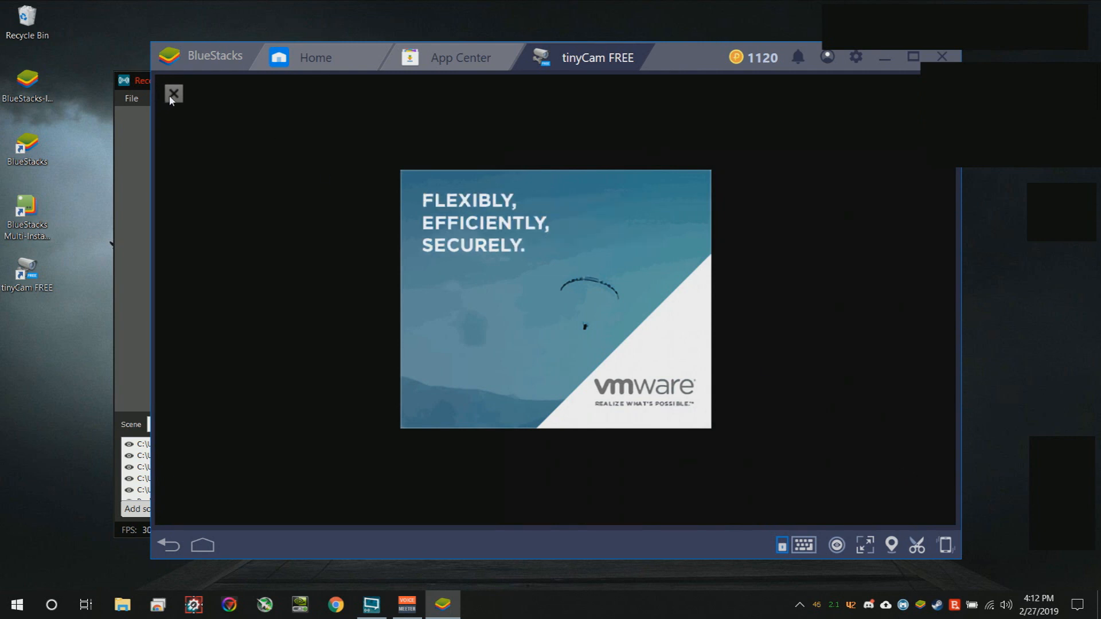
Dismiss the ad and add a second IP camera, Cam 2, with no hostname yet.
click(173, 93)
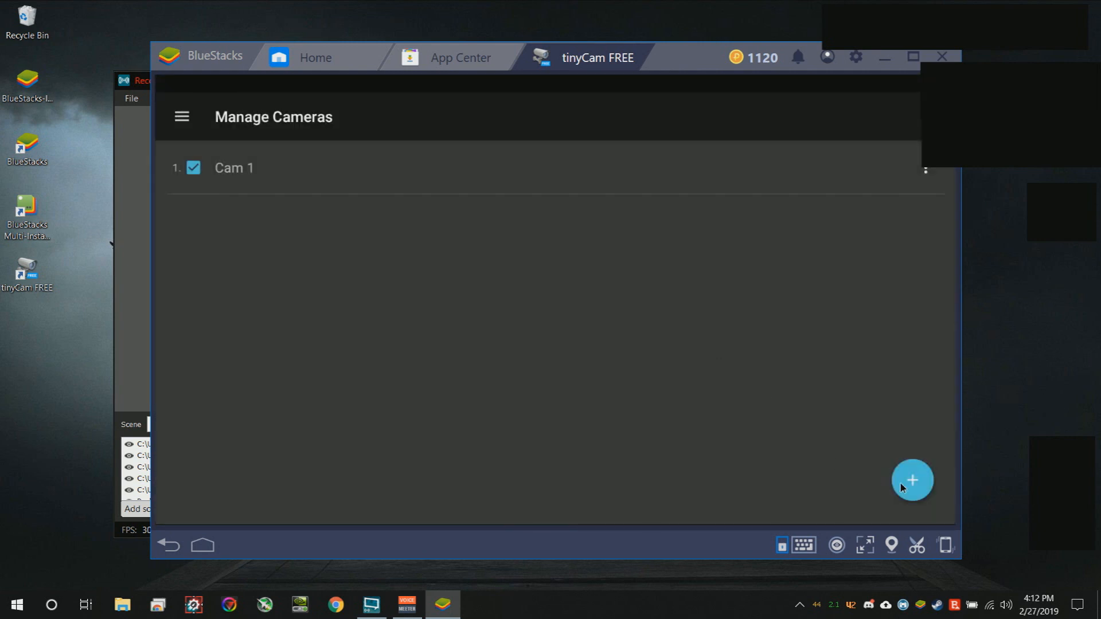
click(912, 480)
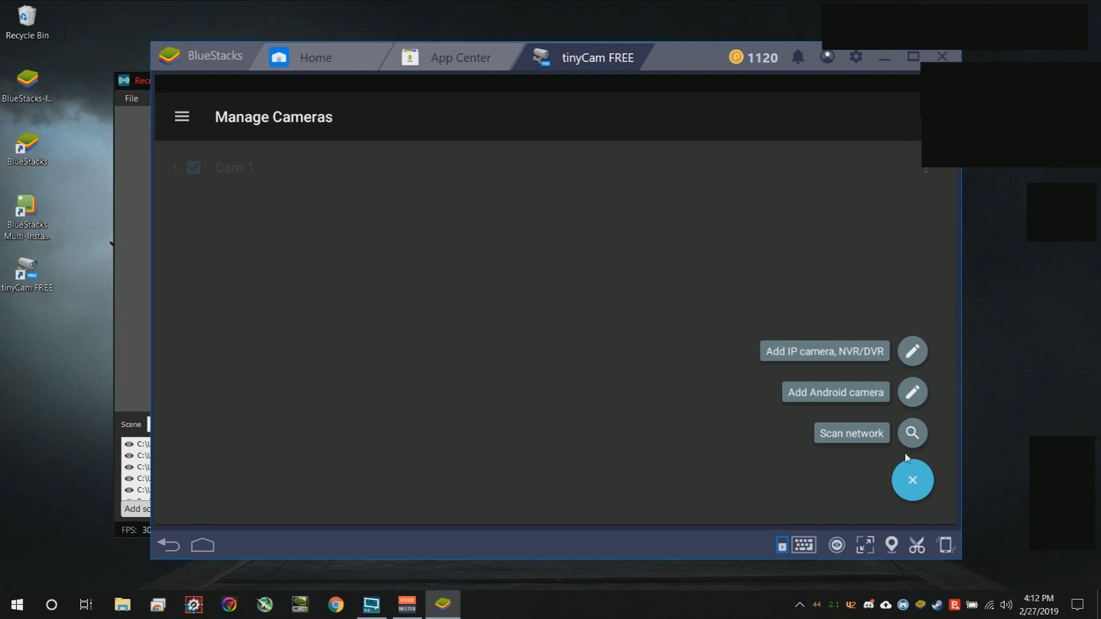
mouse_move(913, 360)
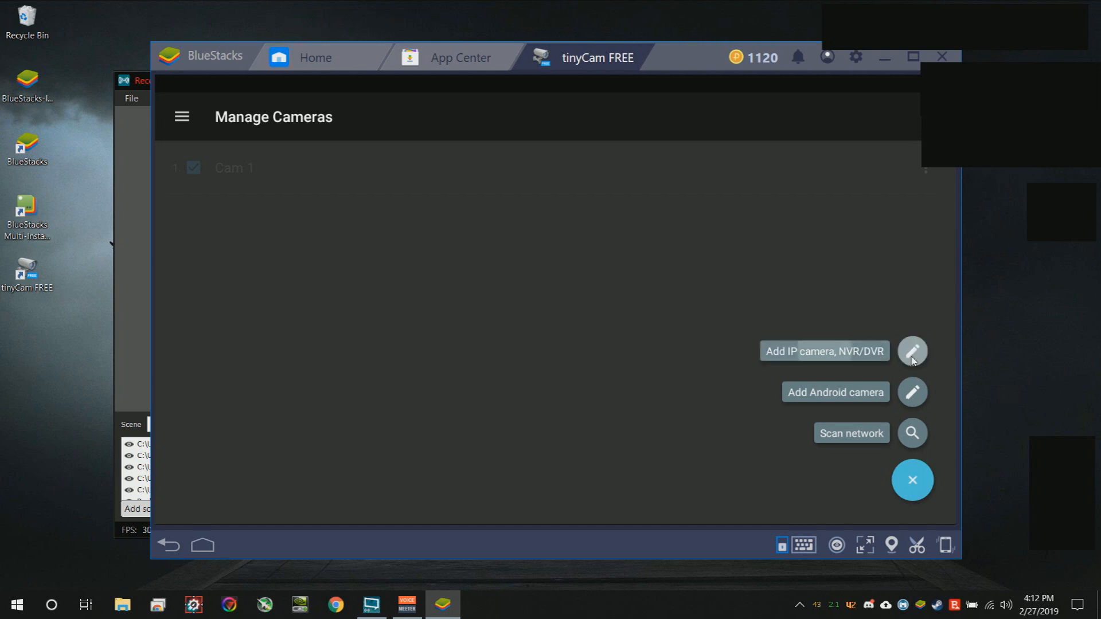
click(912, 351)
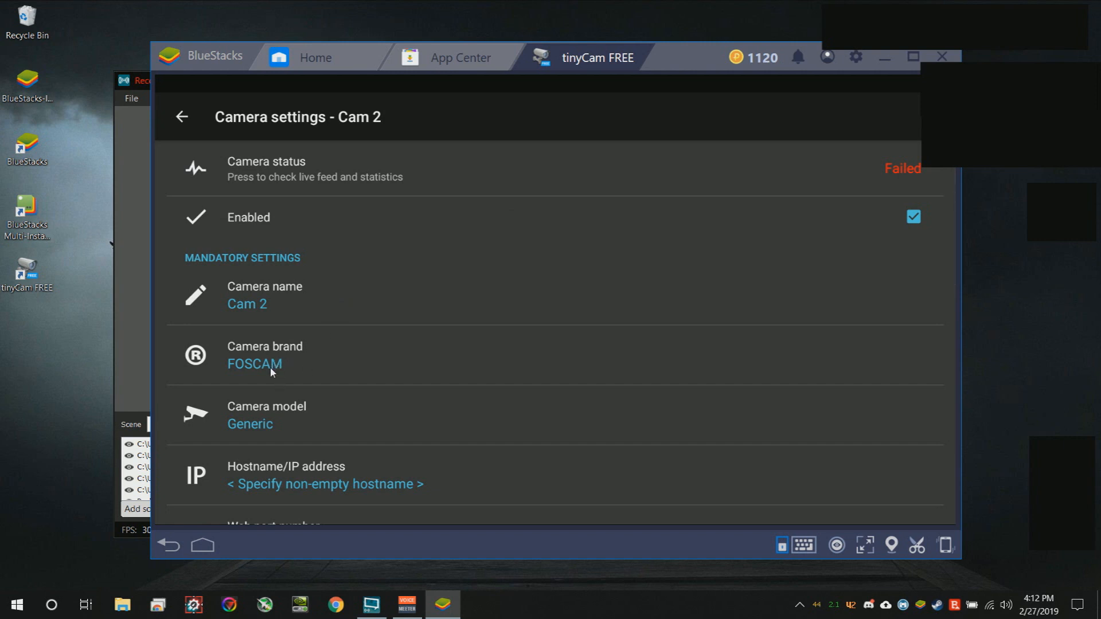
scroll(down, 3)
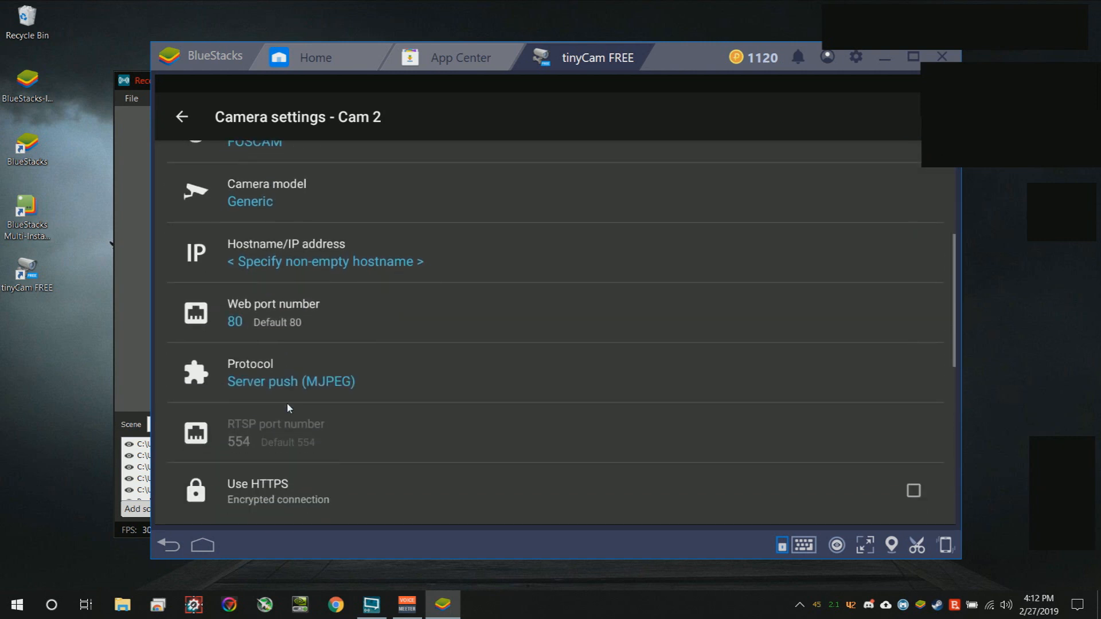
scroll(down, 3)
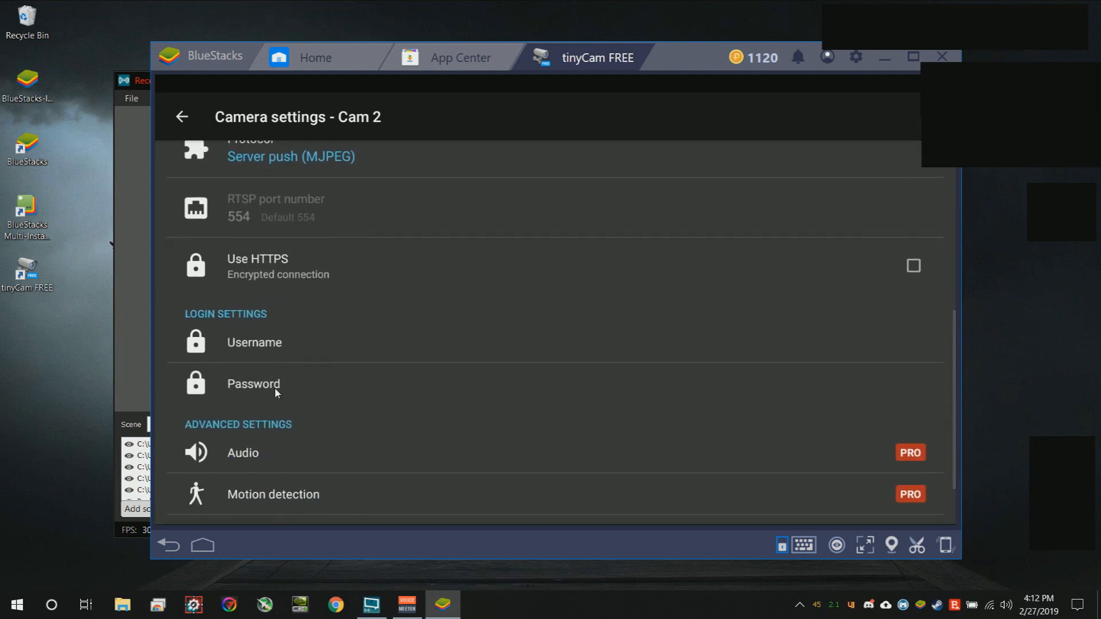
scroll(up, 3)
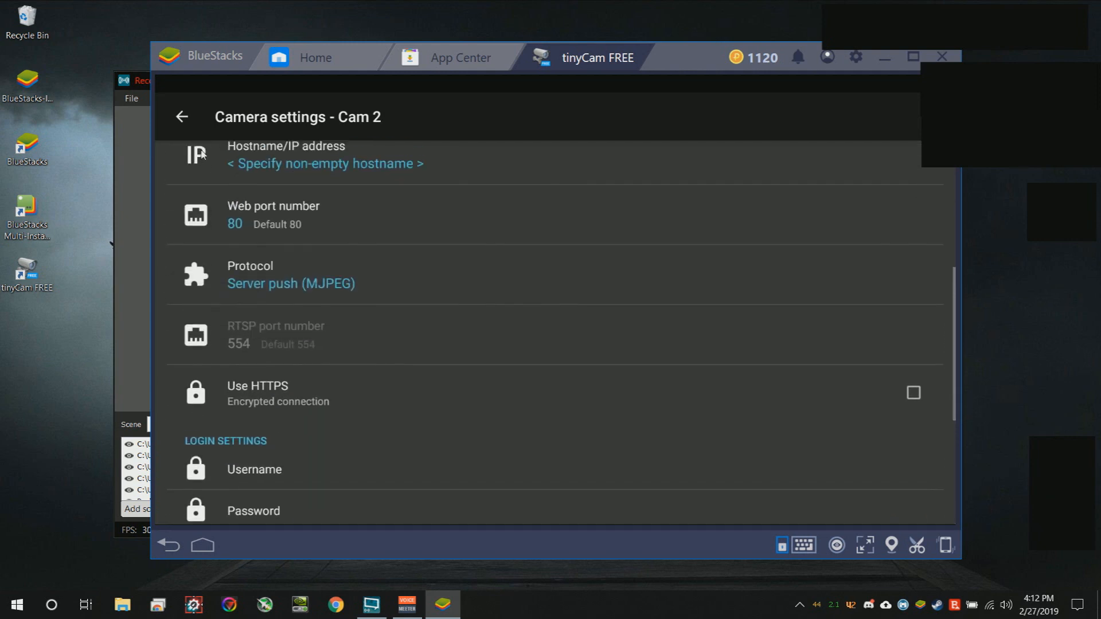
click(182, 116)
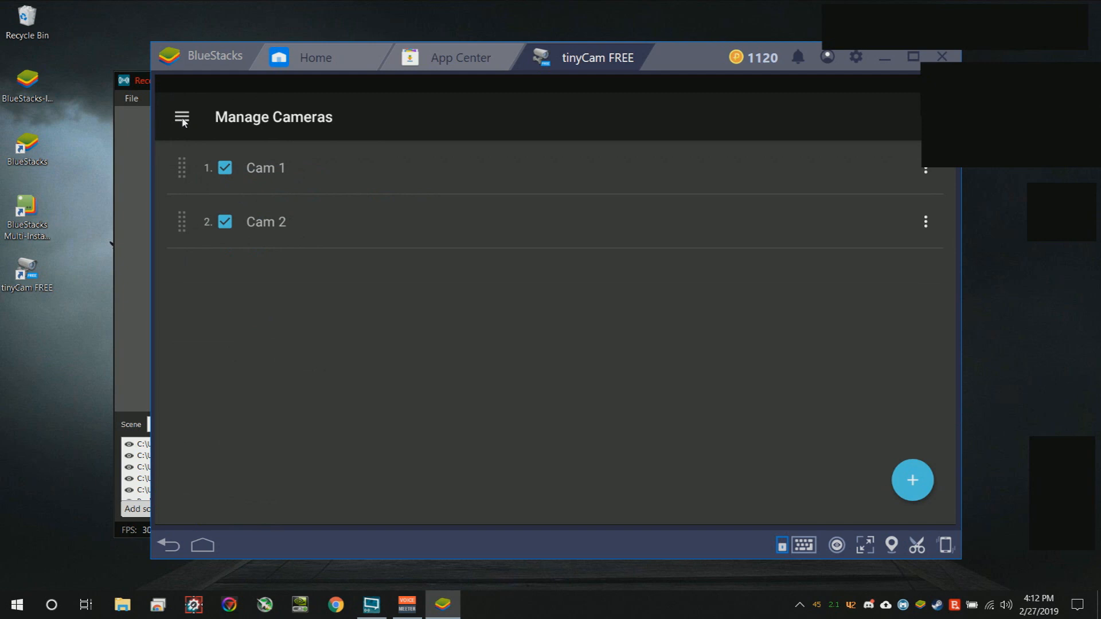
mouse_move(294, 241)
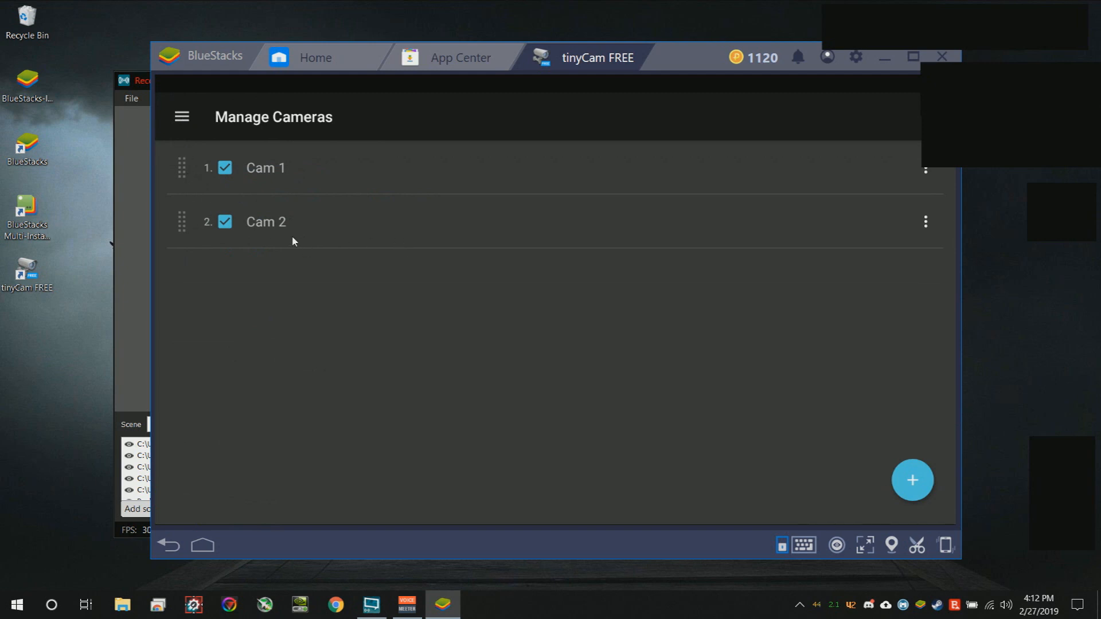
mouse_move(213, 147)
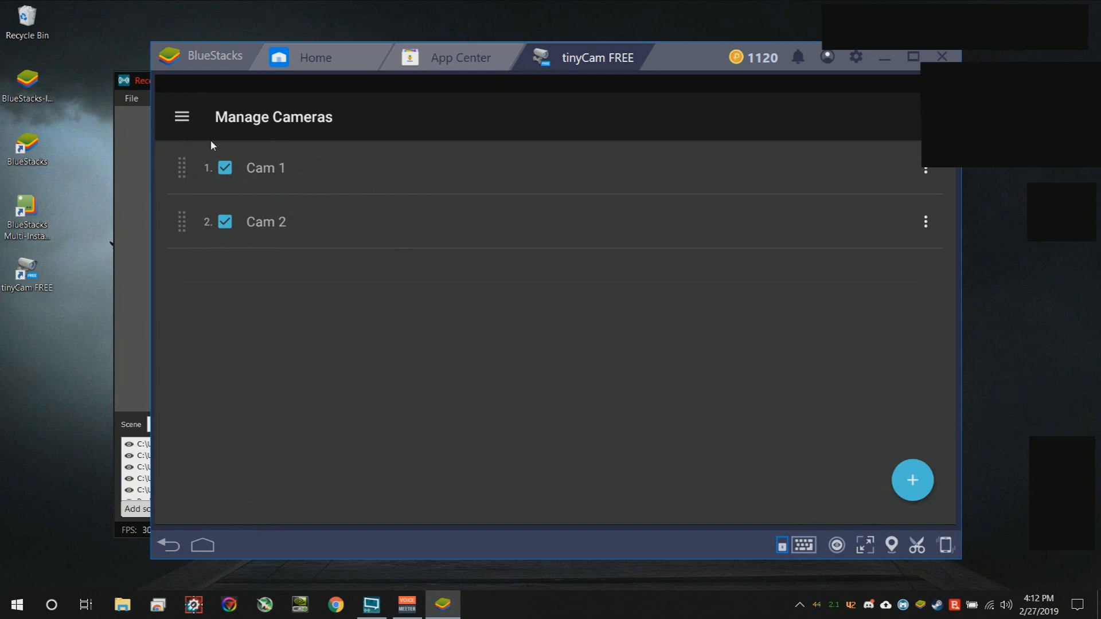
Open and dismiss the navigation menu, then close the BlueStacks window.
click(181, 116)
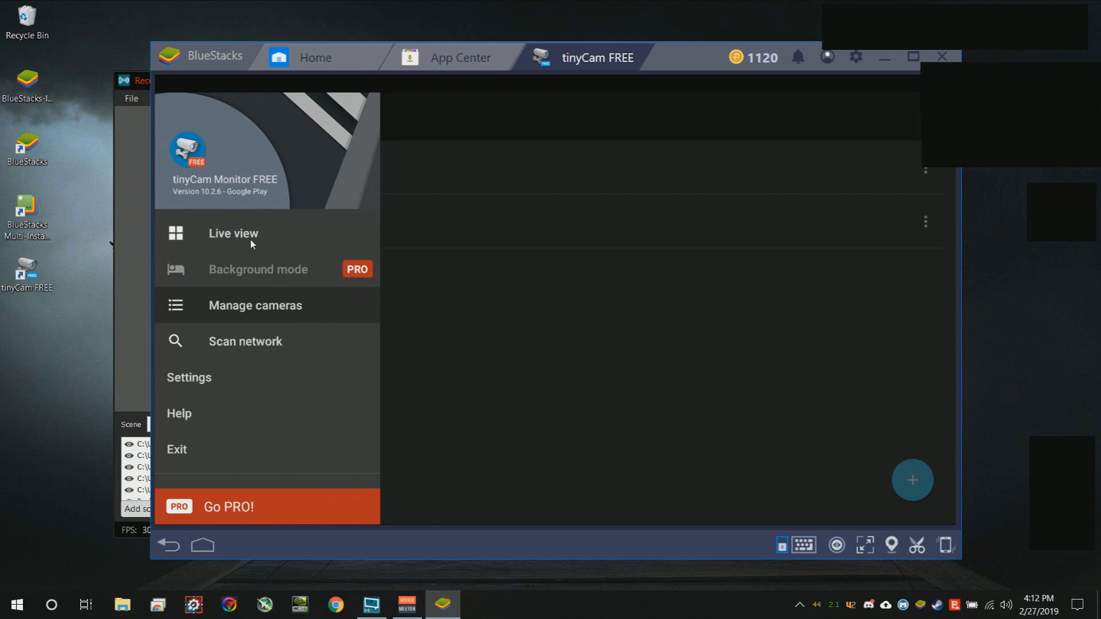
click(254, 305)
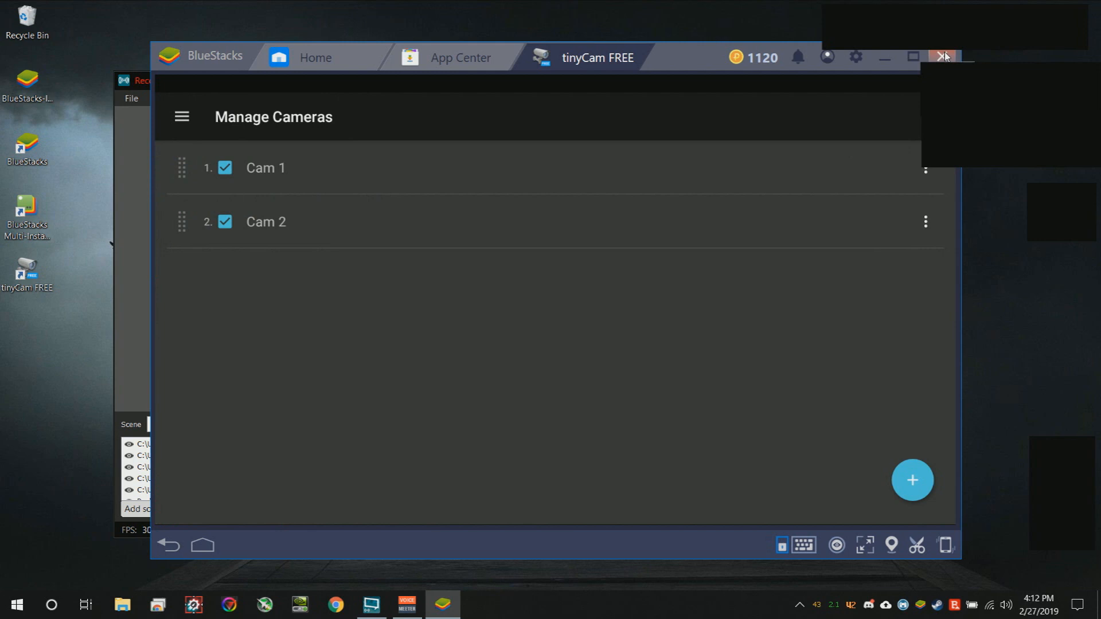
click(943, 56)
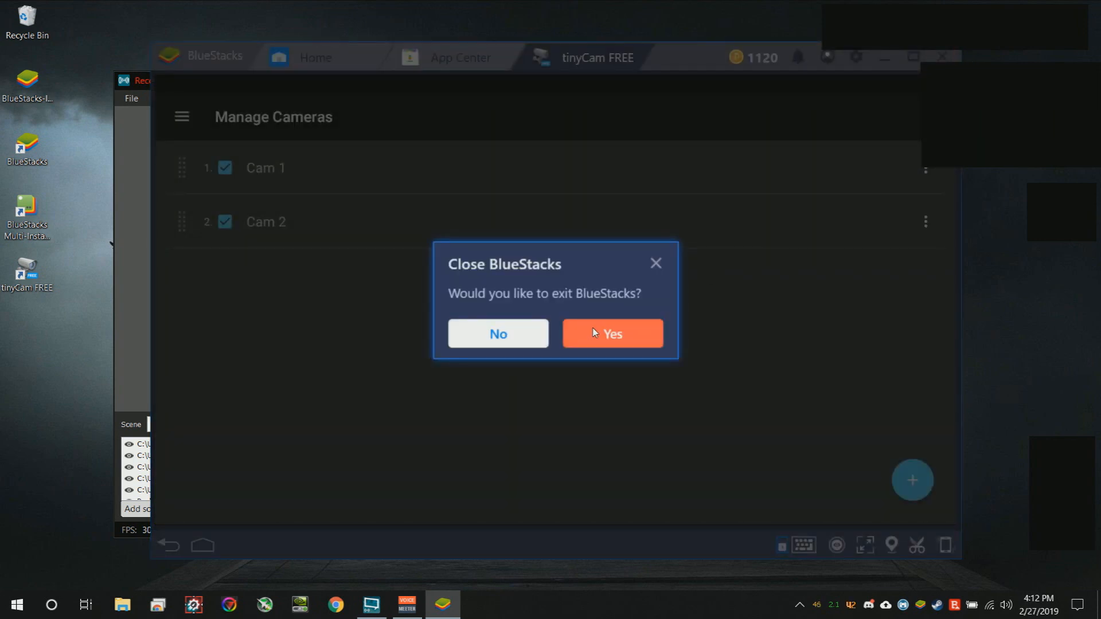
Confirm exiting BlueStacks so the emulator restarts with tinyCam on Cam 1.
click(611, 334)
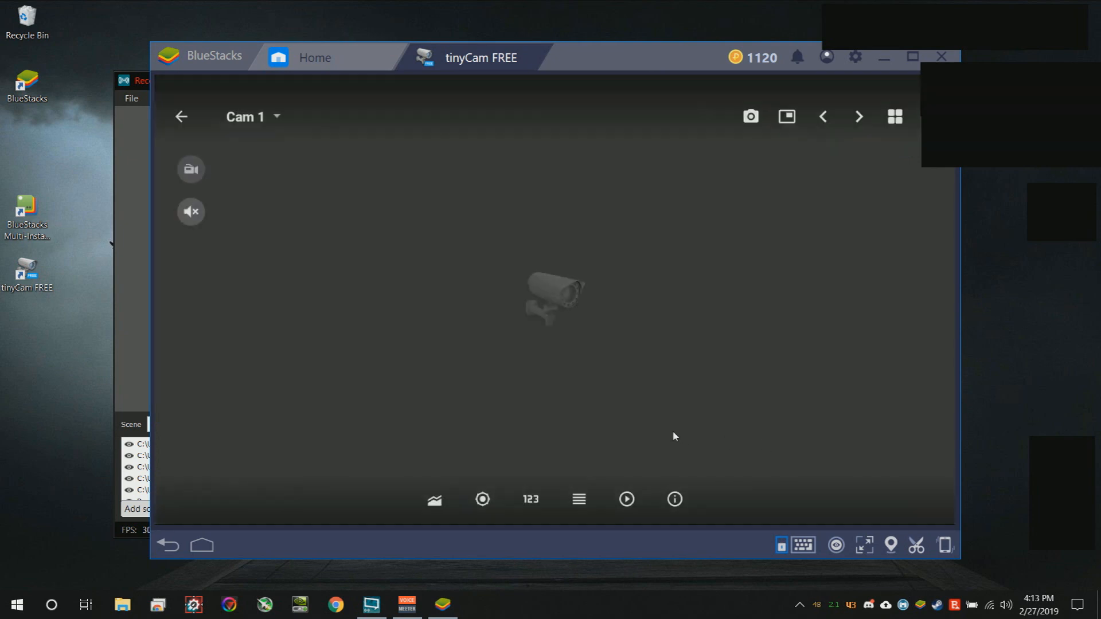
mouse_move(186, 129)
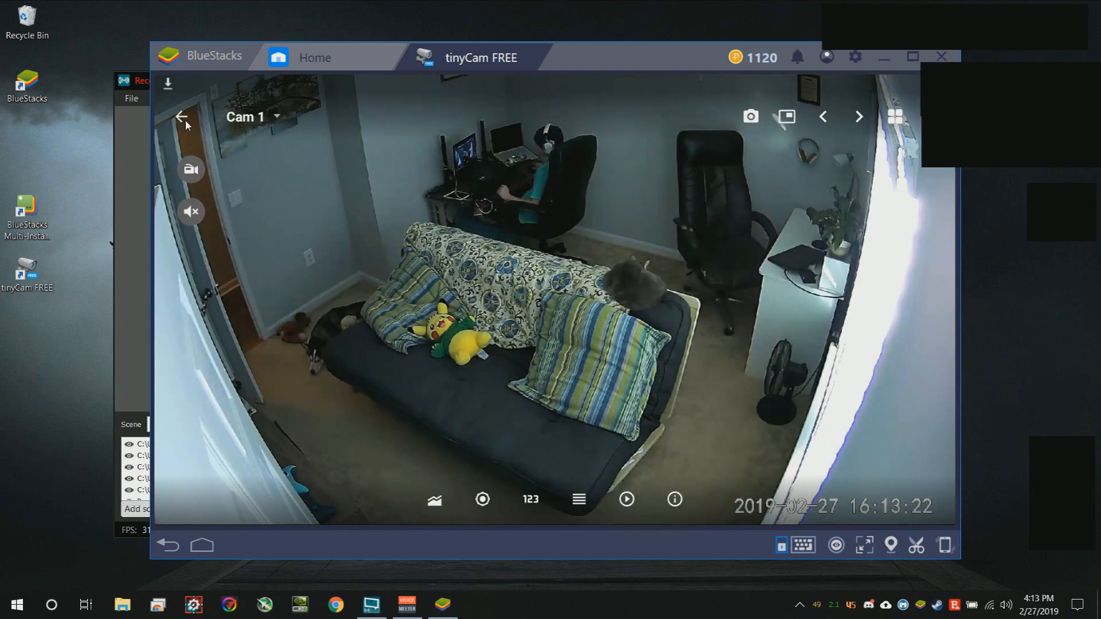
mouse_move(325, 148)
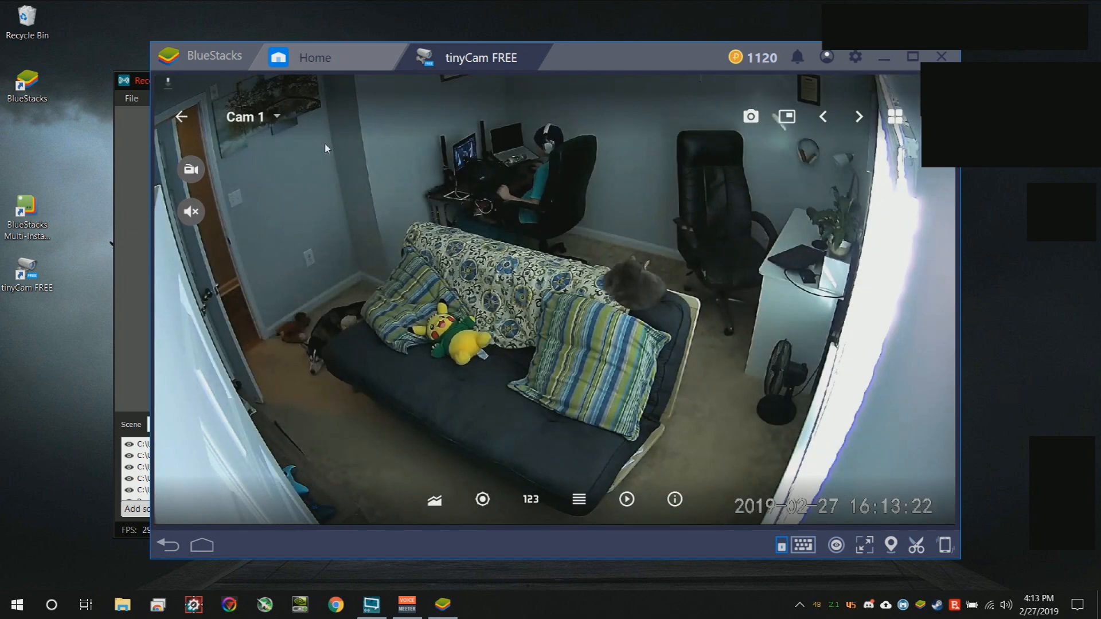
Return from Cam 1's live feed to the multi-camera grid and open the navigation menu.
click(181, 116)
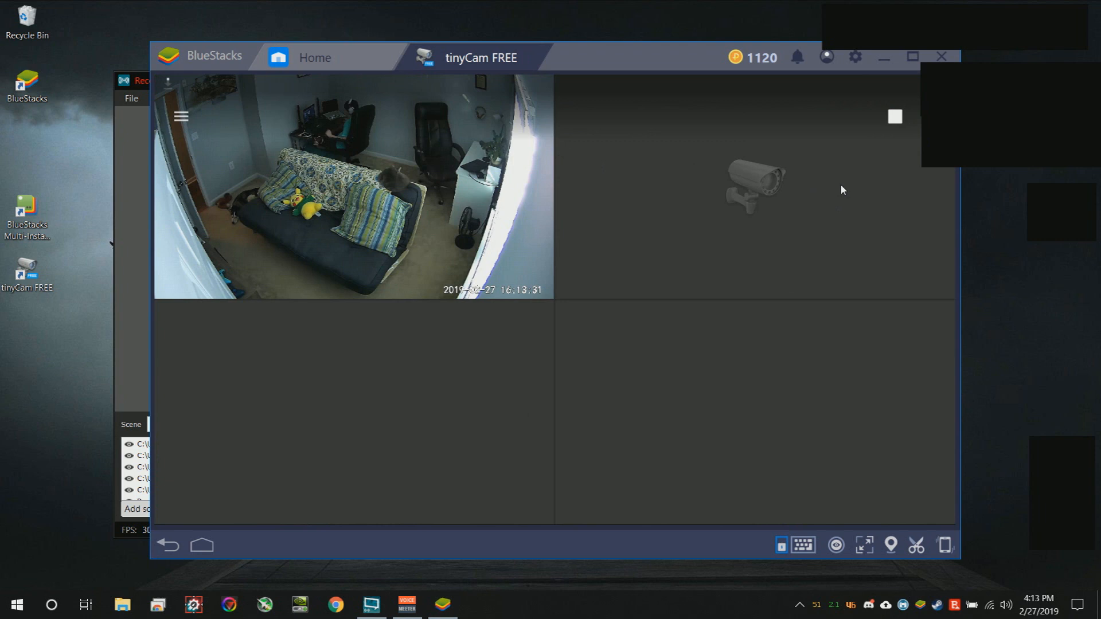
mouse_move(368, 249)
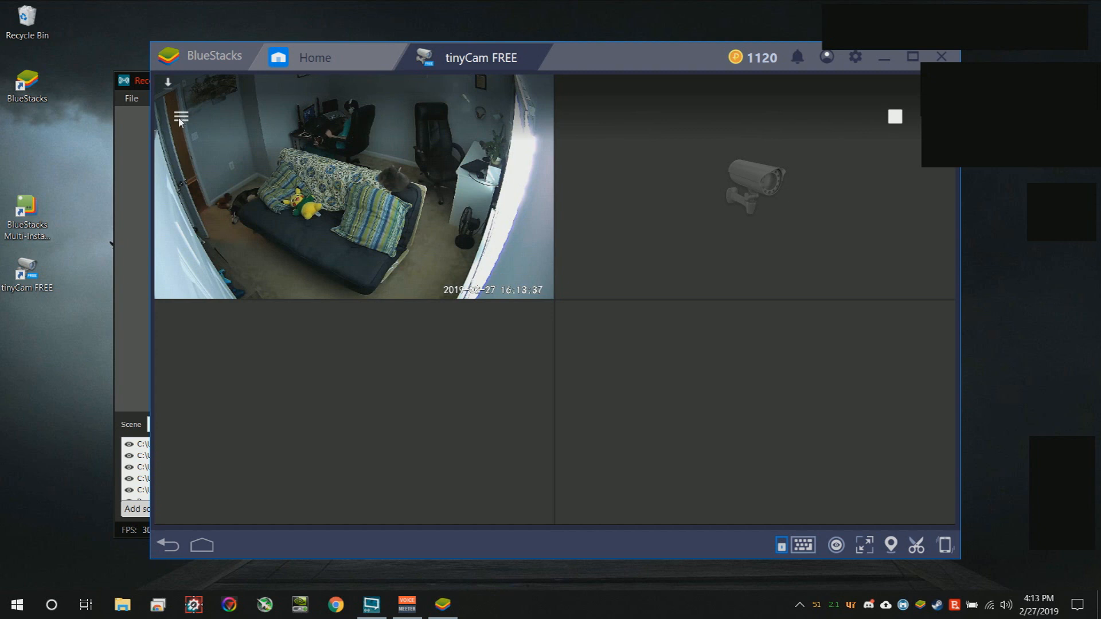
click(180, 117)
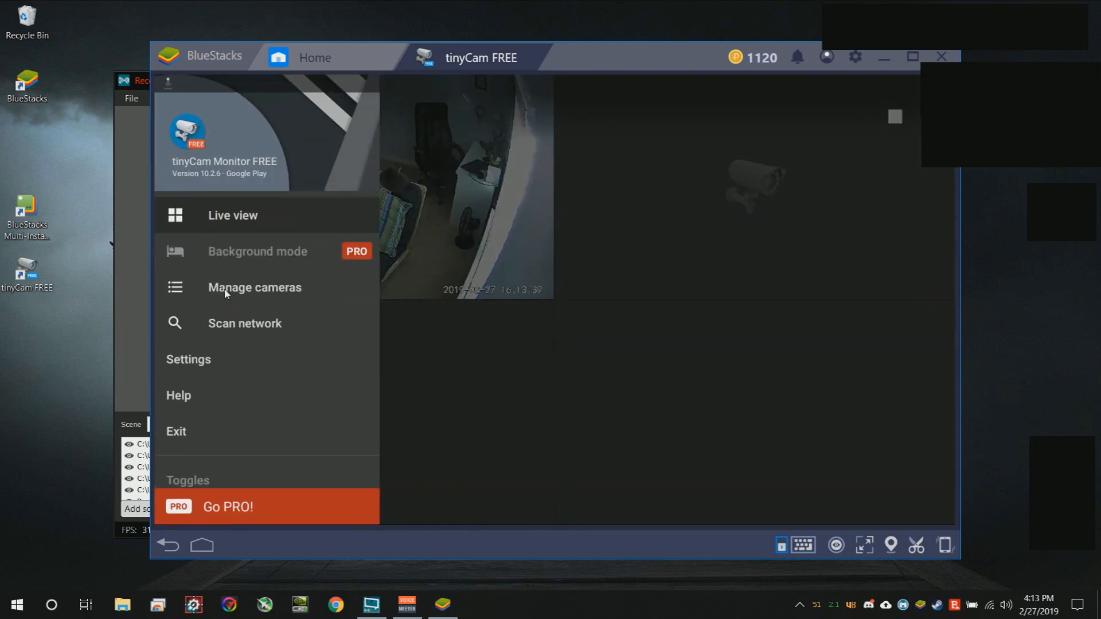
Open Manage cameras from tinyCam's side menu to list Cam 1 and Cam 2.
click(254, 288)
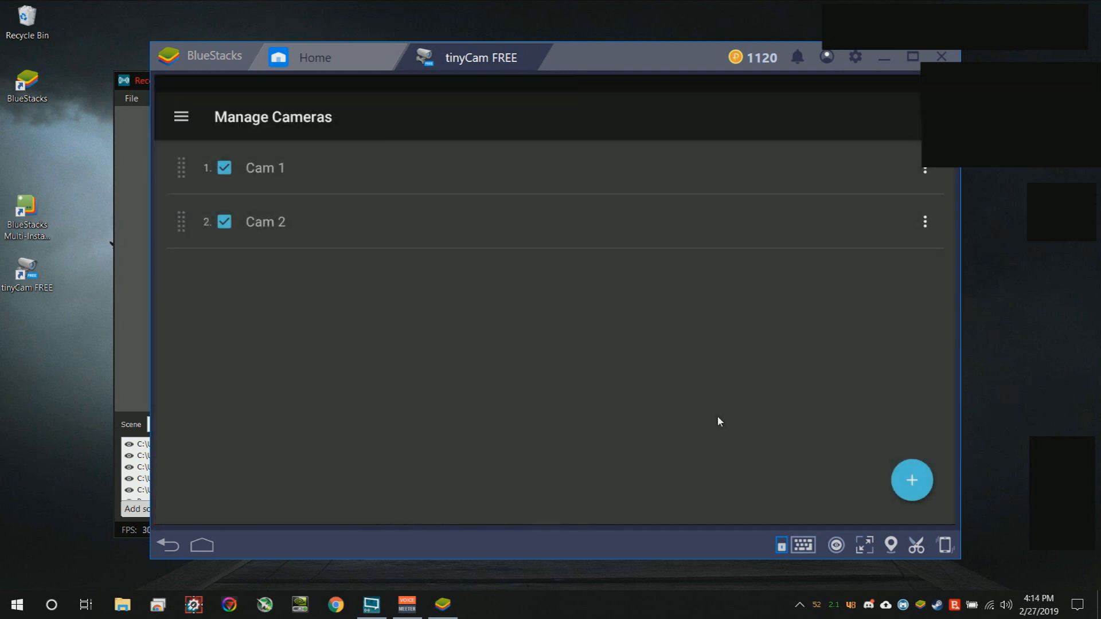
mouse_move(554, 376)
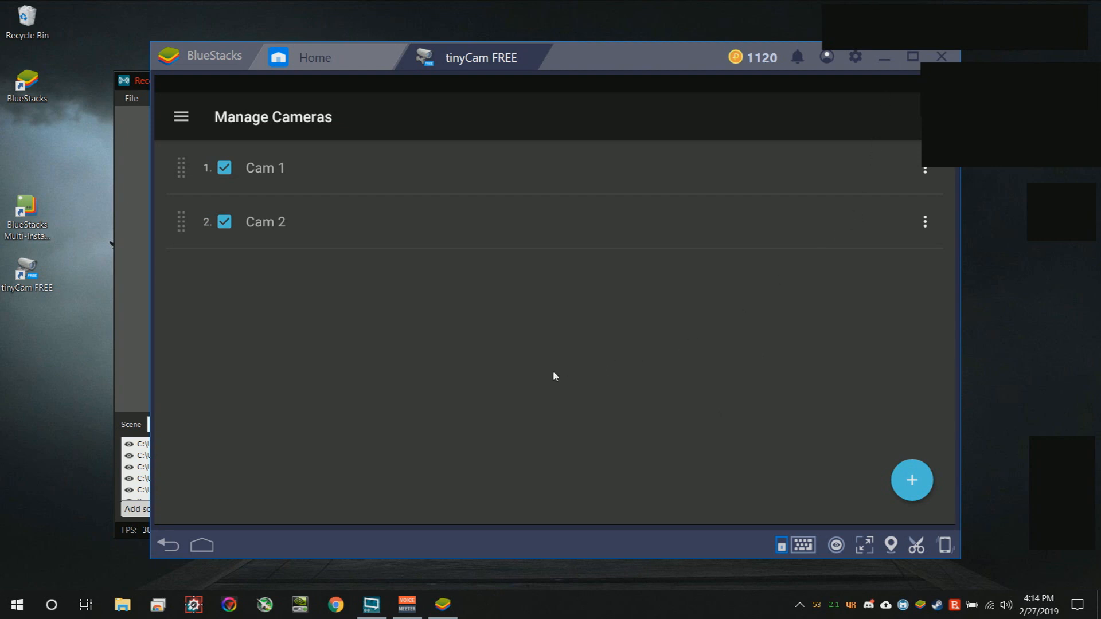
mouse_move(427, 344)
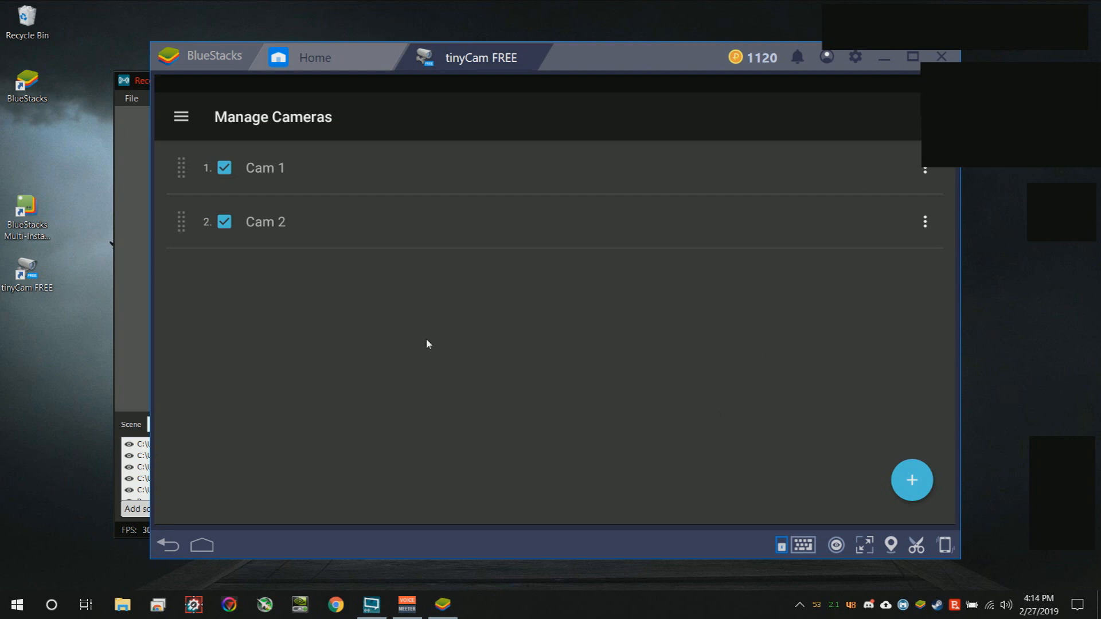
mouse_move(369, 488)
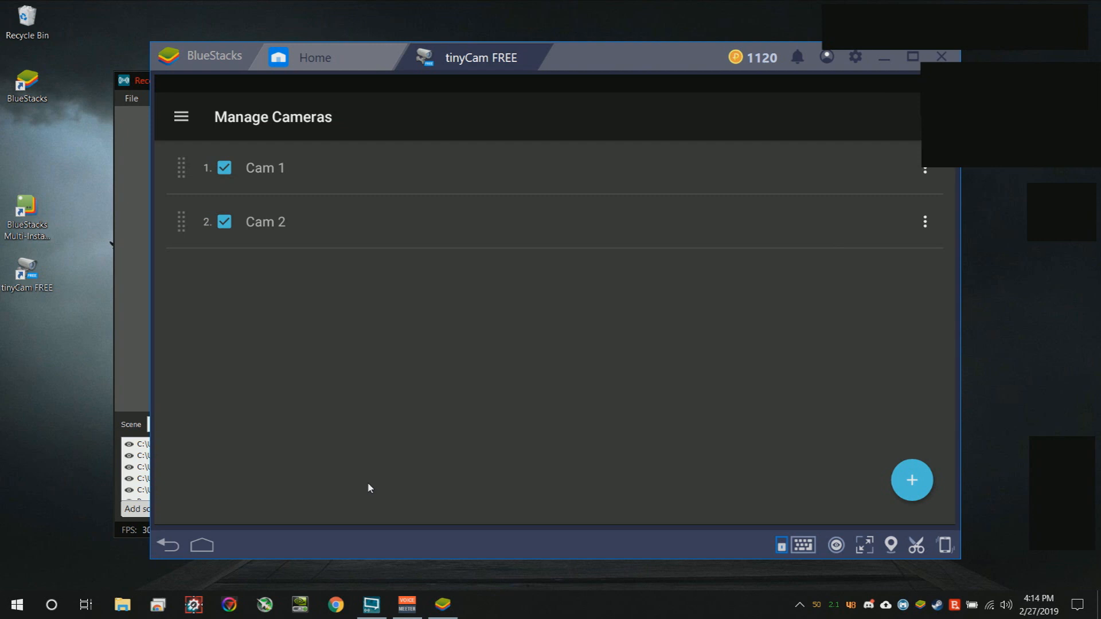
mouse_move(370, 605)
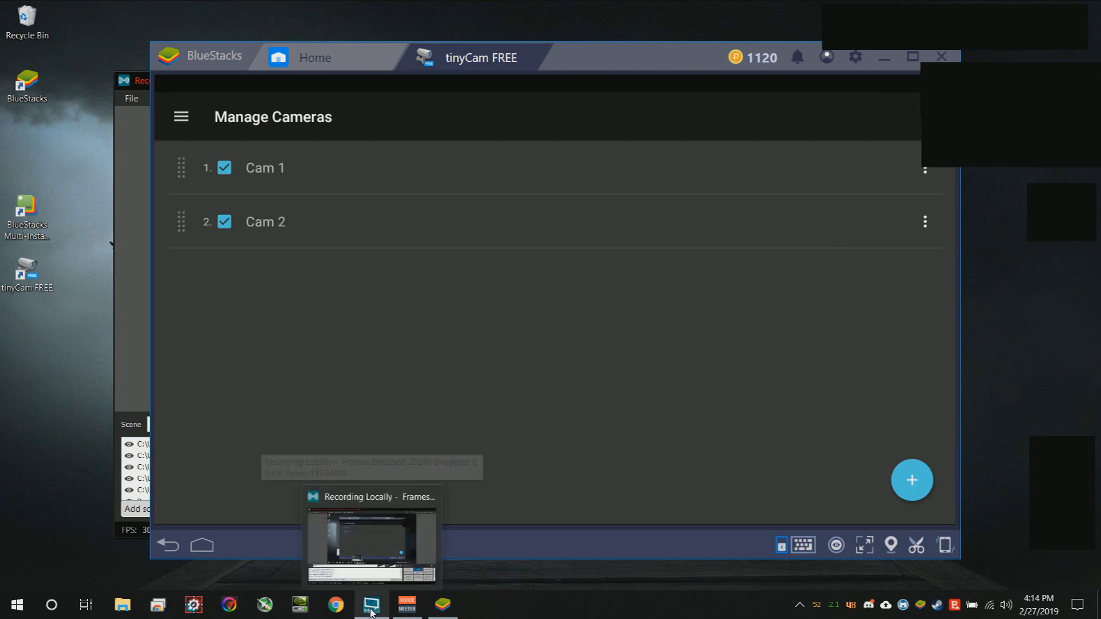